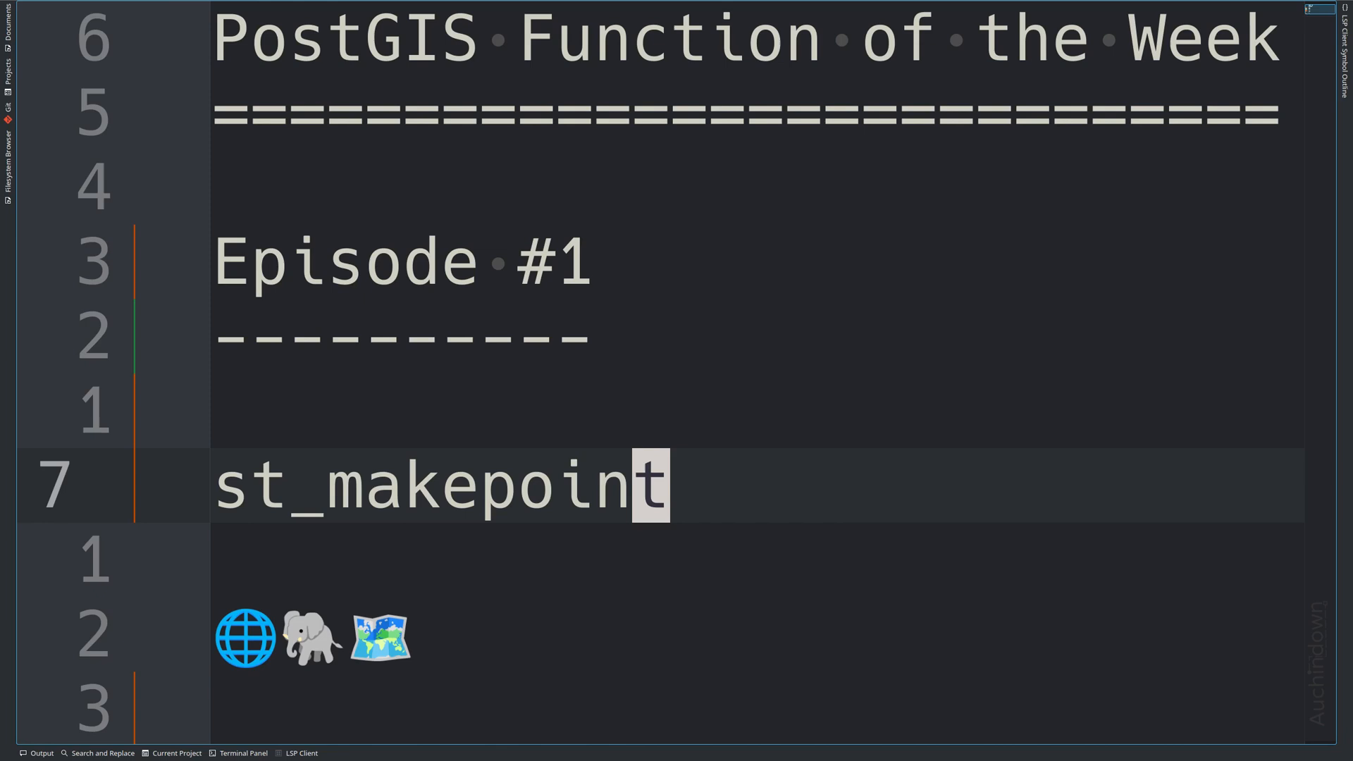
Step: Note the st_makepoint forms with (x, y), (x, y, z) and (x, y, z, m) arguments
text((x)
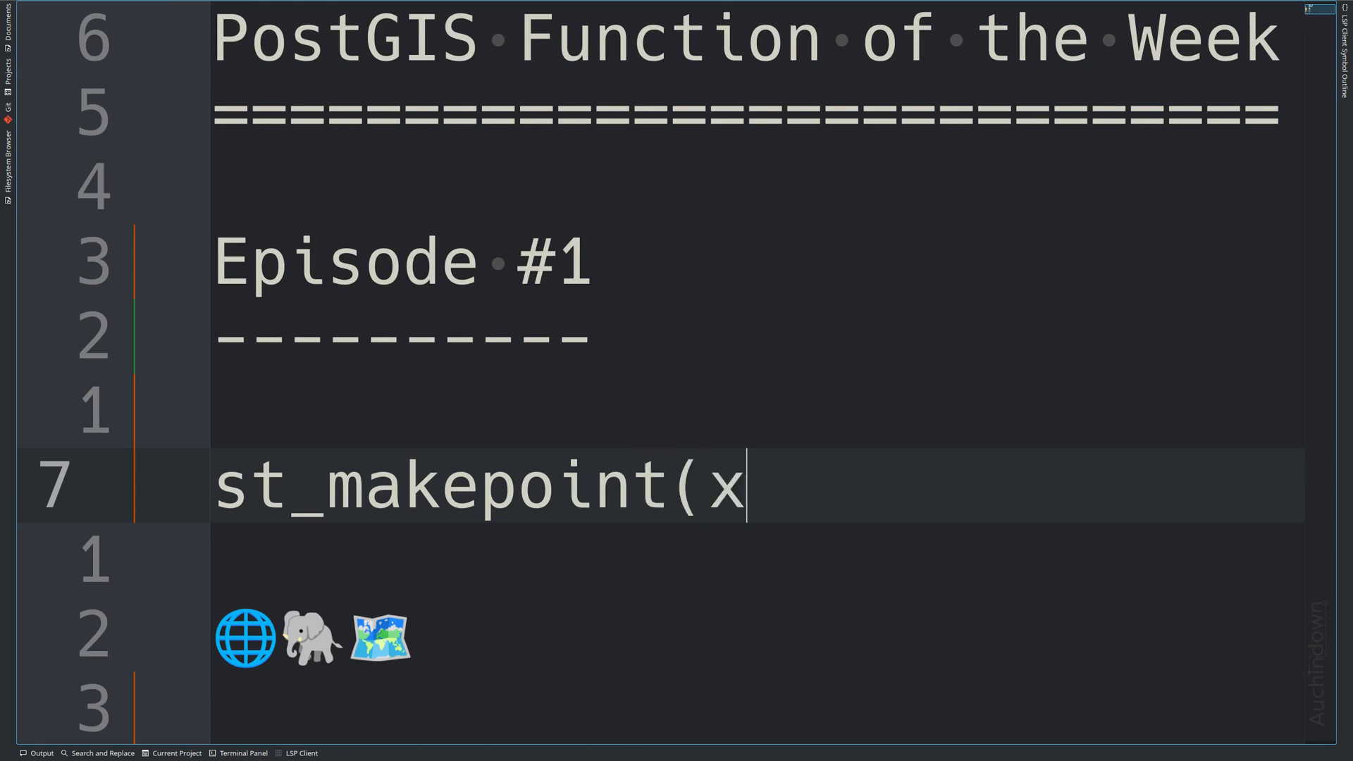
text(, y)1)
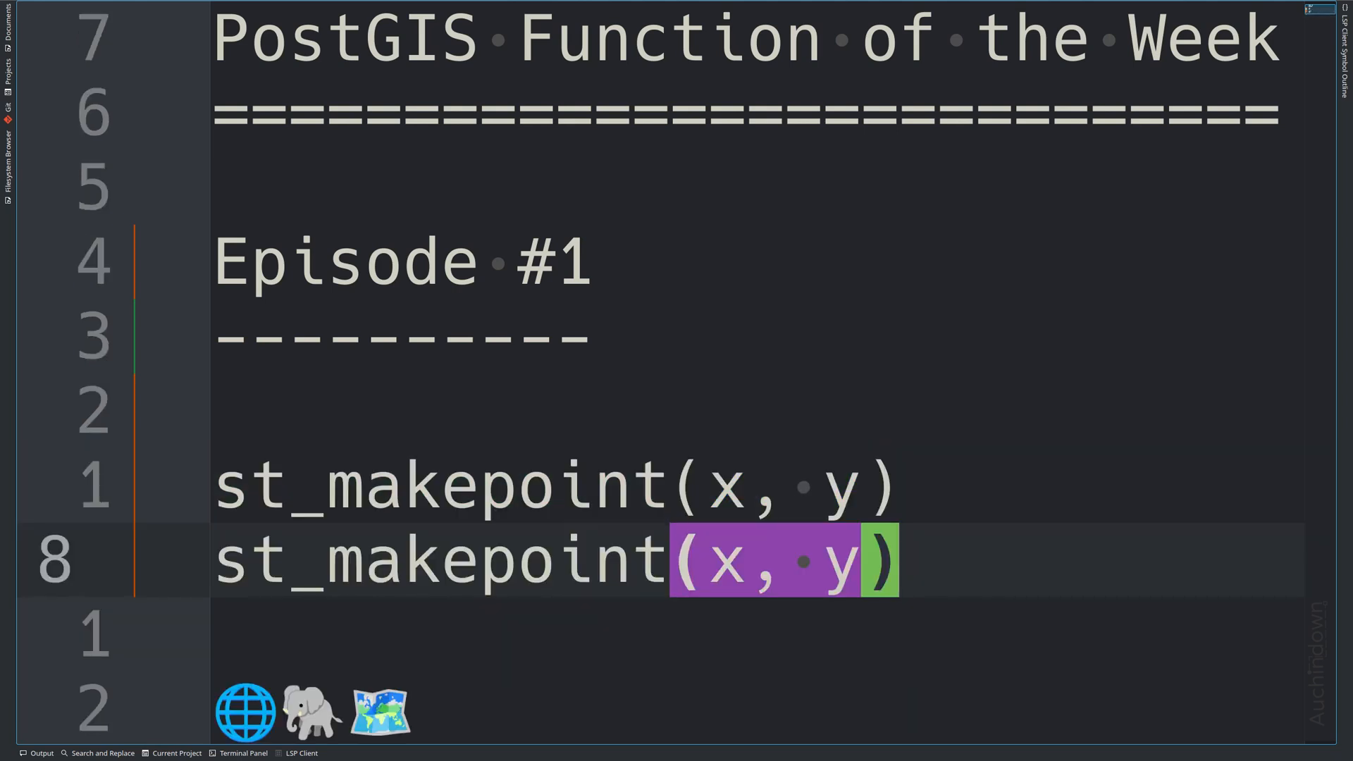
text(,)
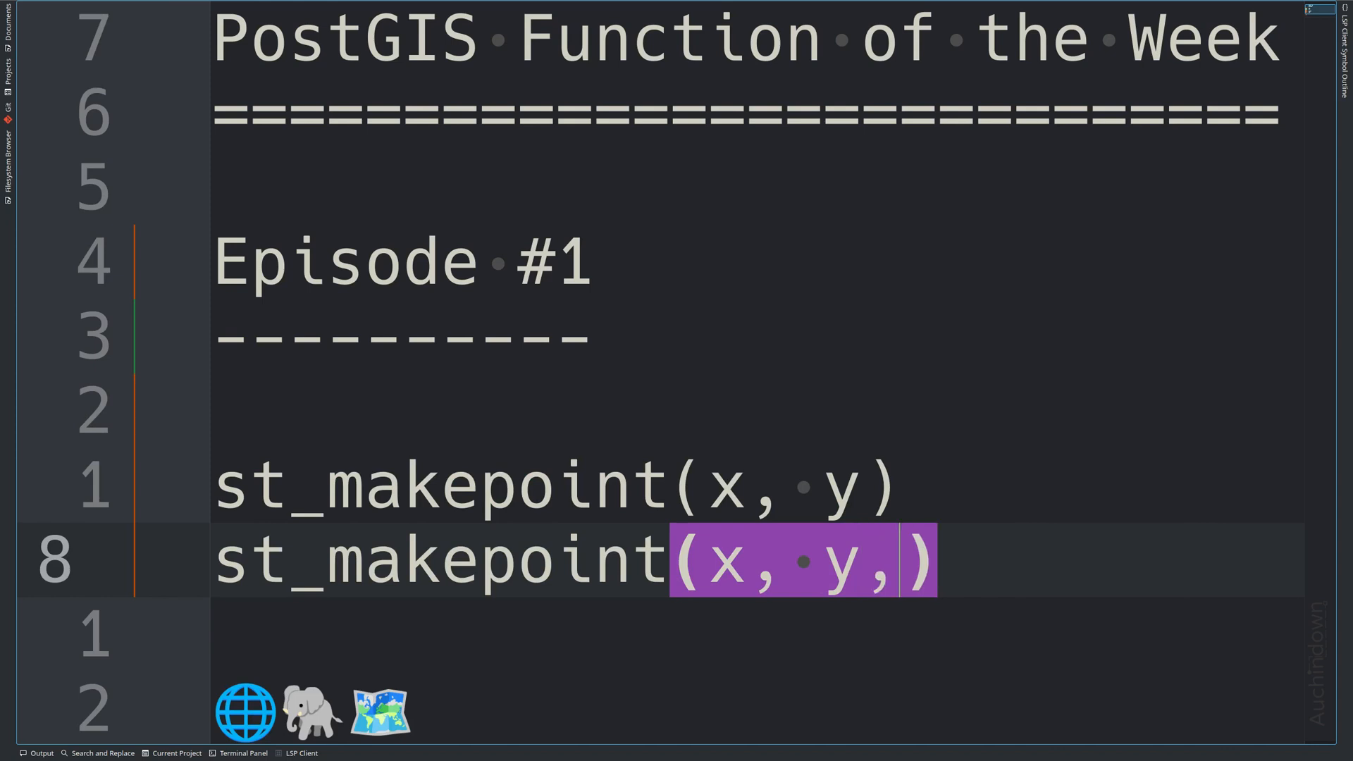
text(z)
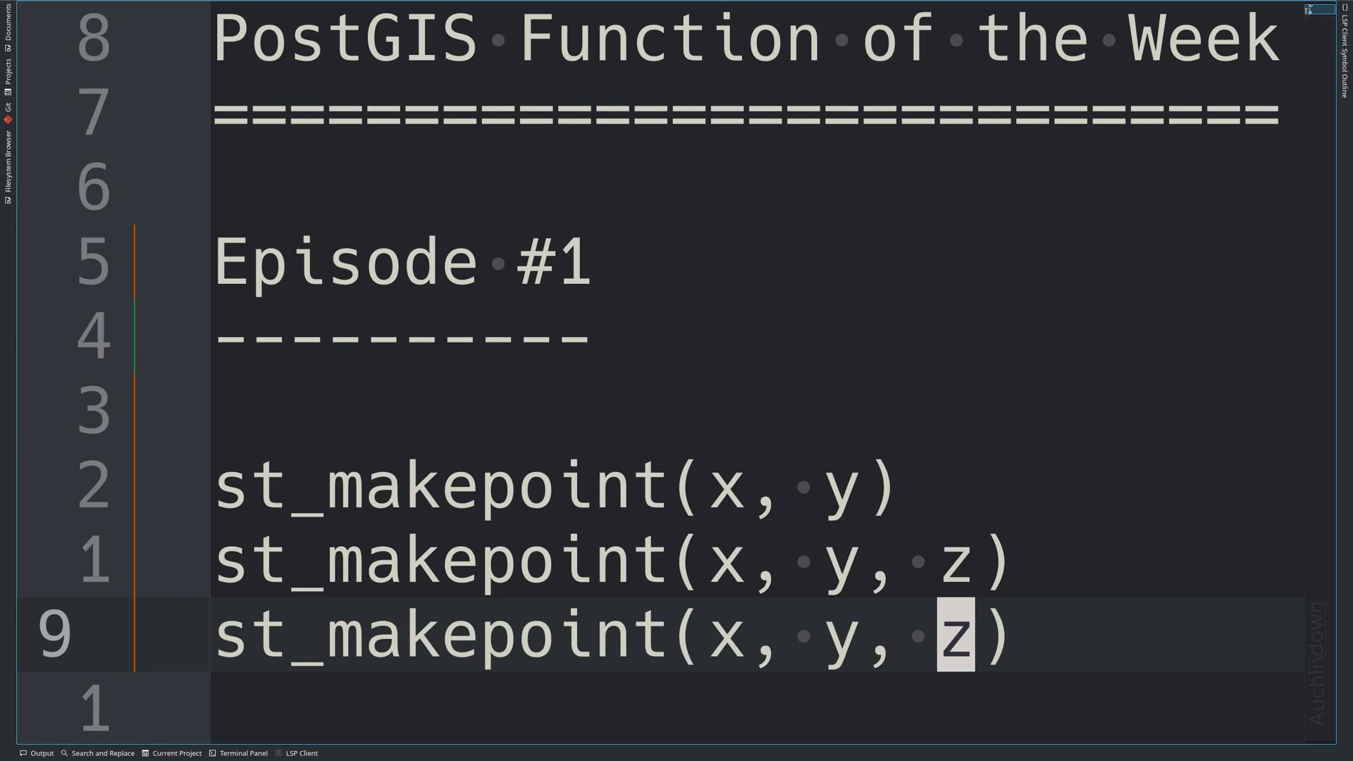
click(940, 636)
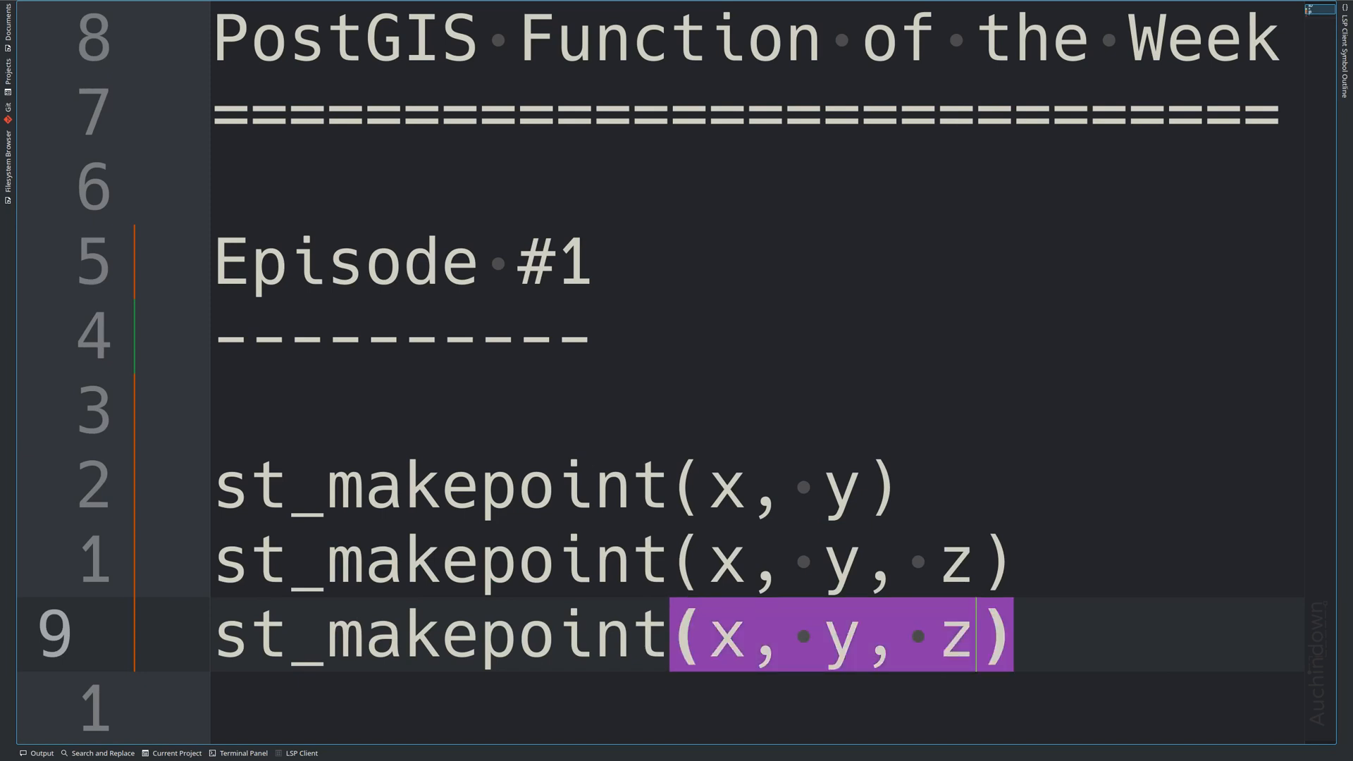
text(, m)
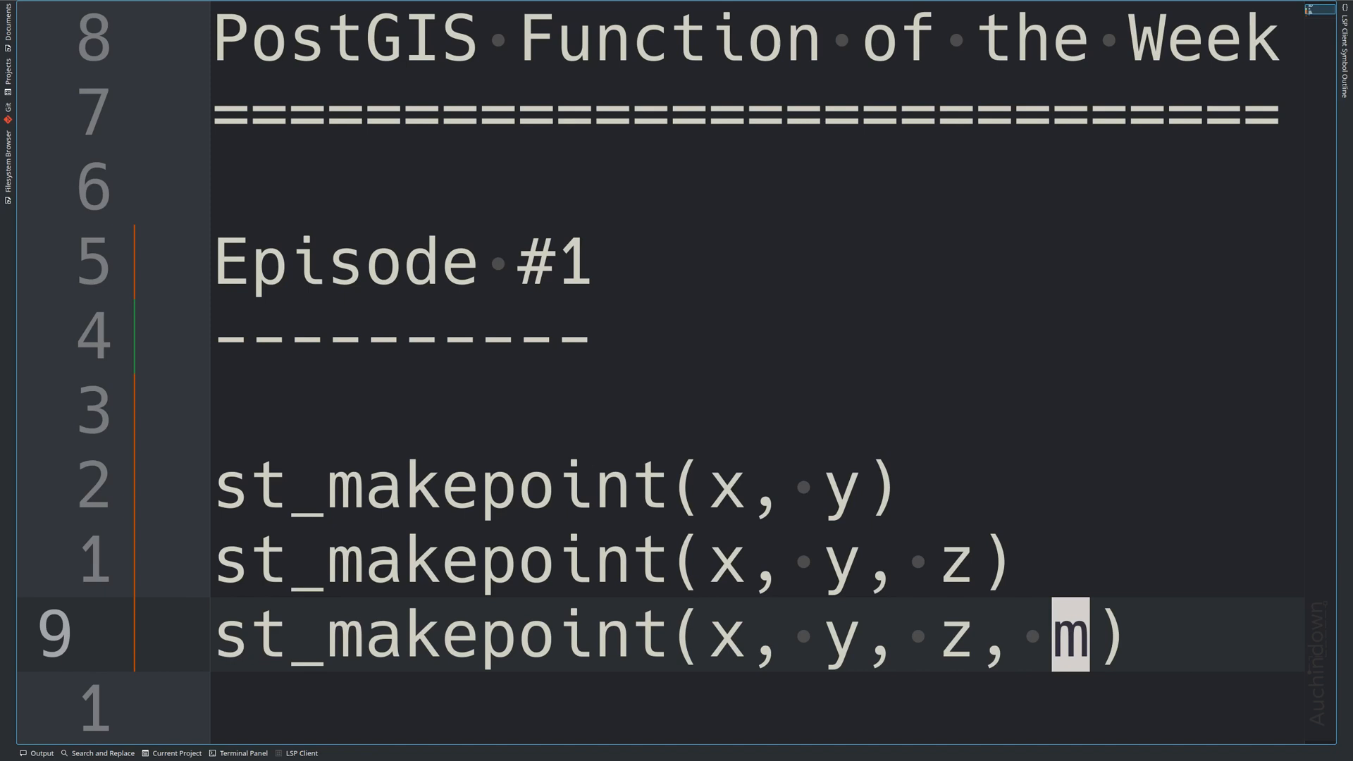
Step: Add the st_makepointm(x, y, m) variant to the notes
text(st)
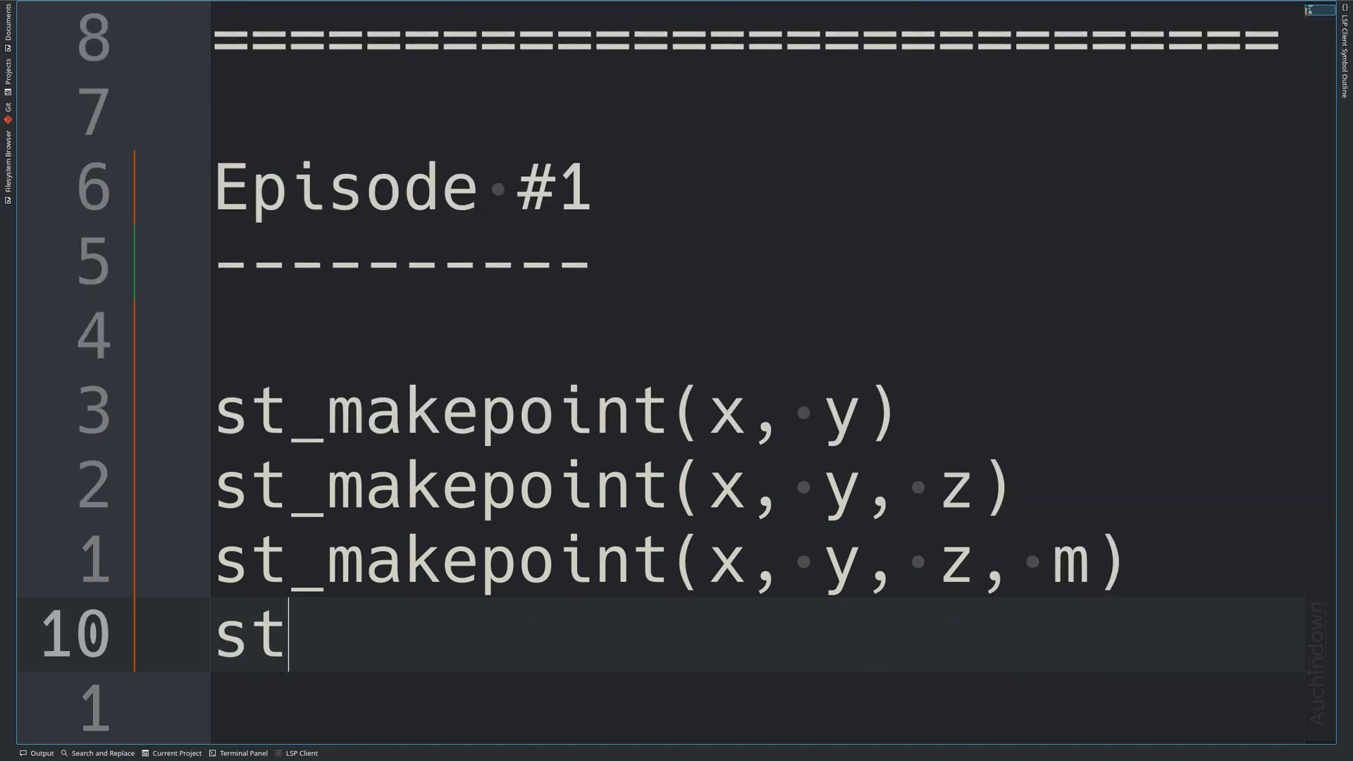
text(_makepoint)
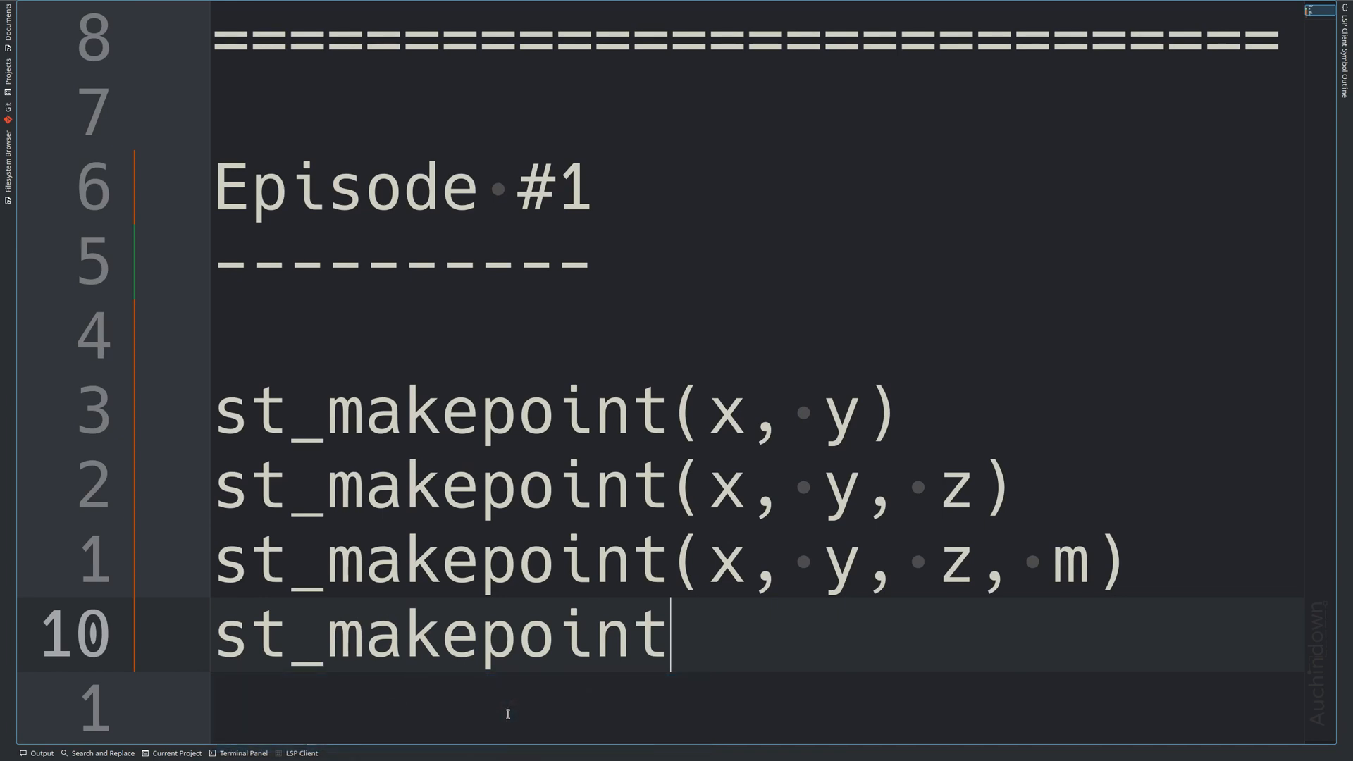
text(m(x,)
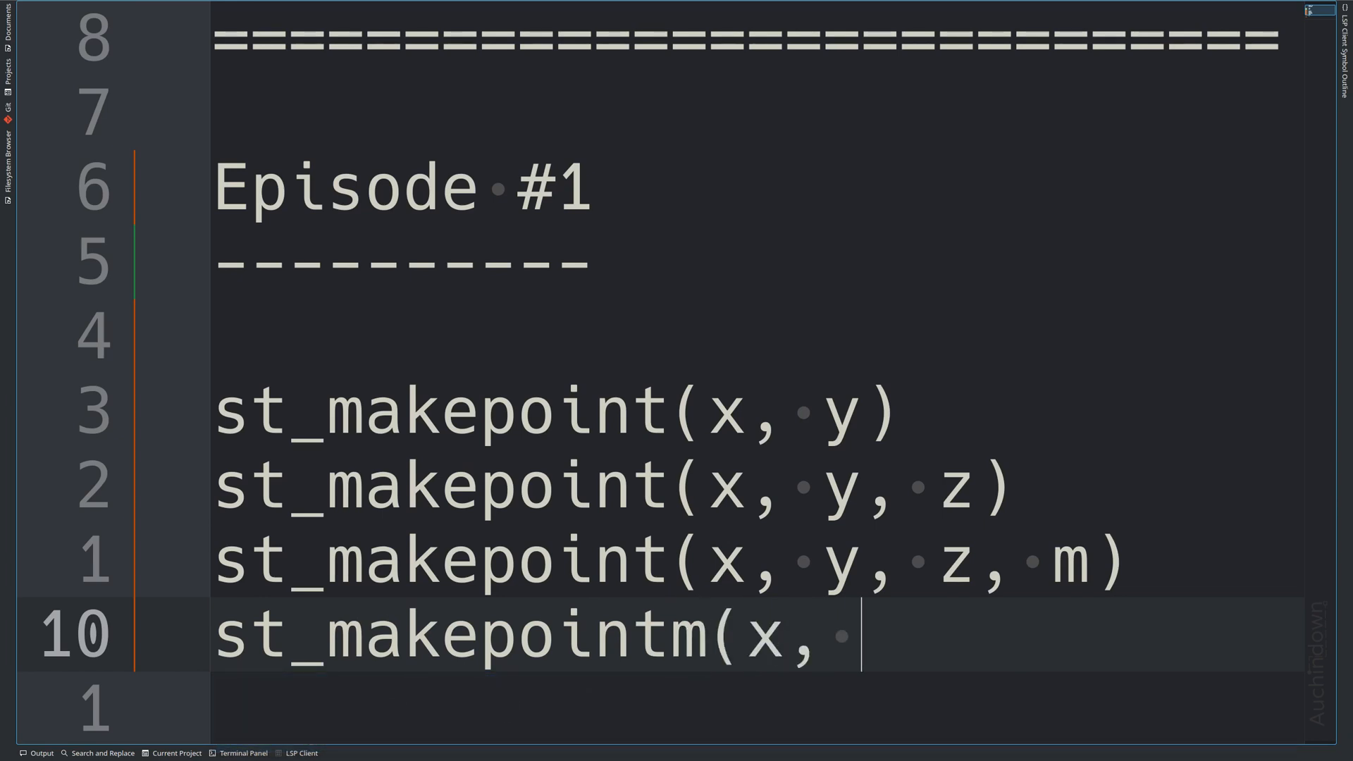
text(y,)
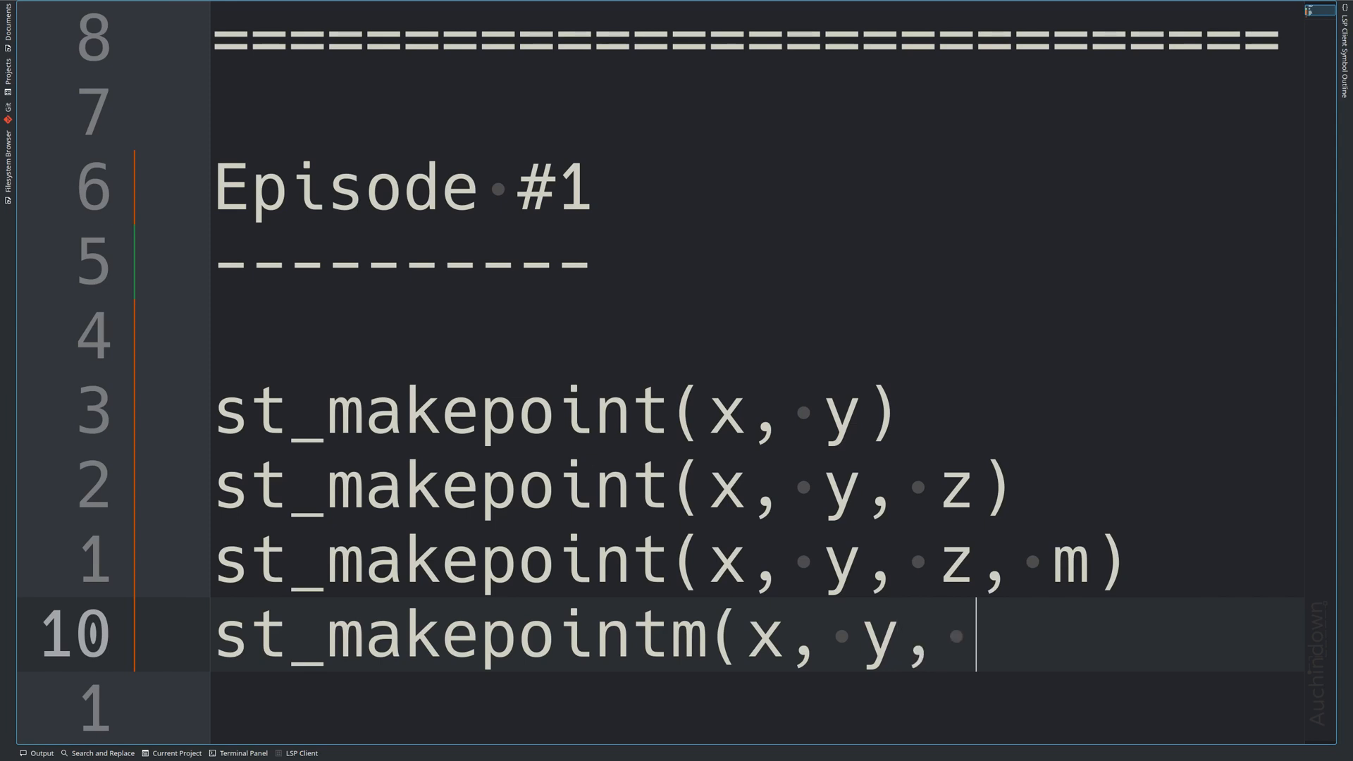
text(m)
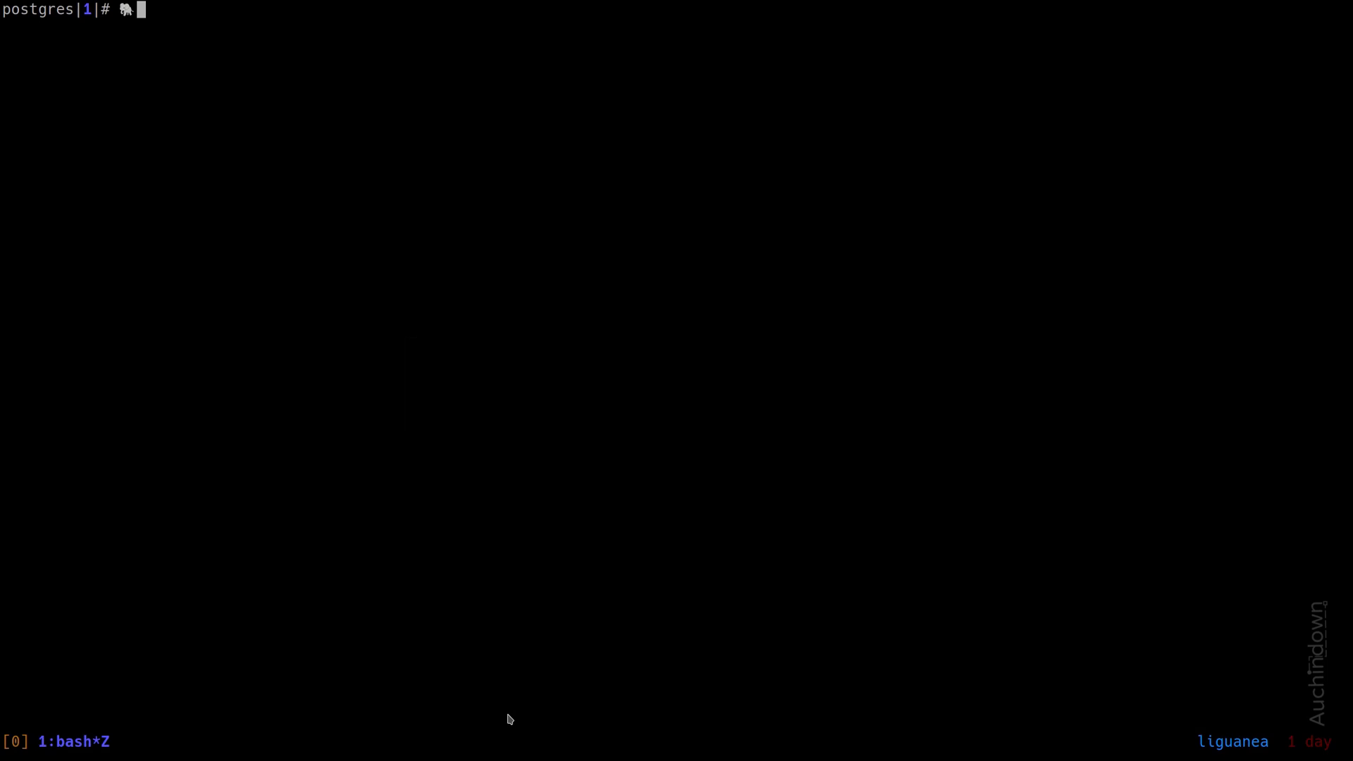
Step: Run SELECT st_makepoint(100,200); and get its one-row point geometry result
text(SELEC)
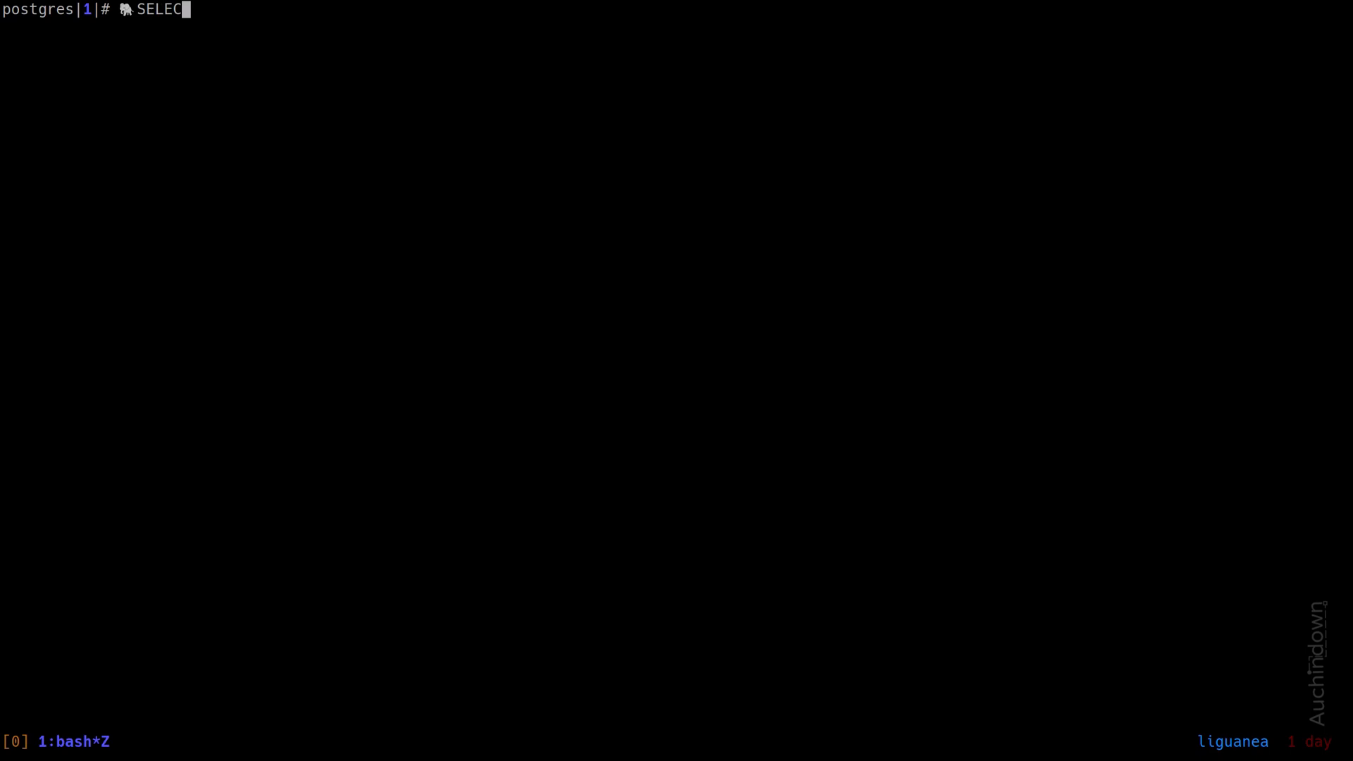
text(st_makepo)
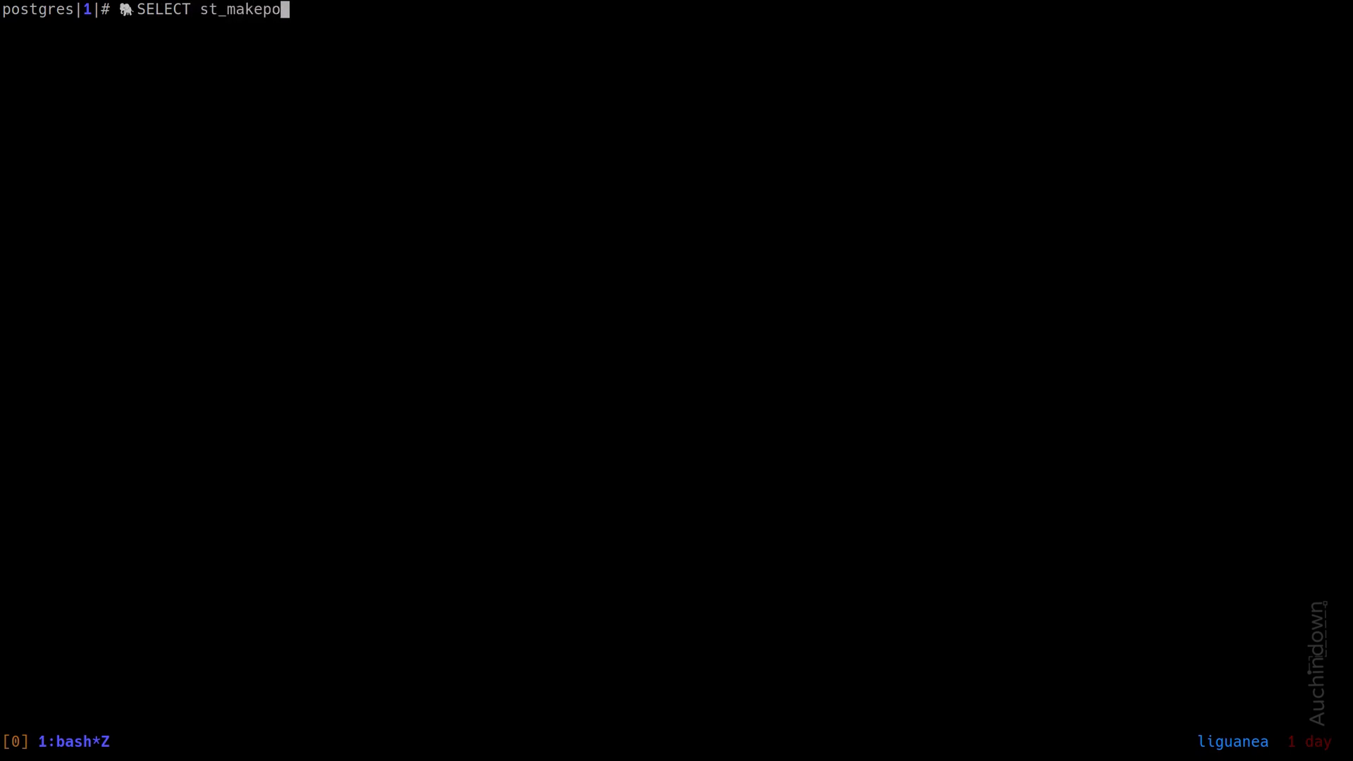
text(int()
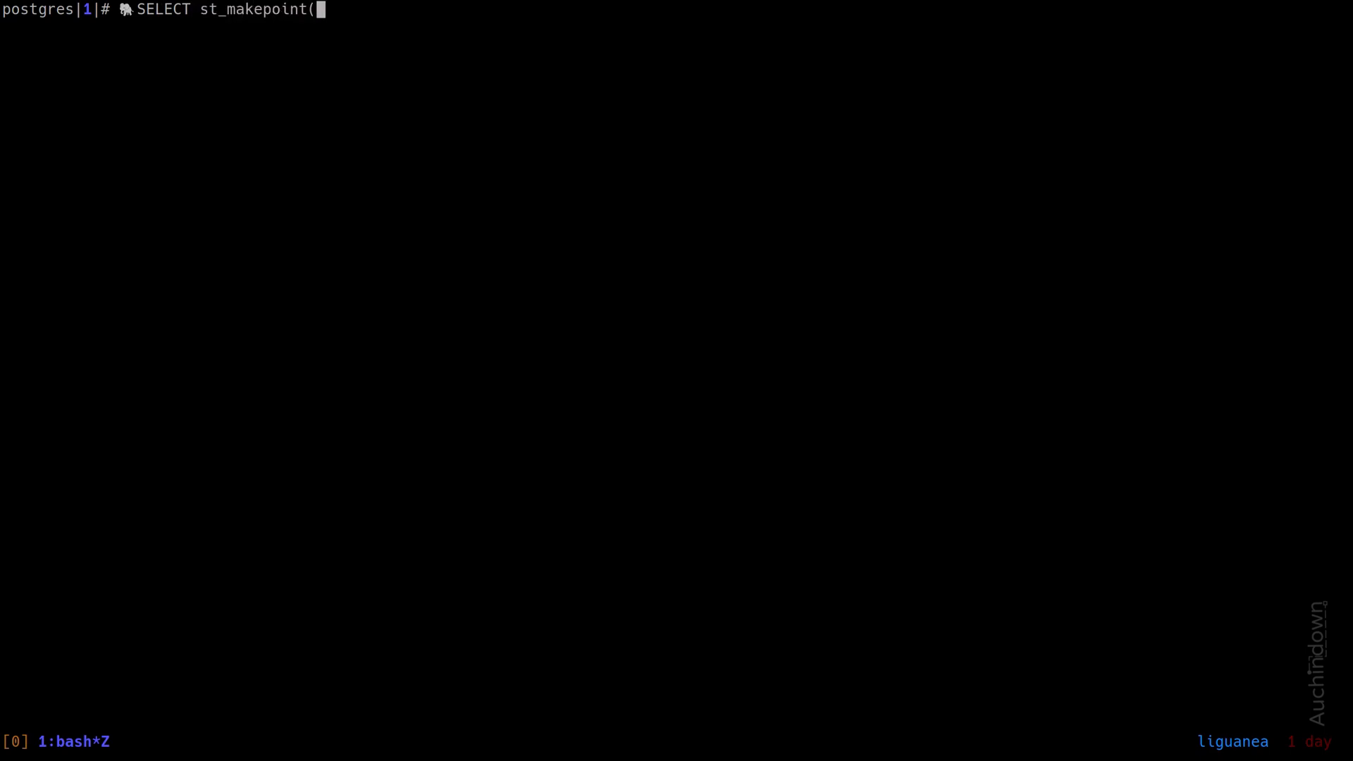
text(100,200)
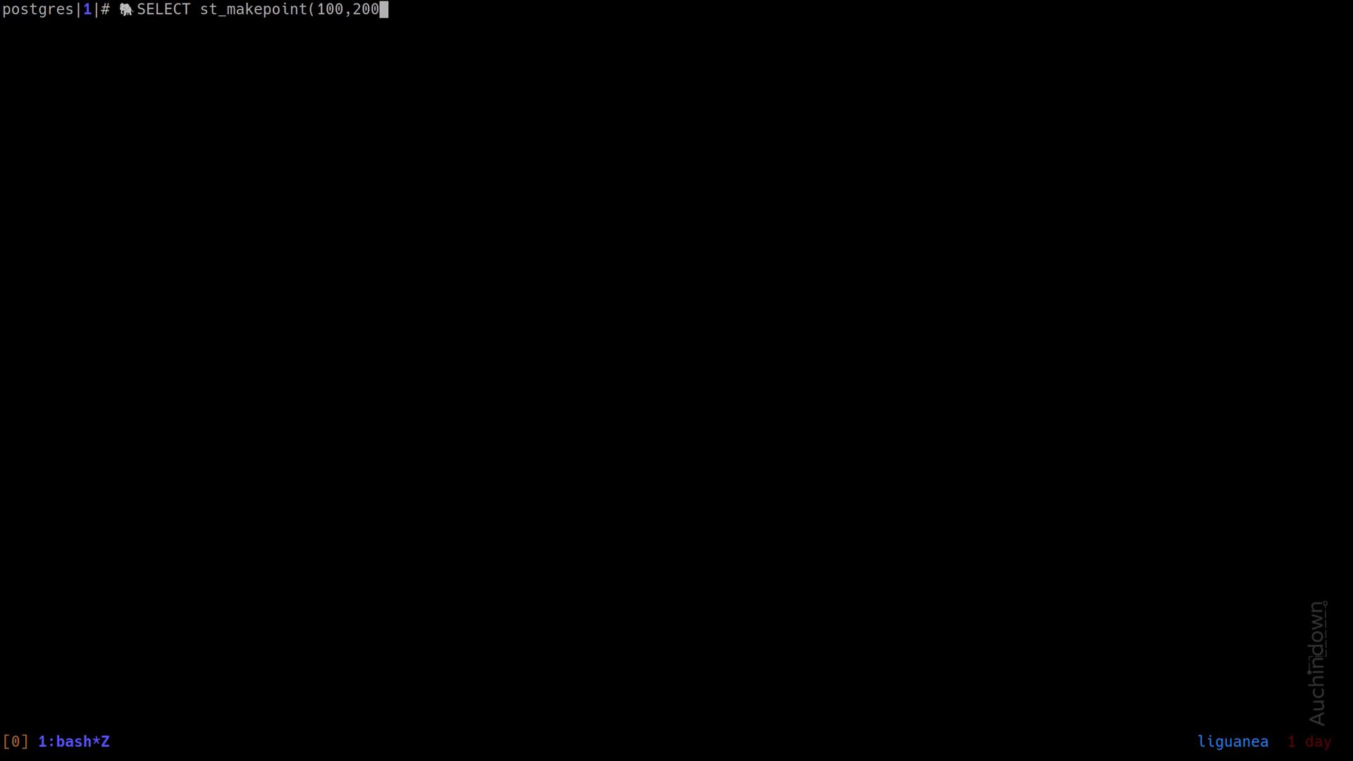
key(Return)
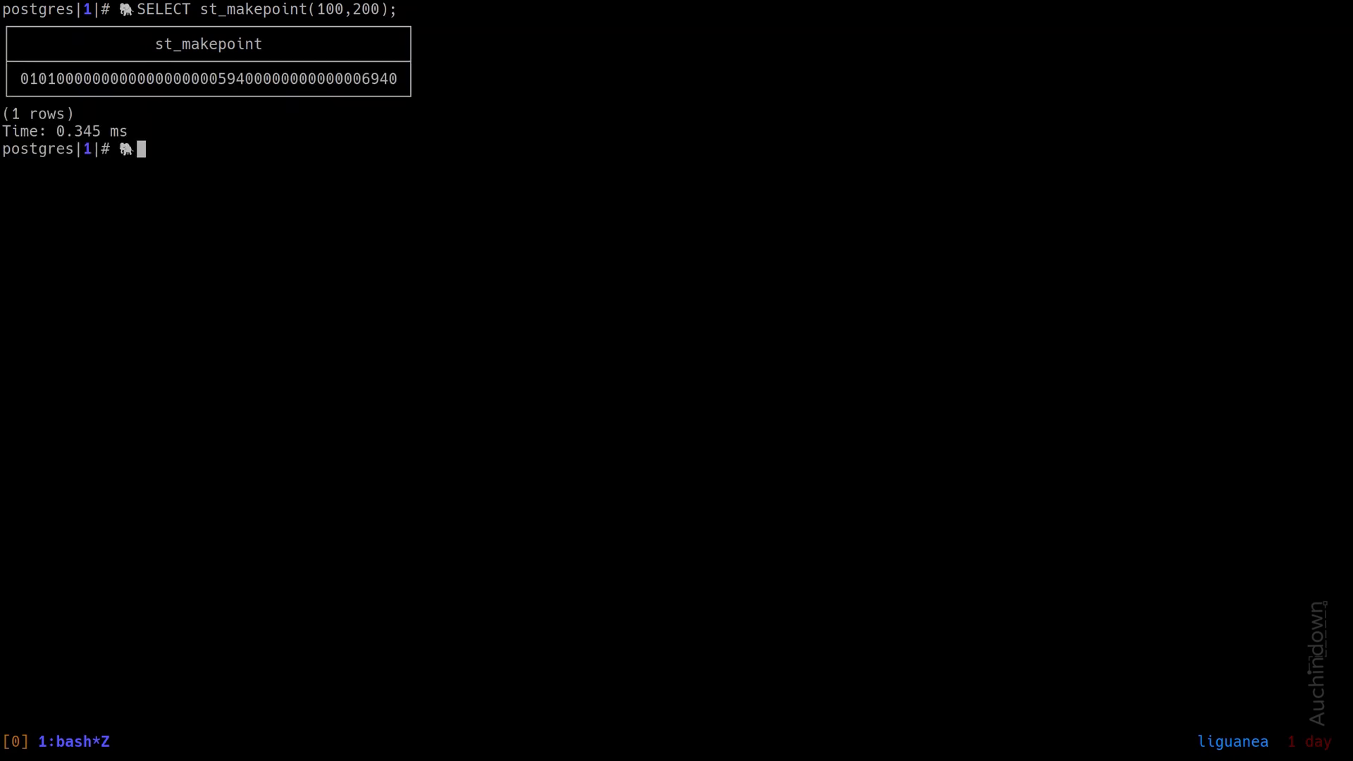
key(Return)
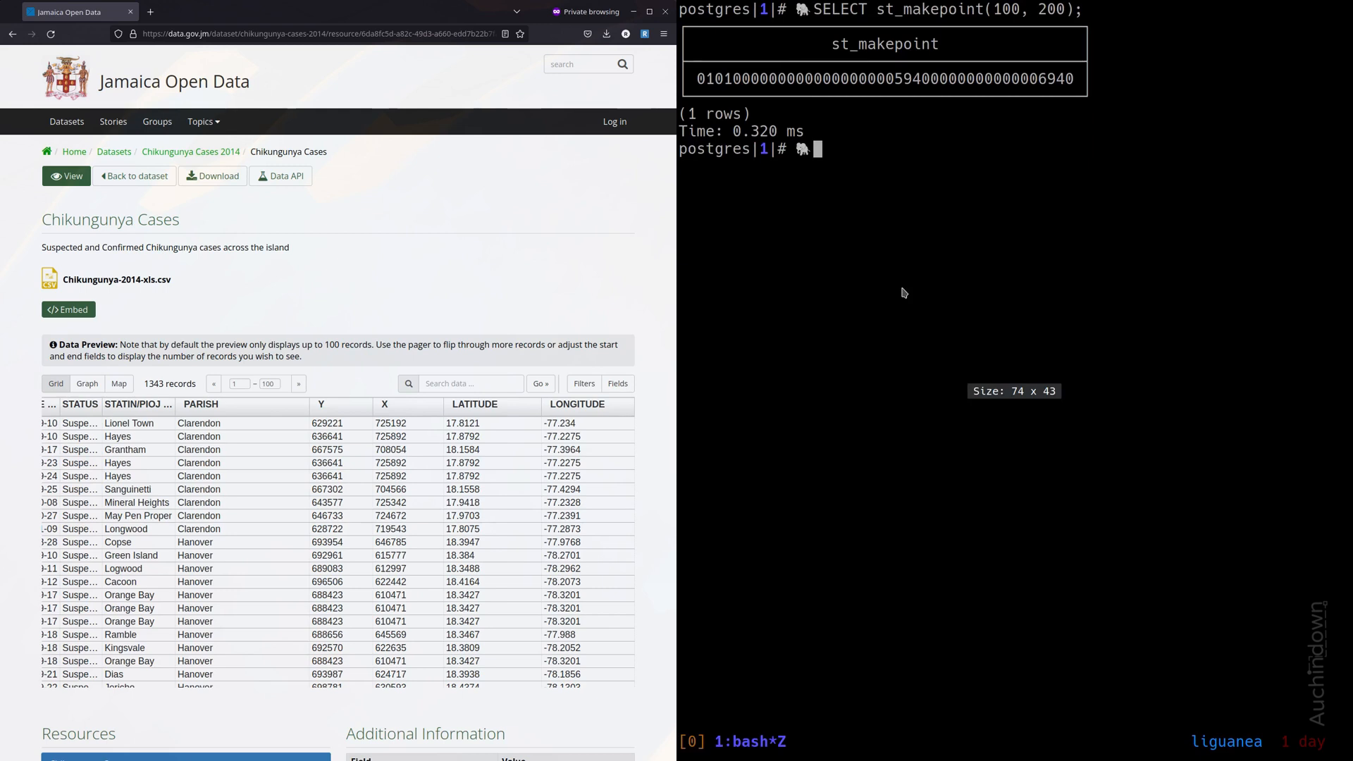
mouse_move(904, 294)
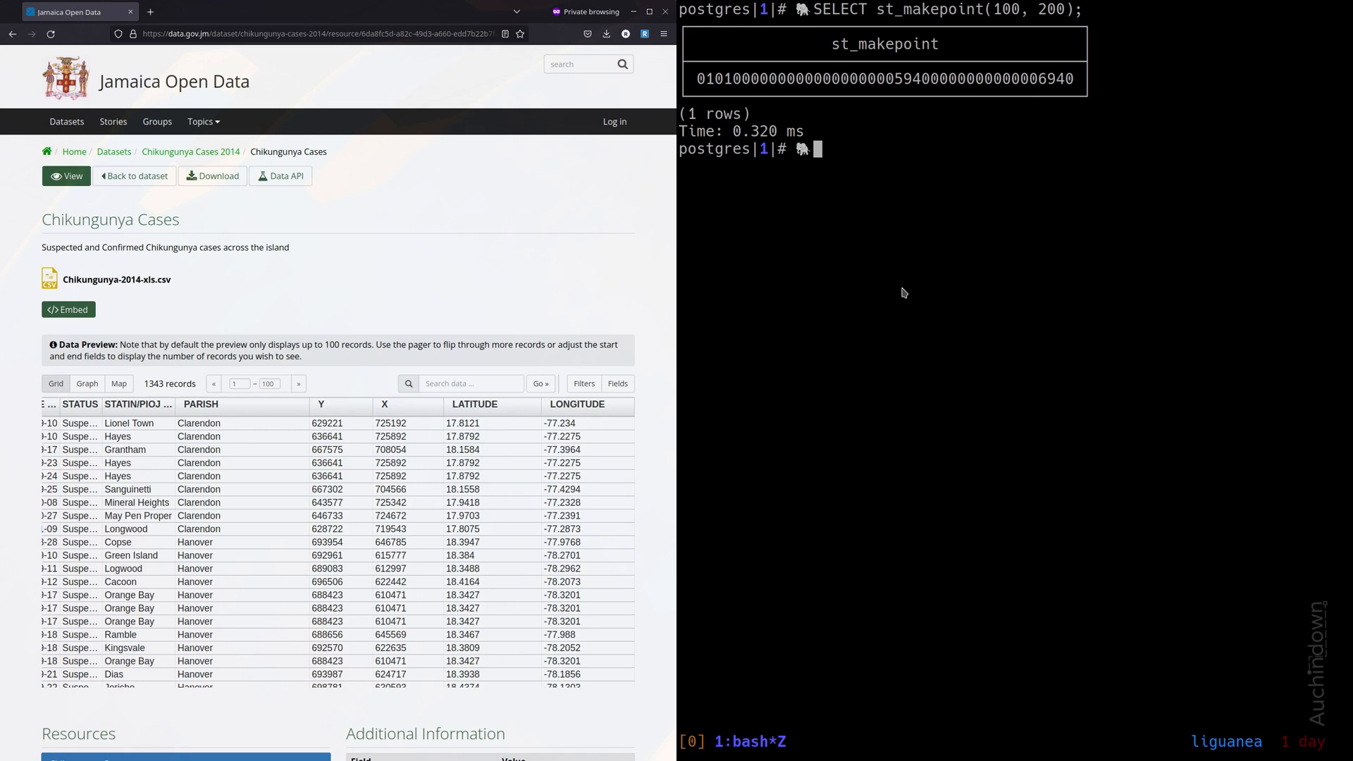
mouse_move(804, 346)
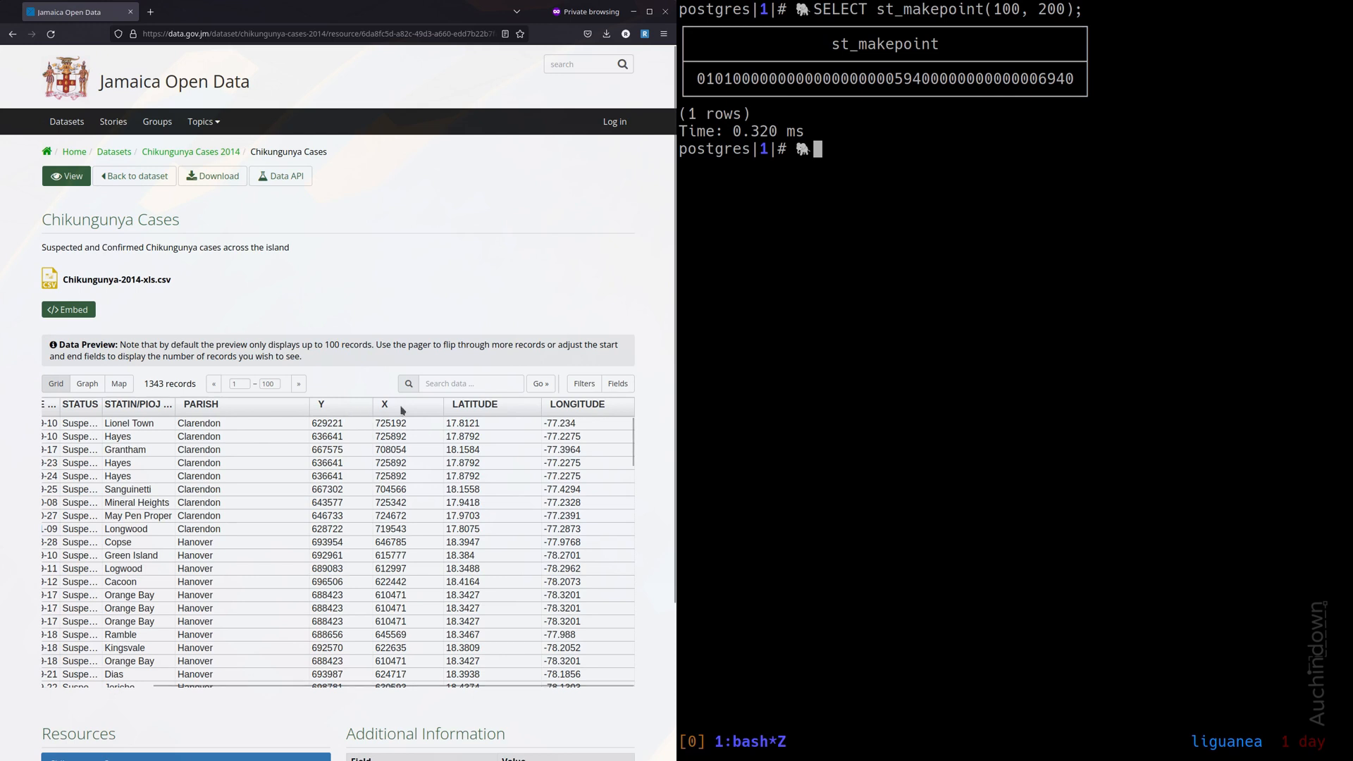
mouse_move(516, 428)
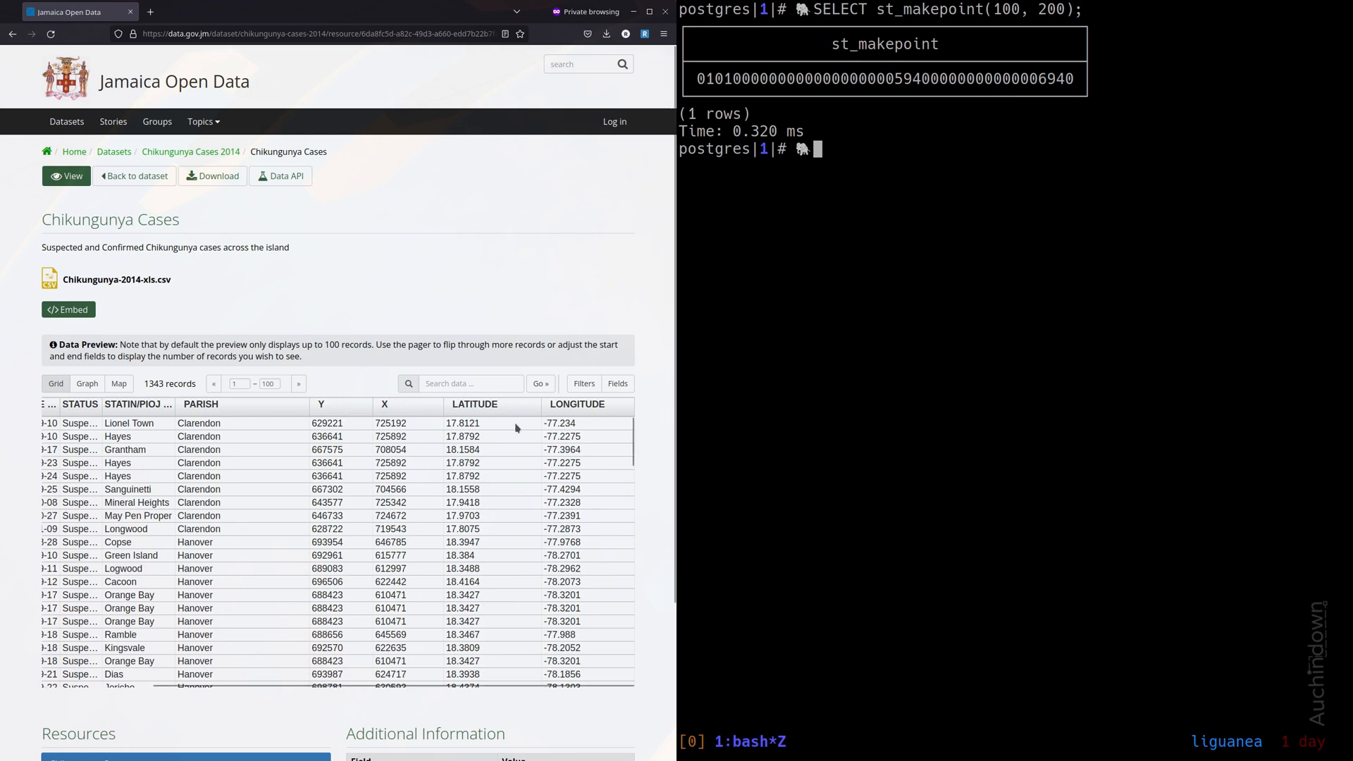
mouse_move(388, 416)
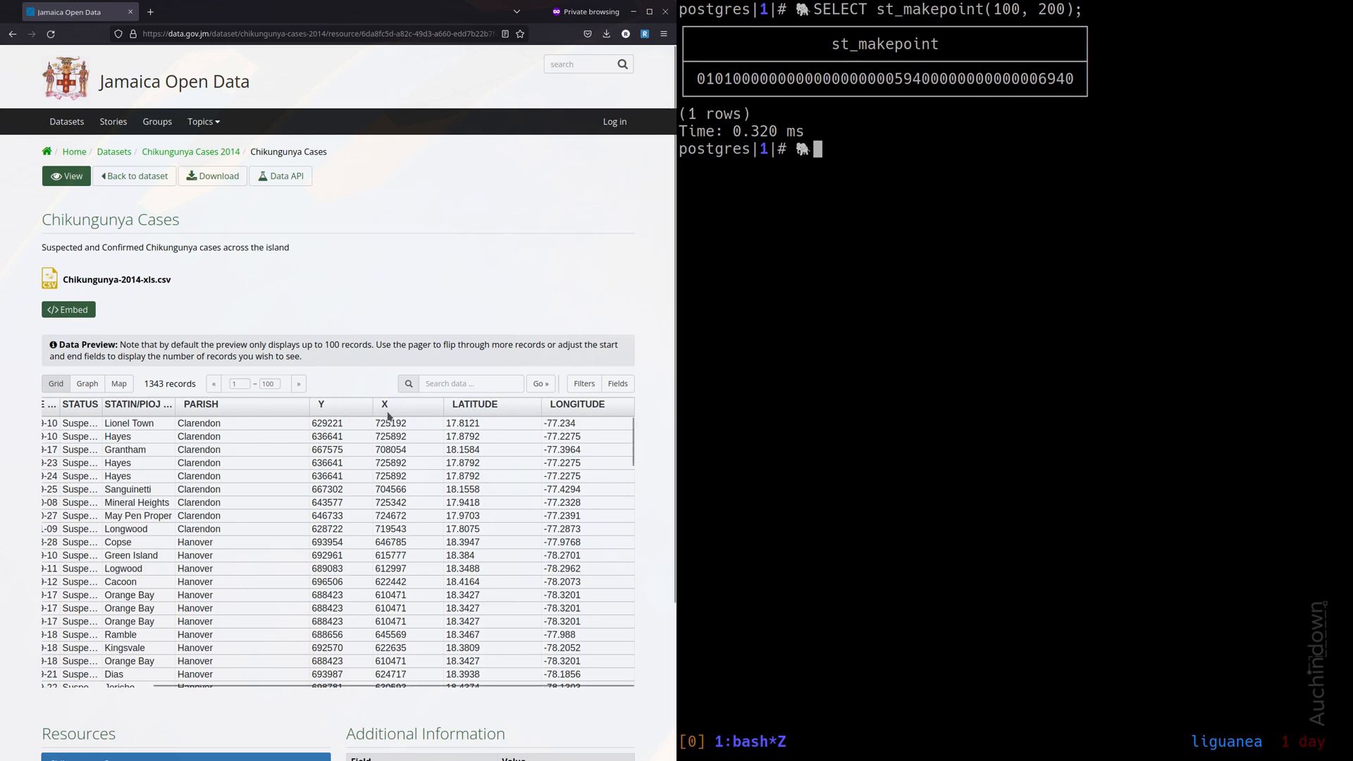
mouse_move(340, 414)
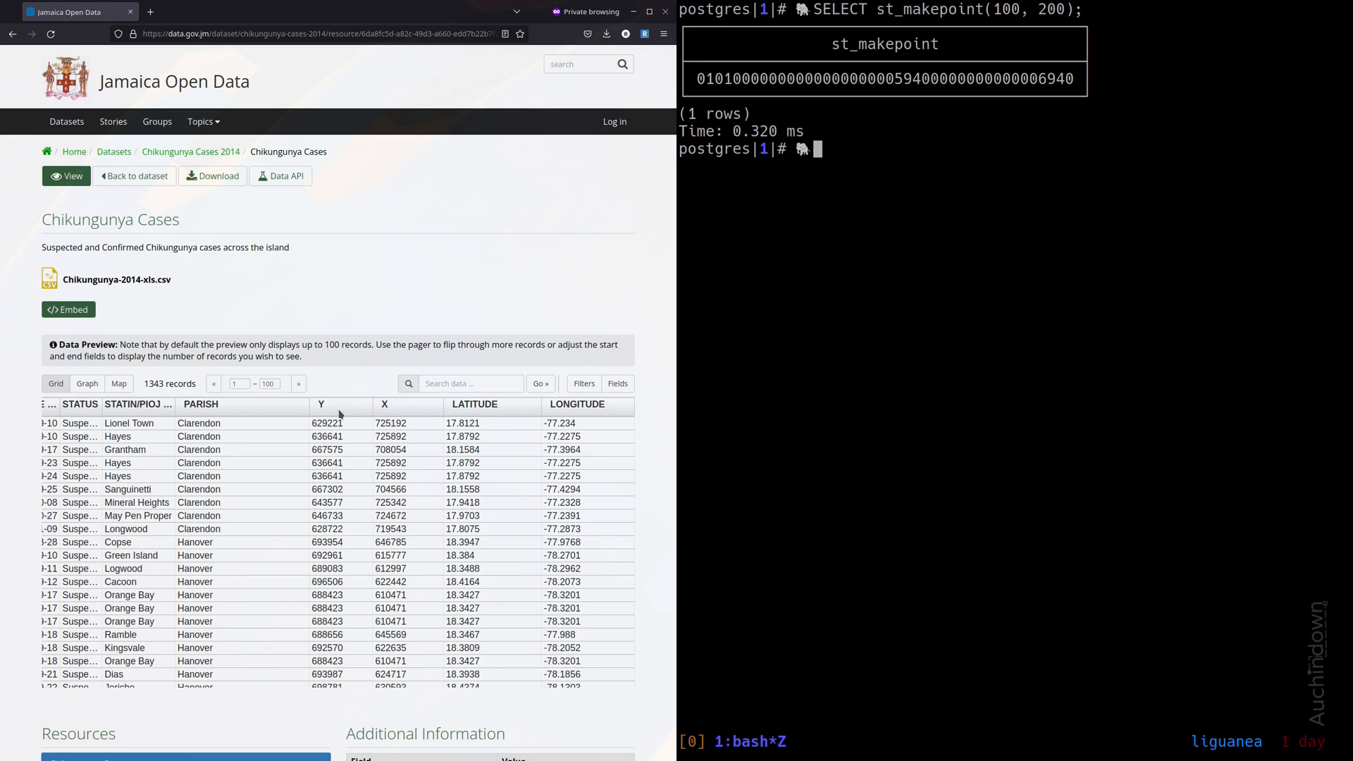
mouse_move(906, 211)
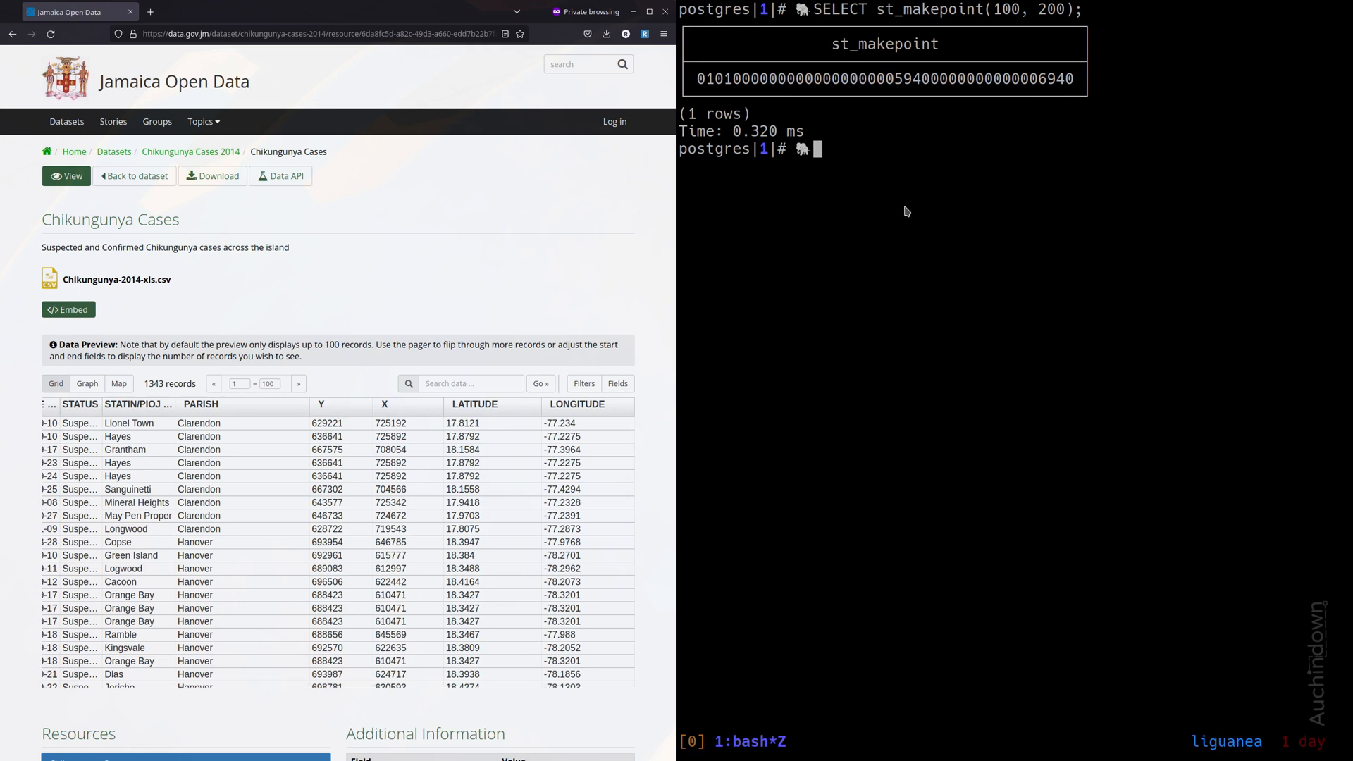
Step: Create the health schema with CREATE SCHEMA health;
text(CREA)
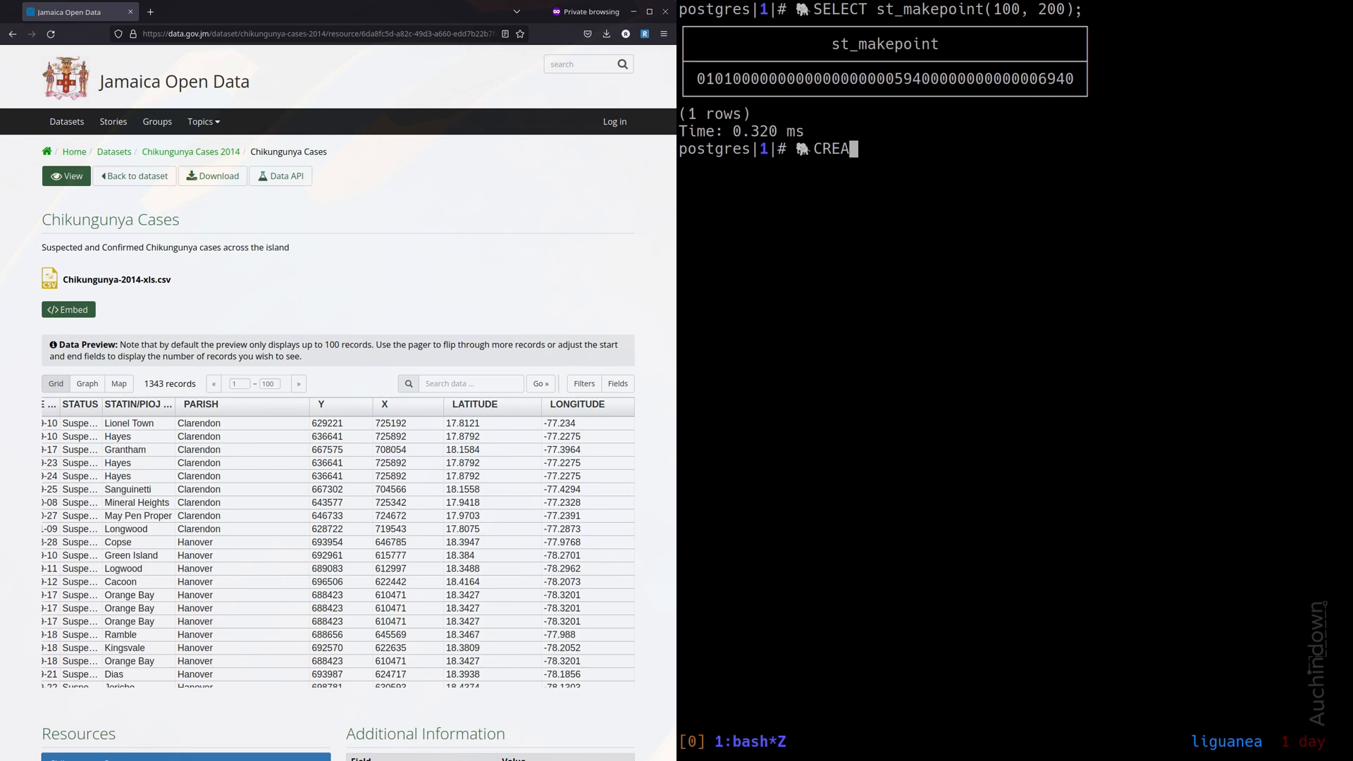
text(TE SCHE)
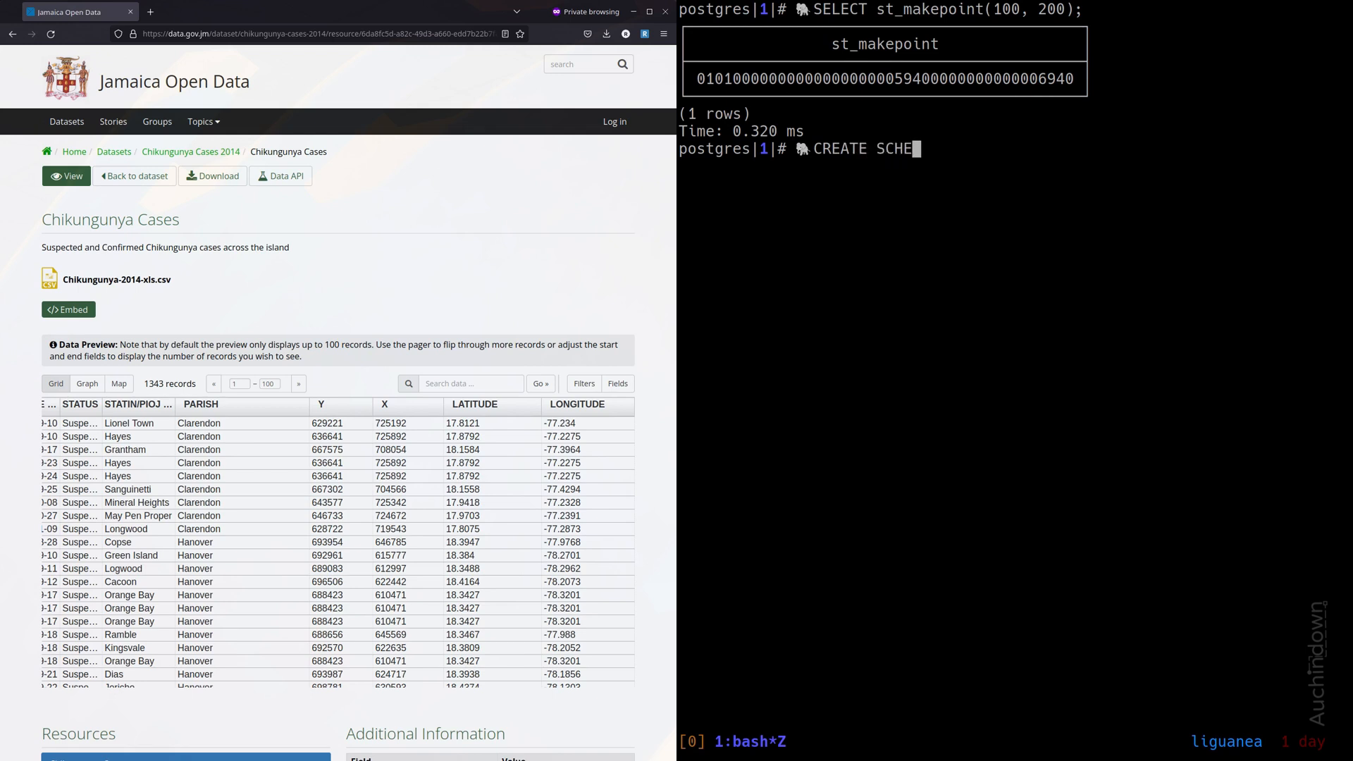
text(MA)
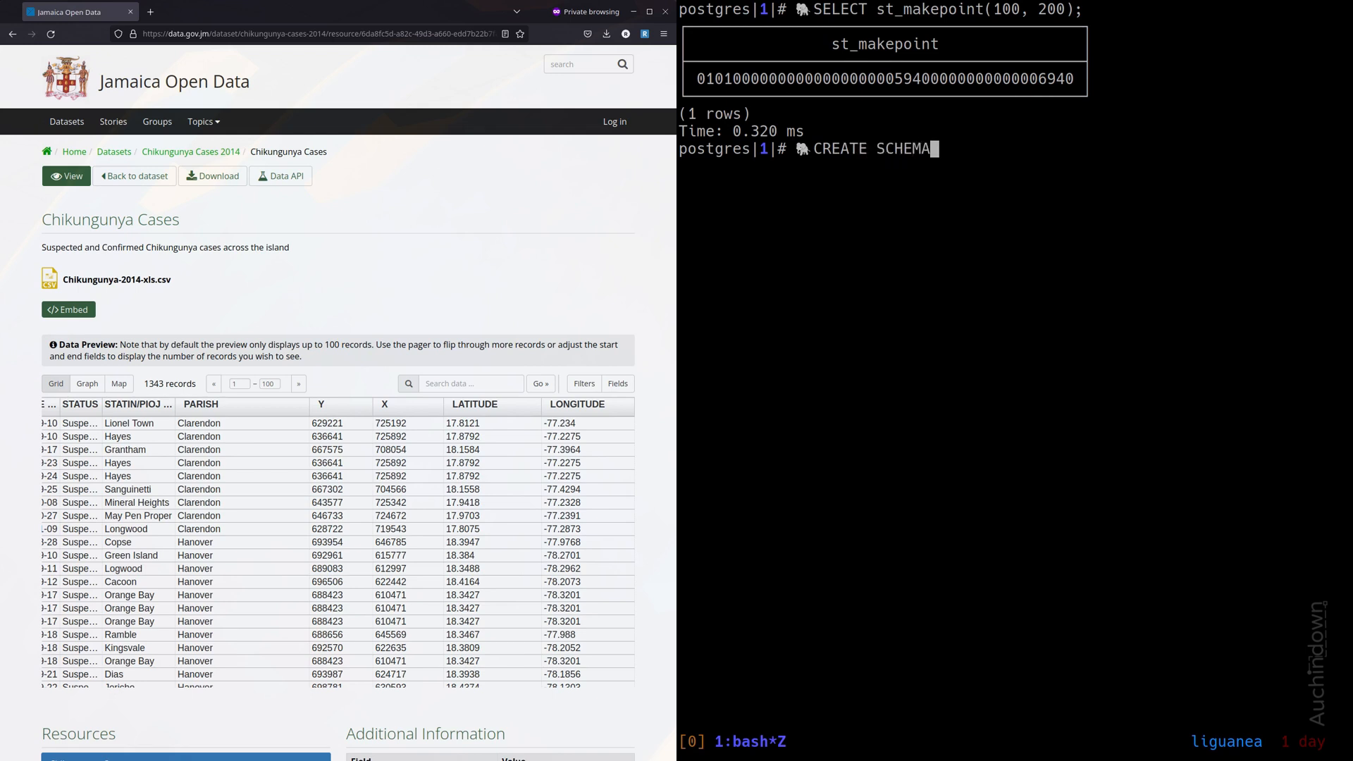
text(heal)
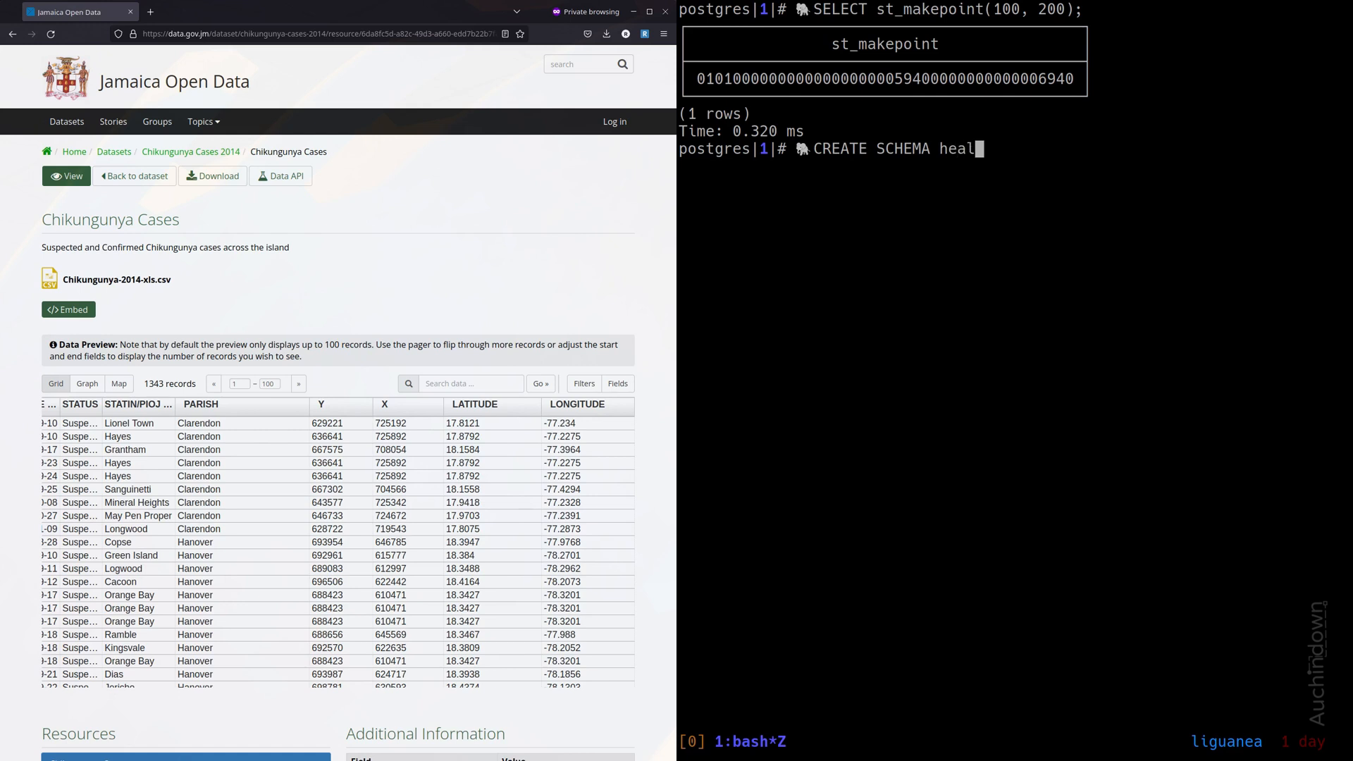
text(th;)
text(CR)
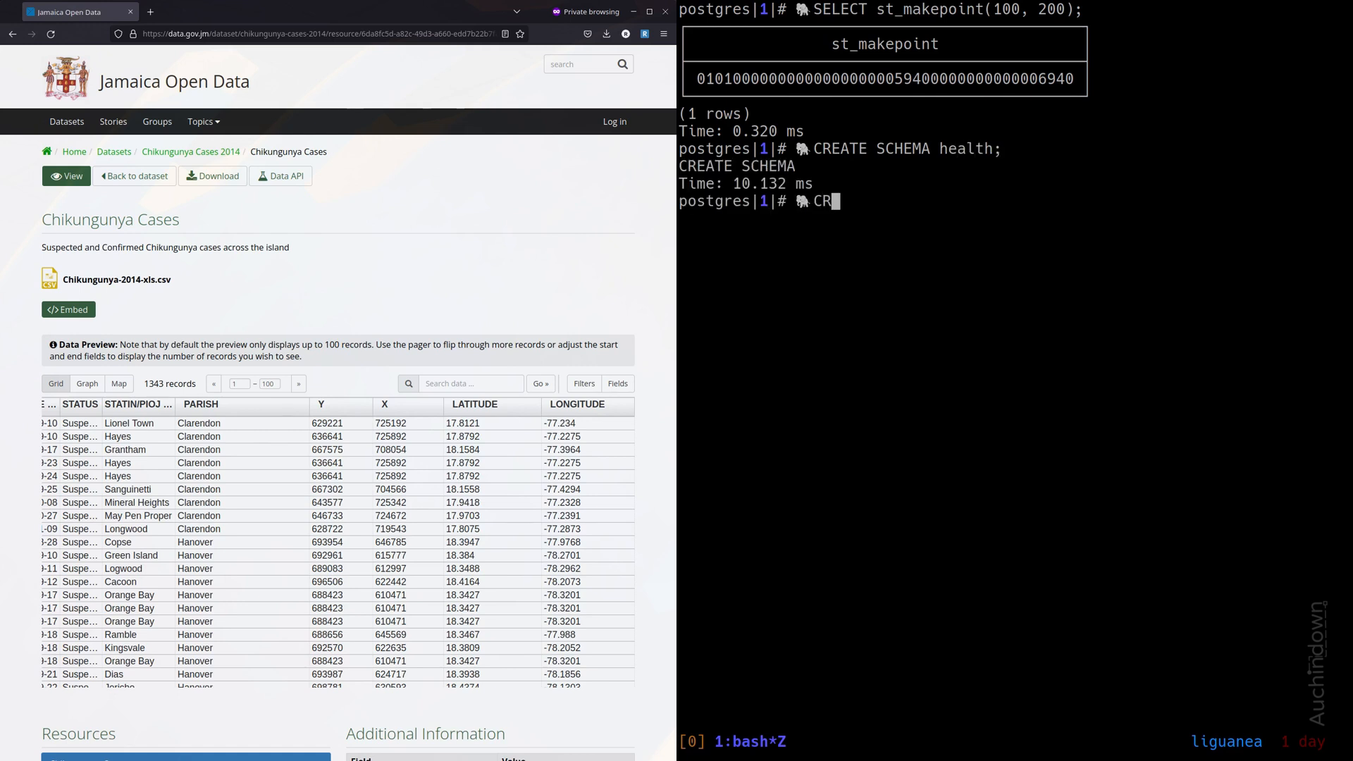
Step: Create health.chikv with text columns code, sex, onset_date, status, community, parish and float columns y, x, lat, lon
text(EATE)
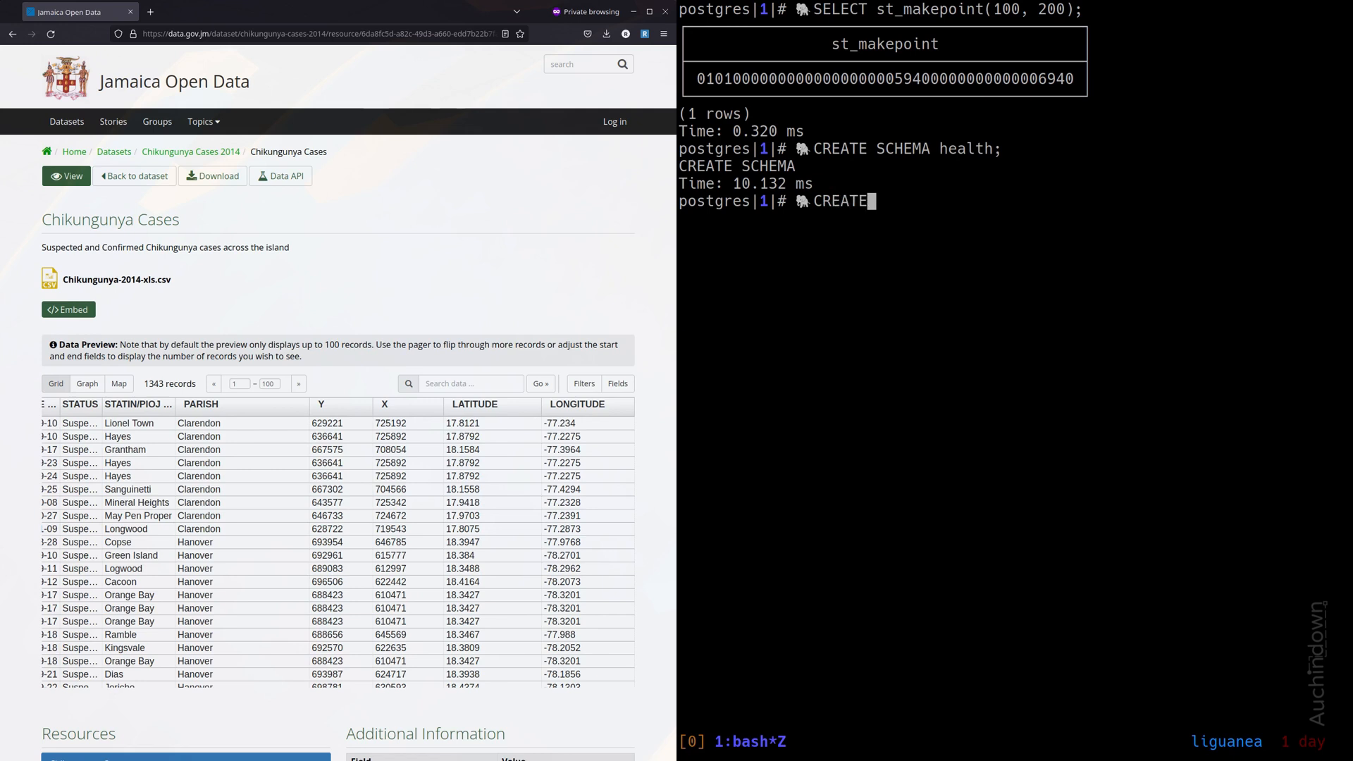
text(TABLE health)
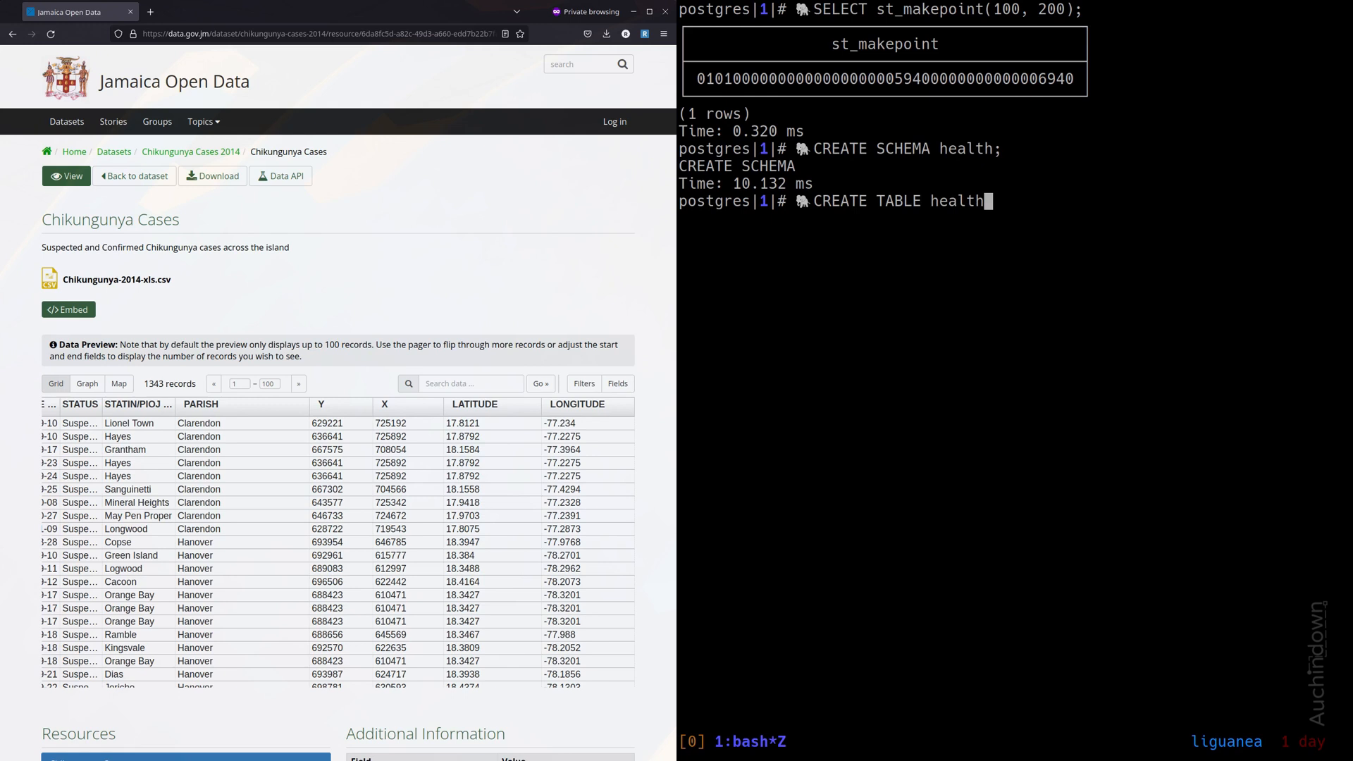
text(.chokv)
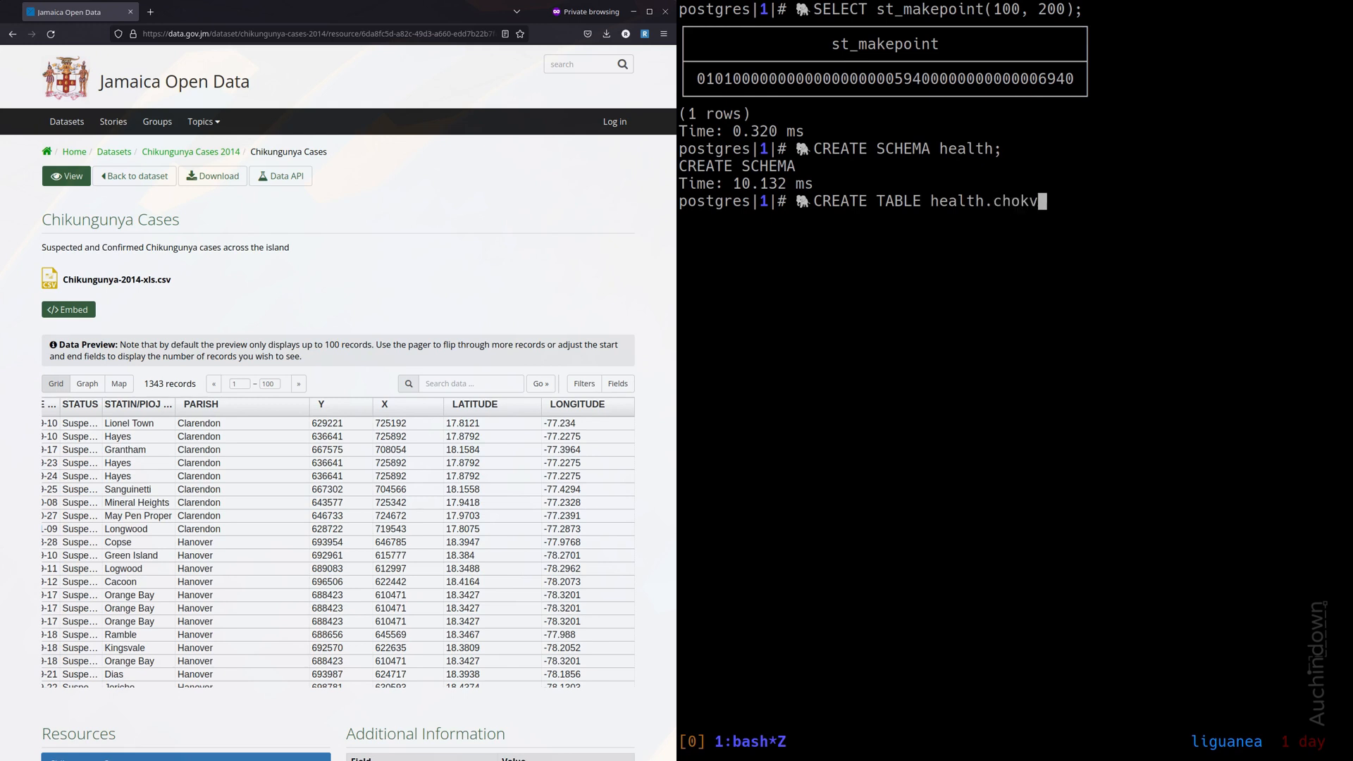
text(chik)
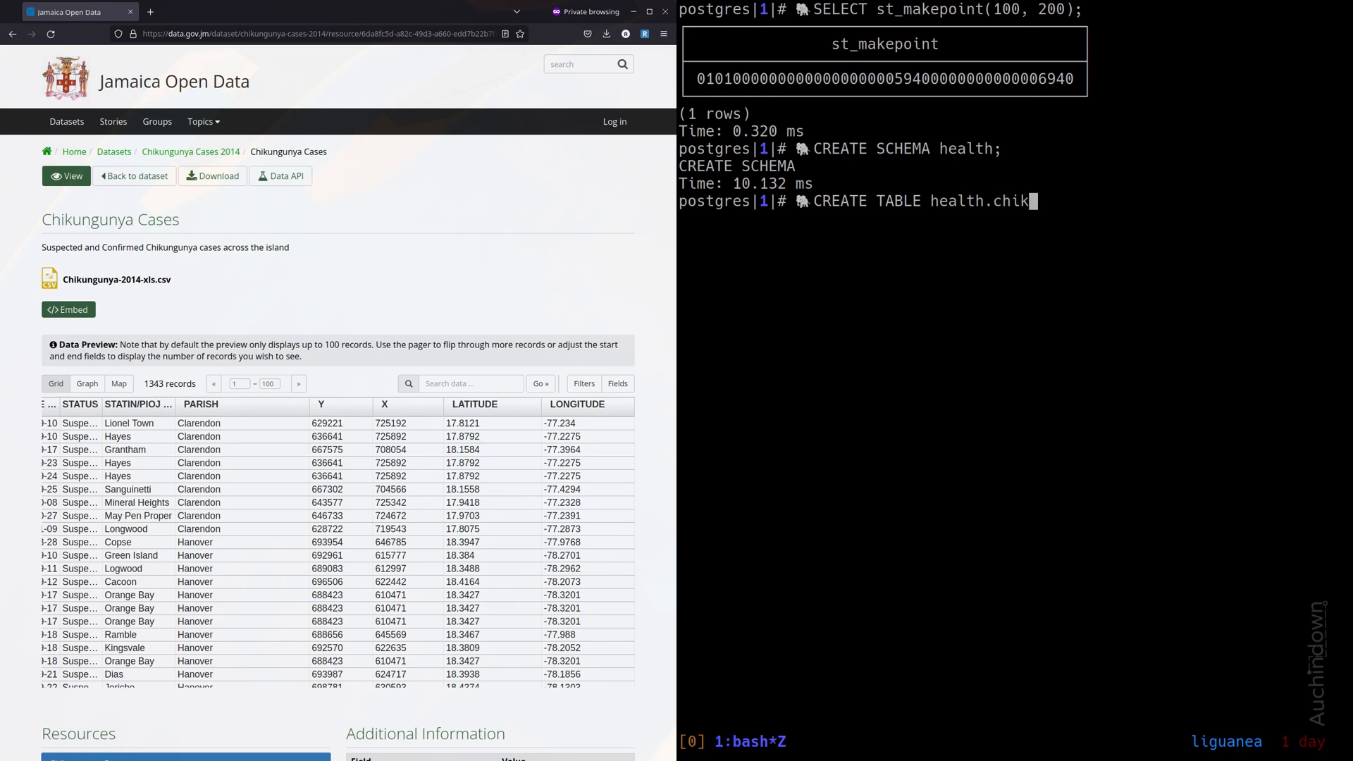
text(v()
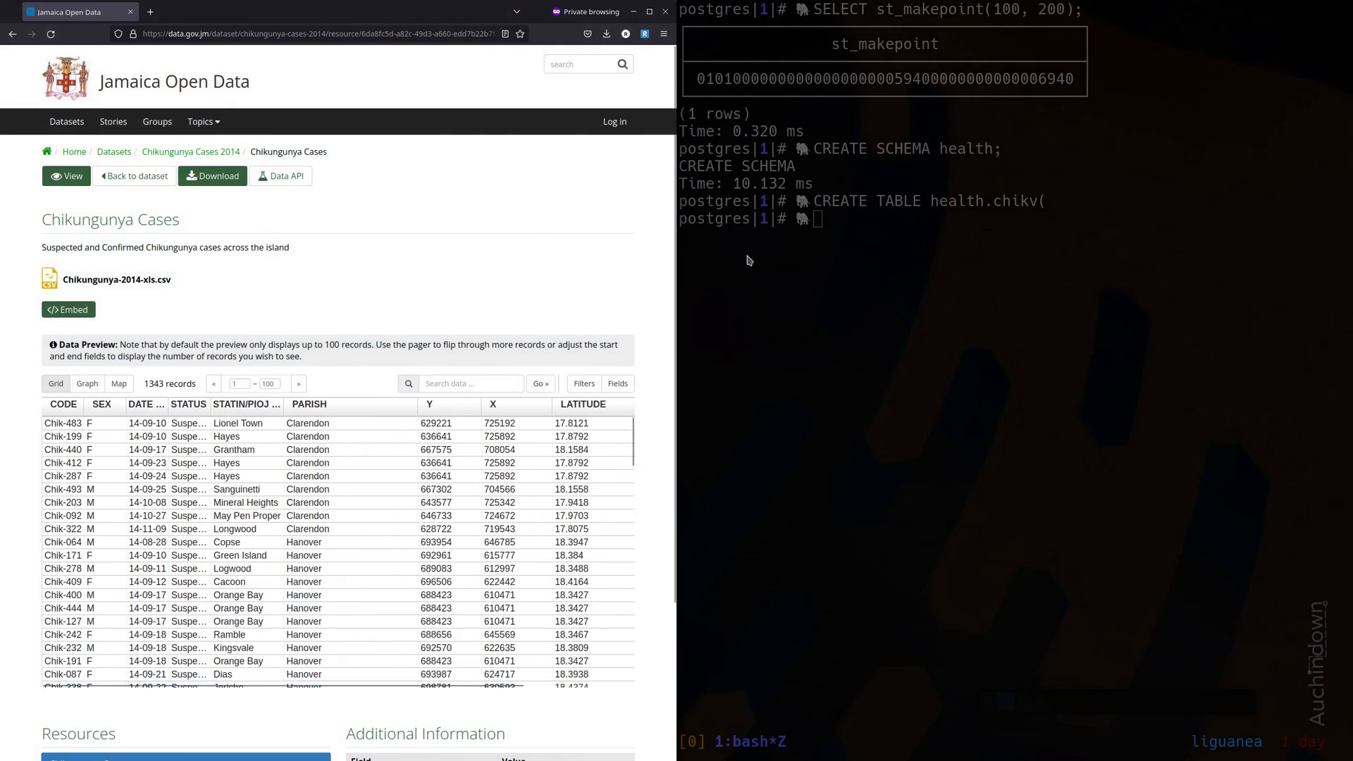
text(c)
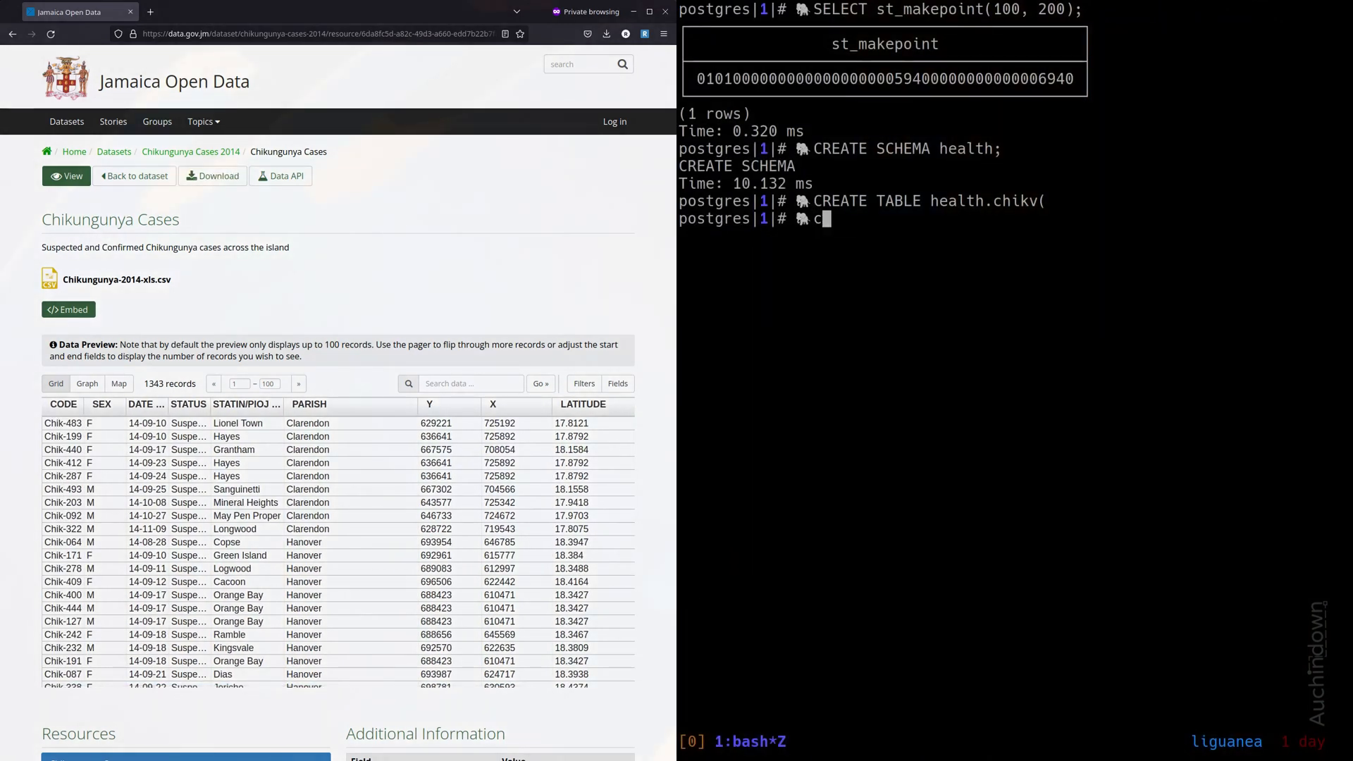
text(ode text)
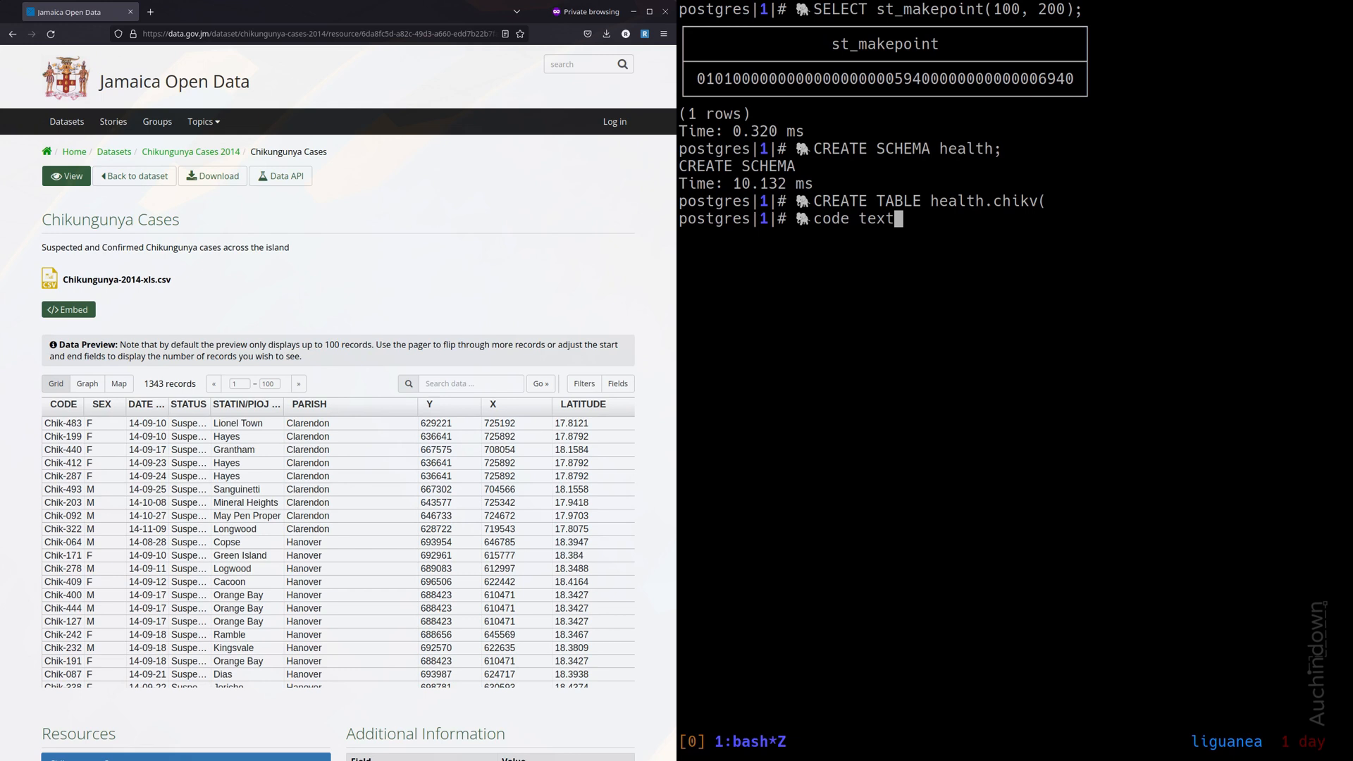
text(,)
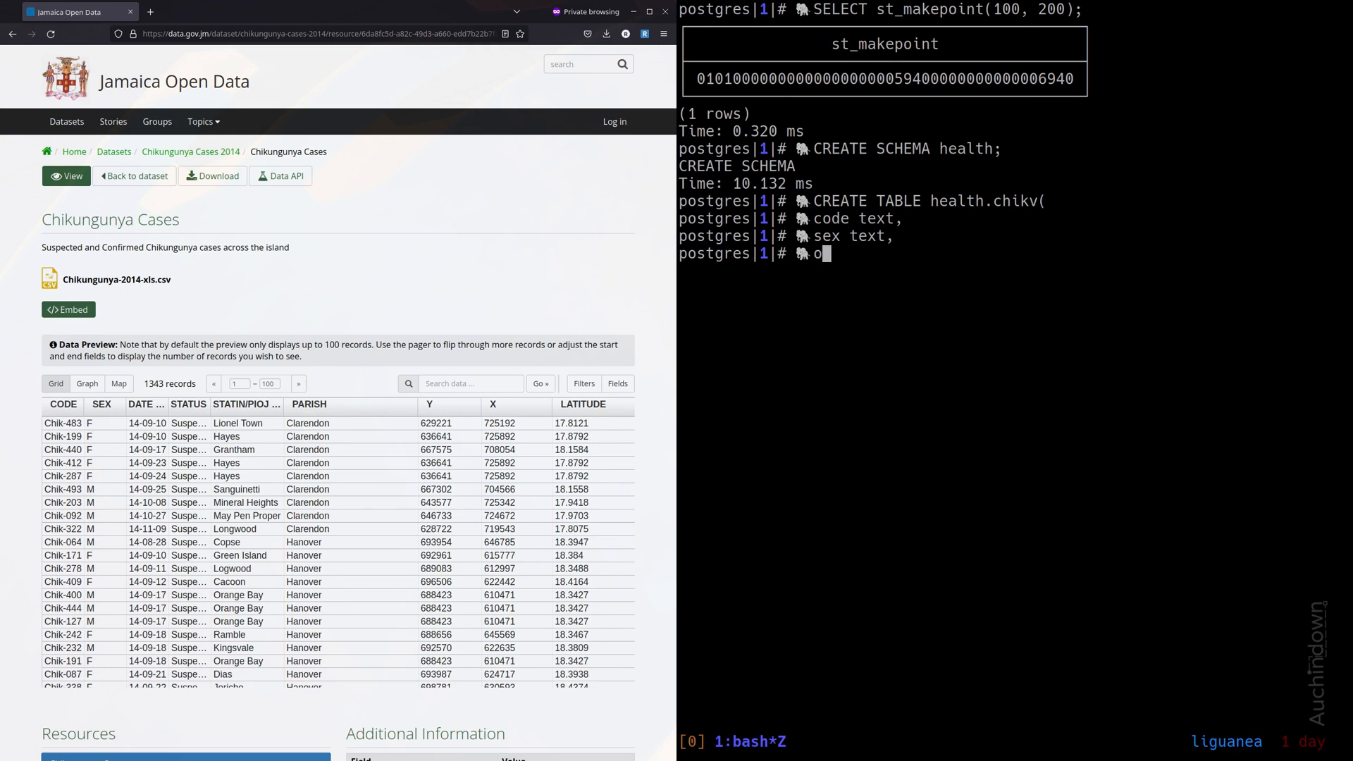
text(nset_date text,)
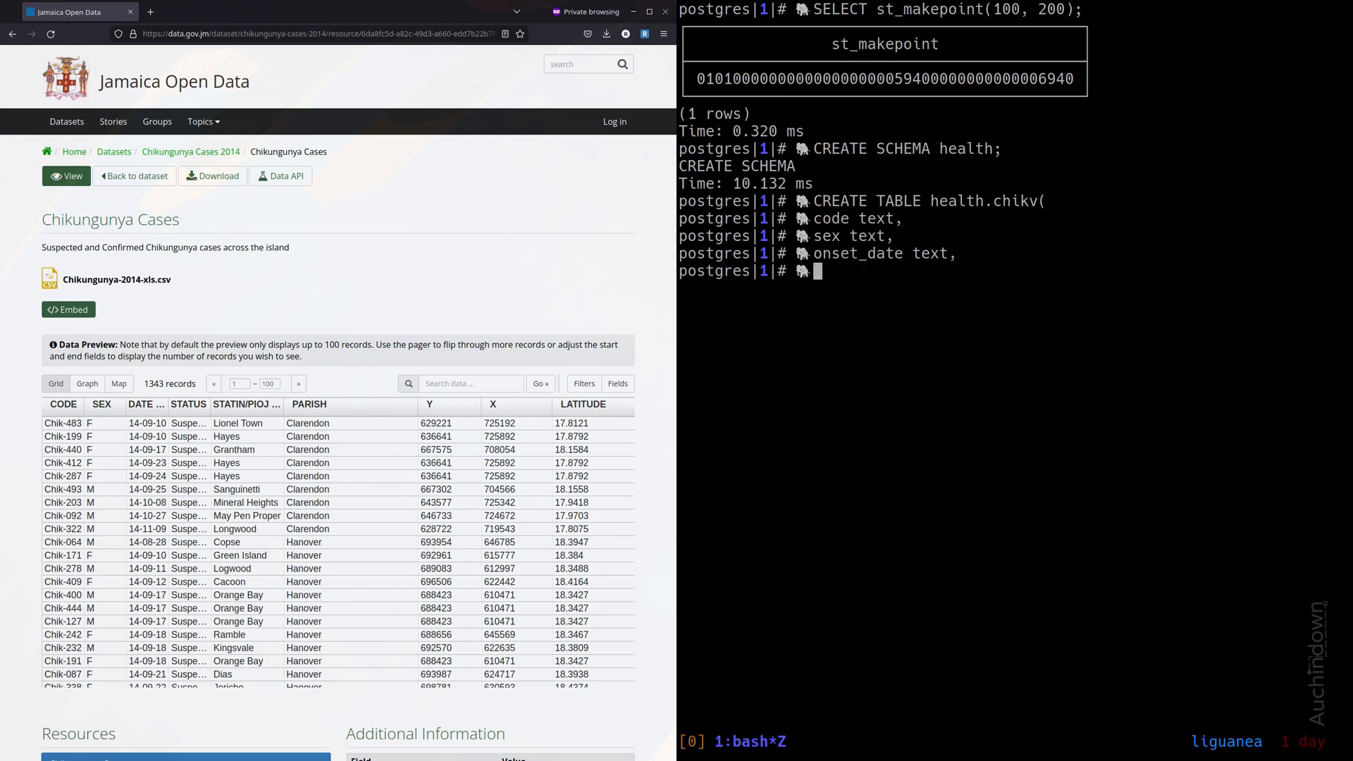
text(status text,)
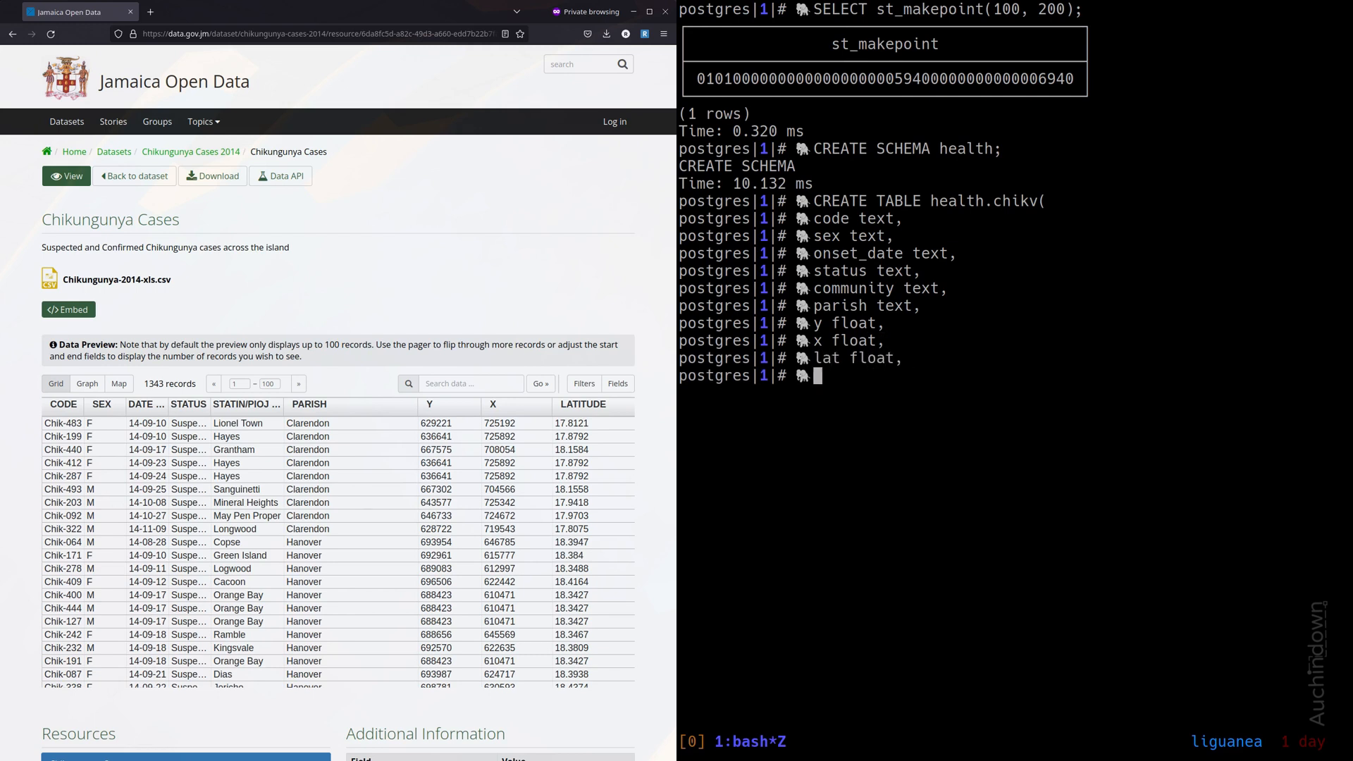
text(lon float);)
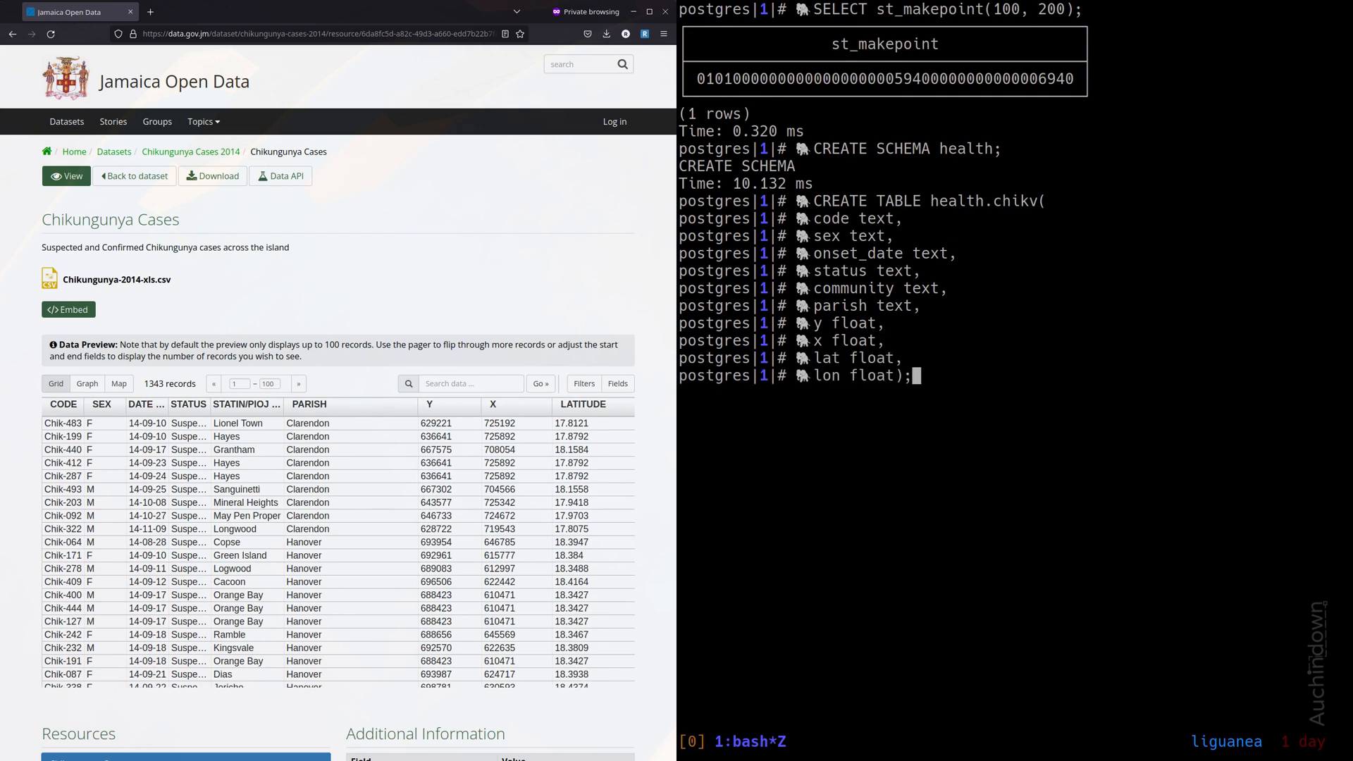
key(Return)
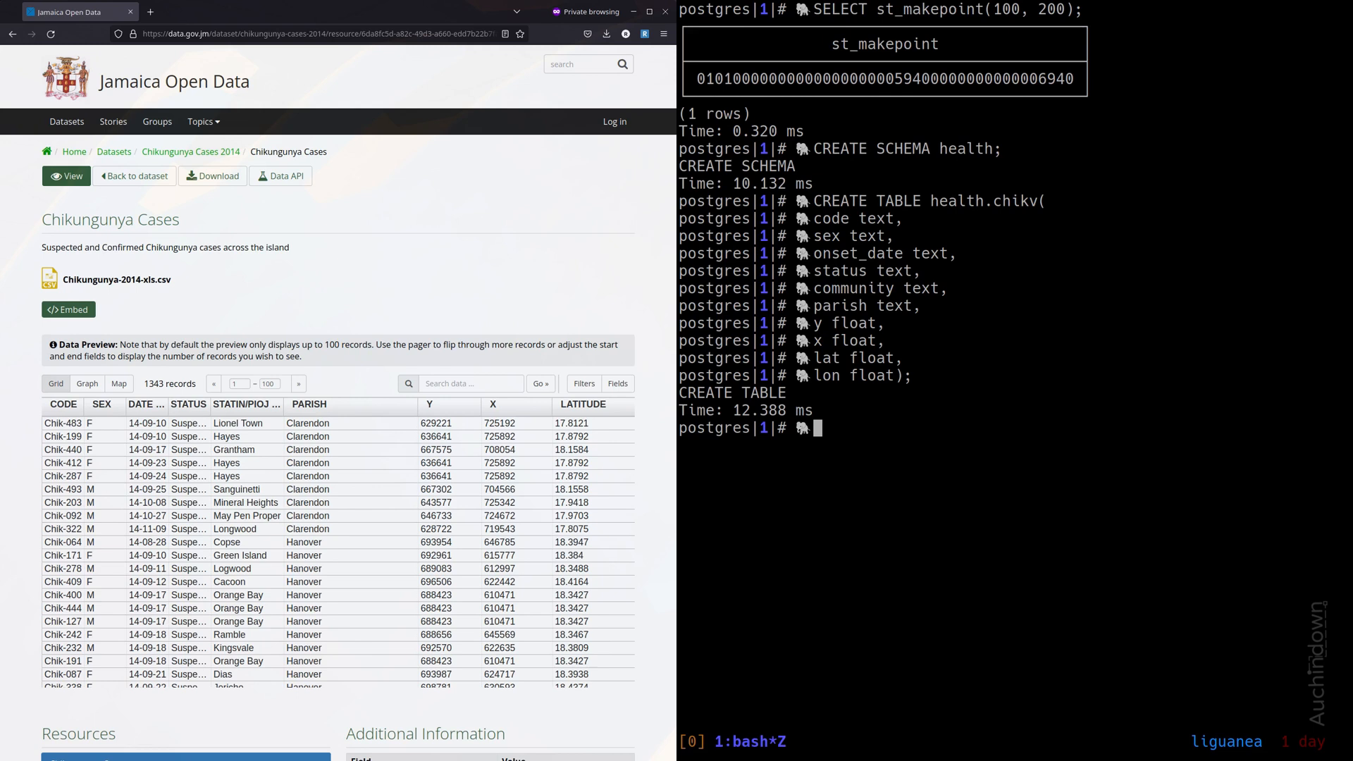
text(COPY health.chikv FROM PROGRAM)
text('curl)
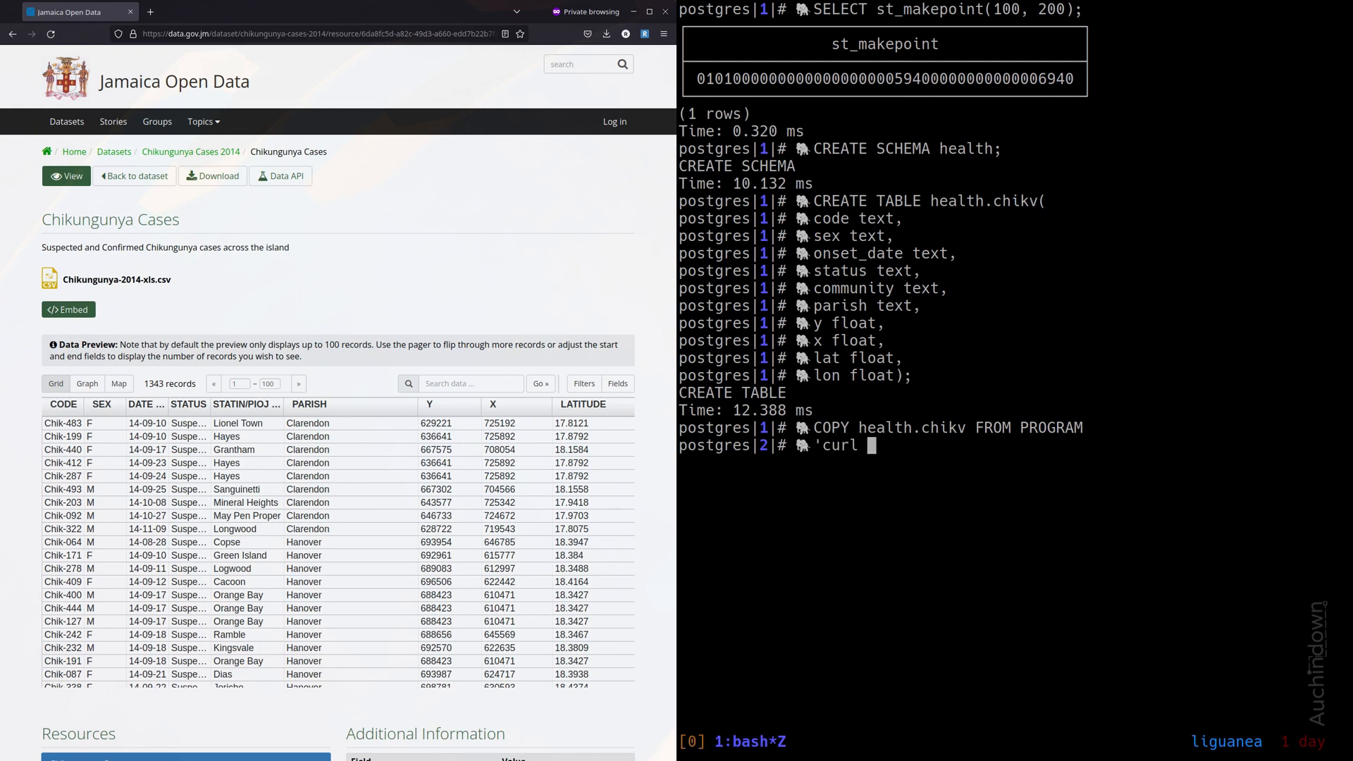
text(-L)
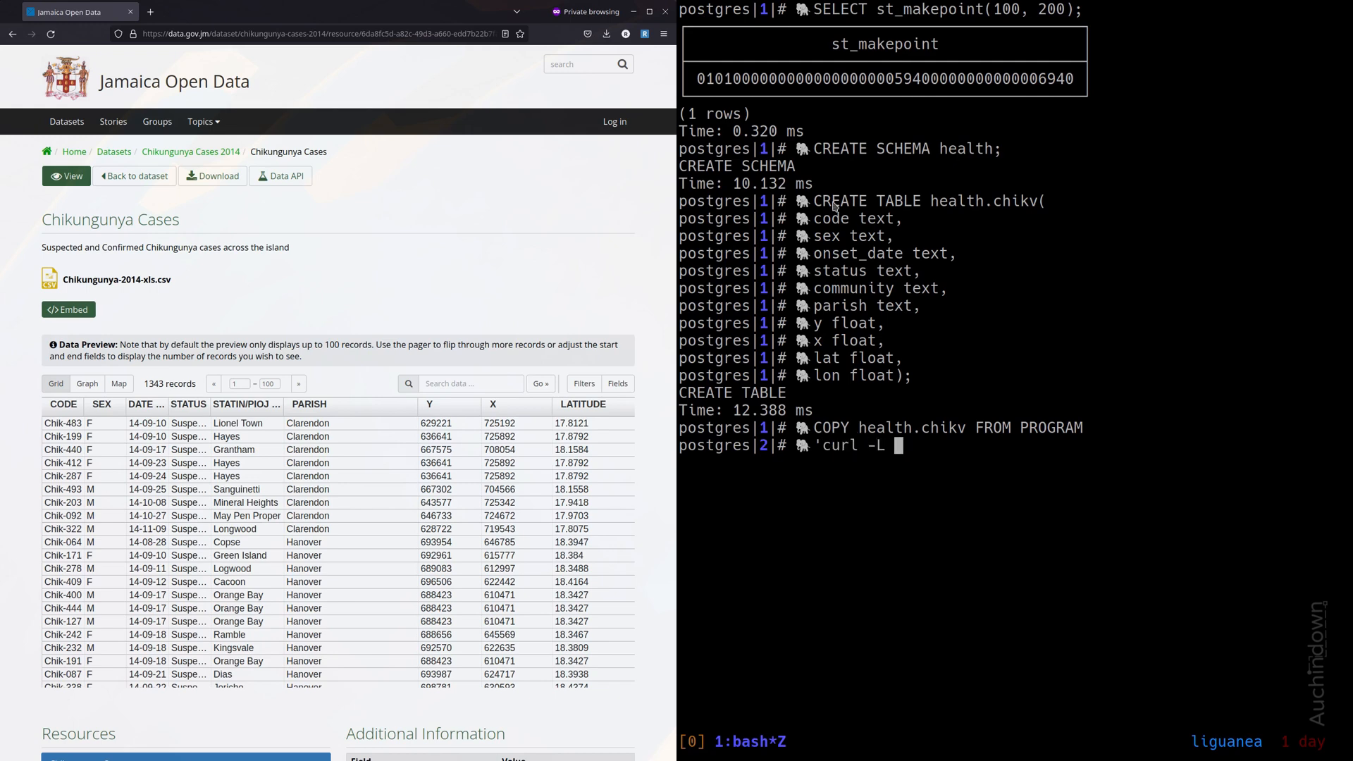
mouse_move(219, 176)
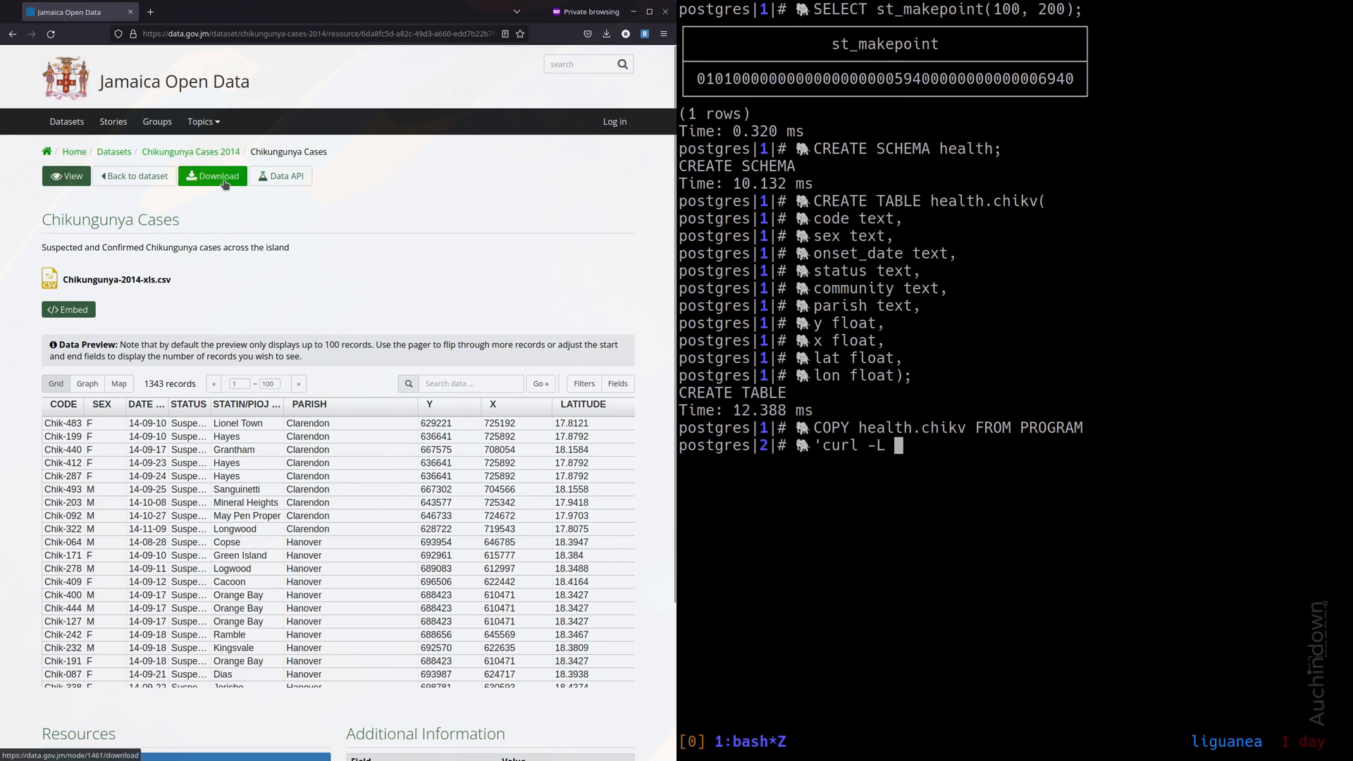
right_click(223, 177)
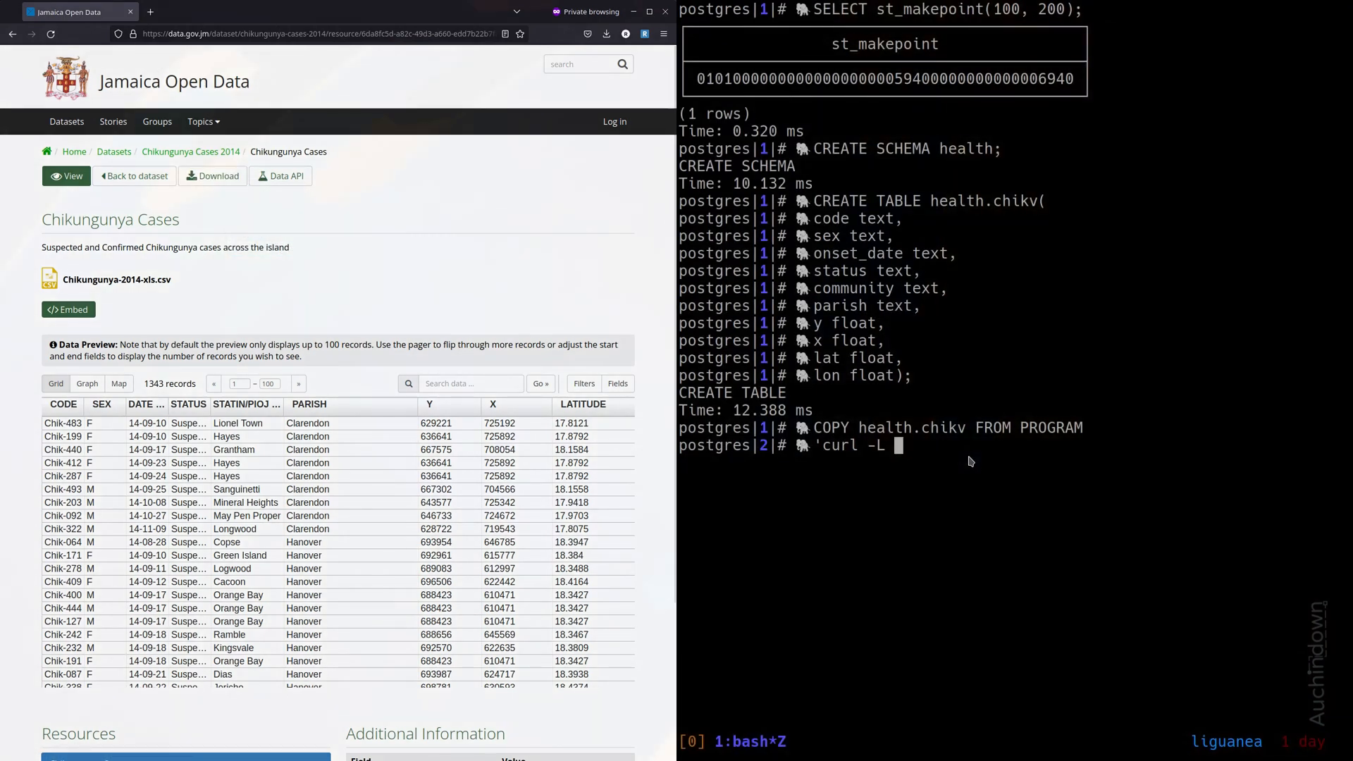
text(https://data.gov.jm/node/1461/download')
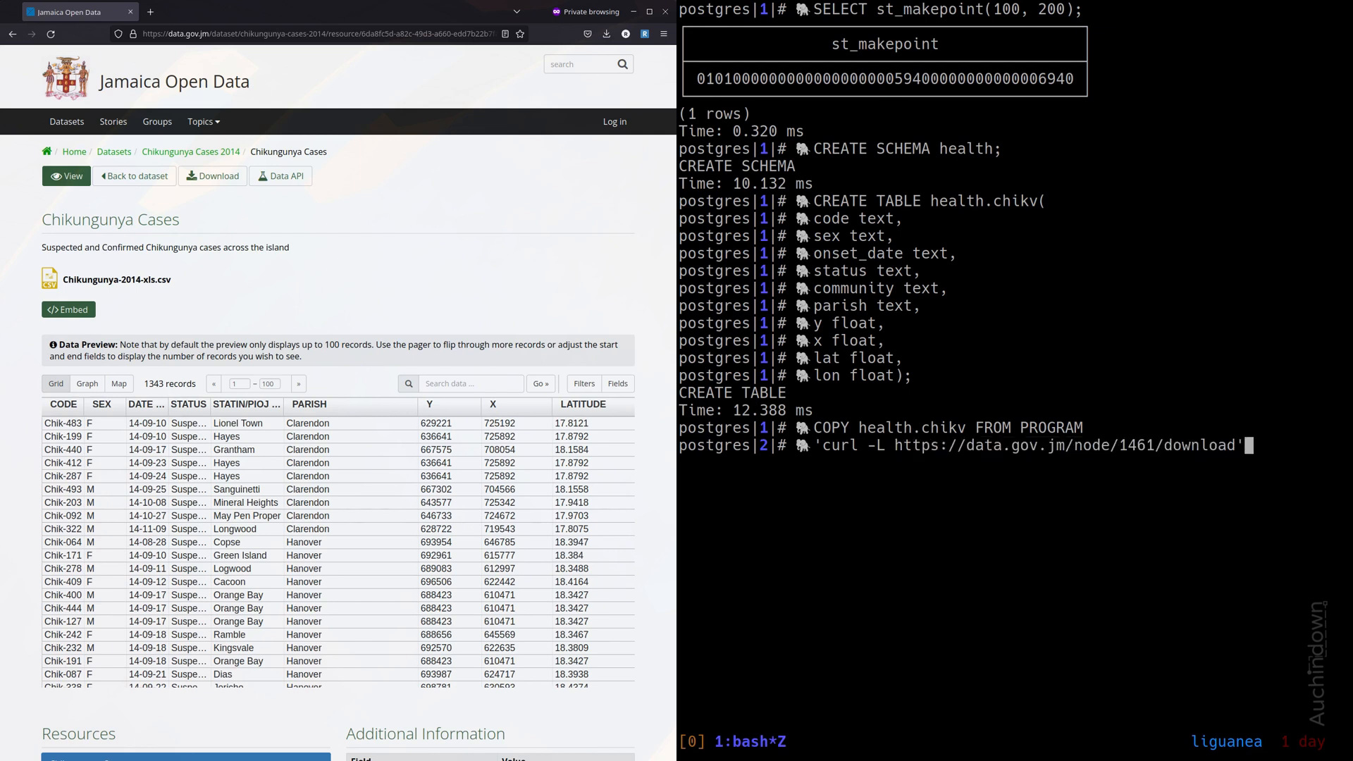
Step: Finish the COPY with (FORMAT CSV, HEADER TRUE) and load the 1343 case rows
text(WITH FOR)
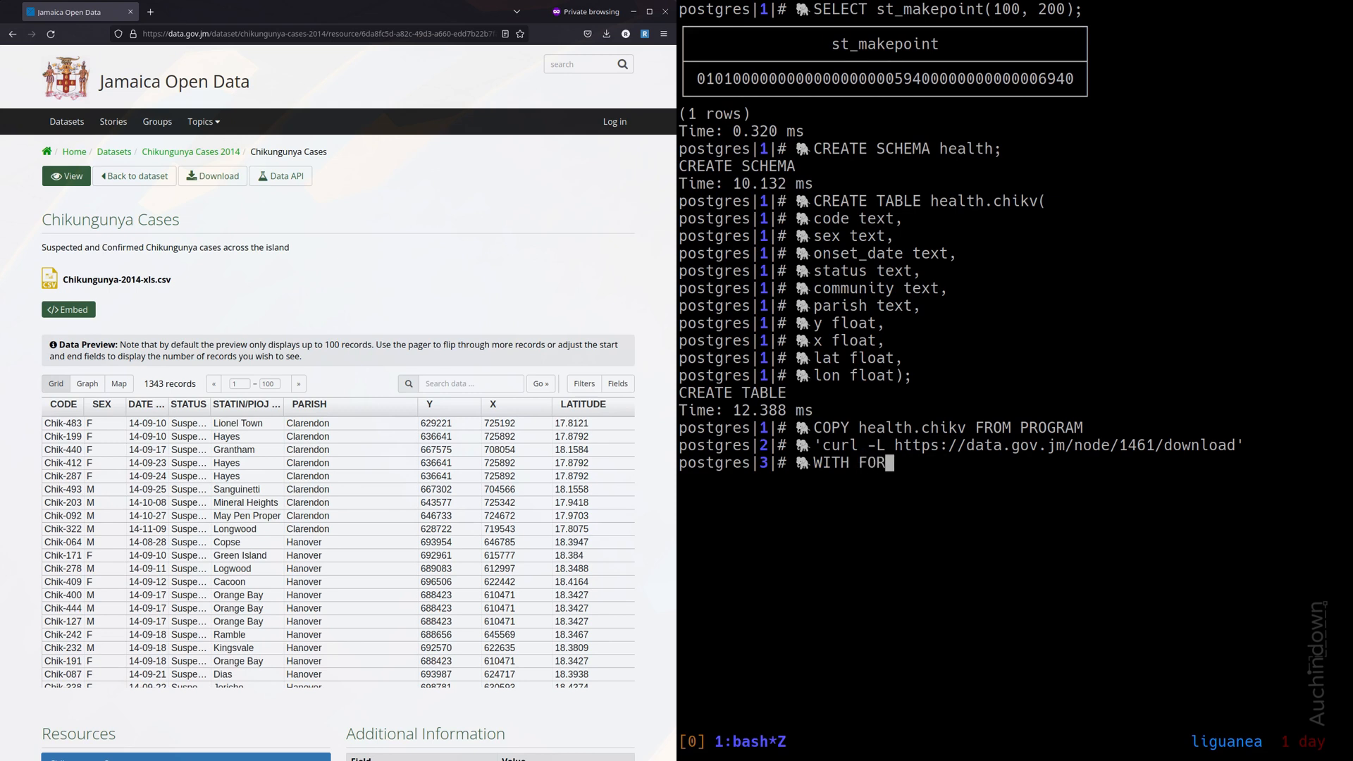
text(M)
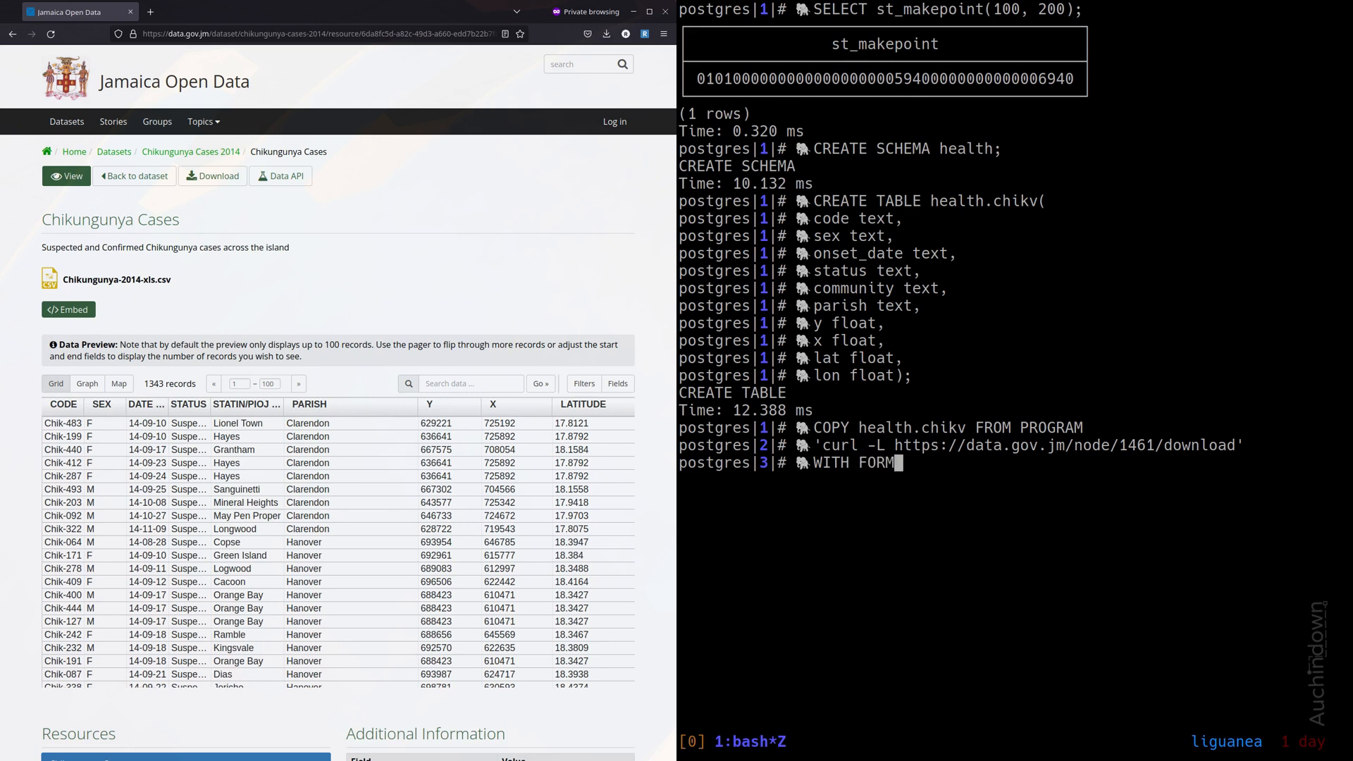
text(()
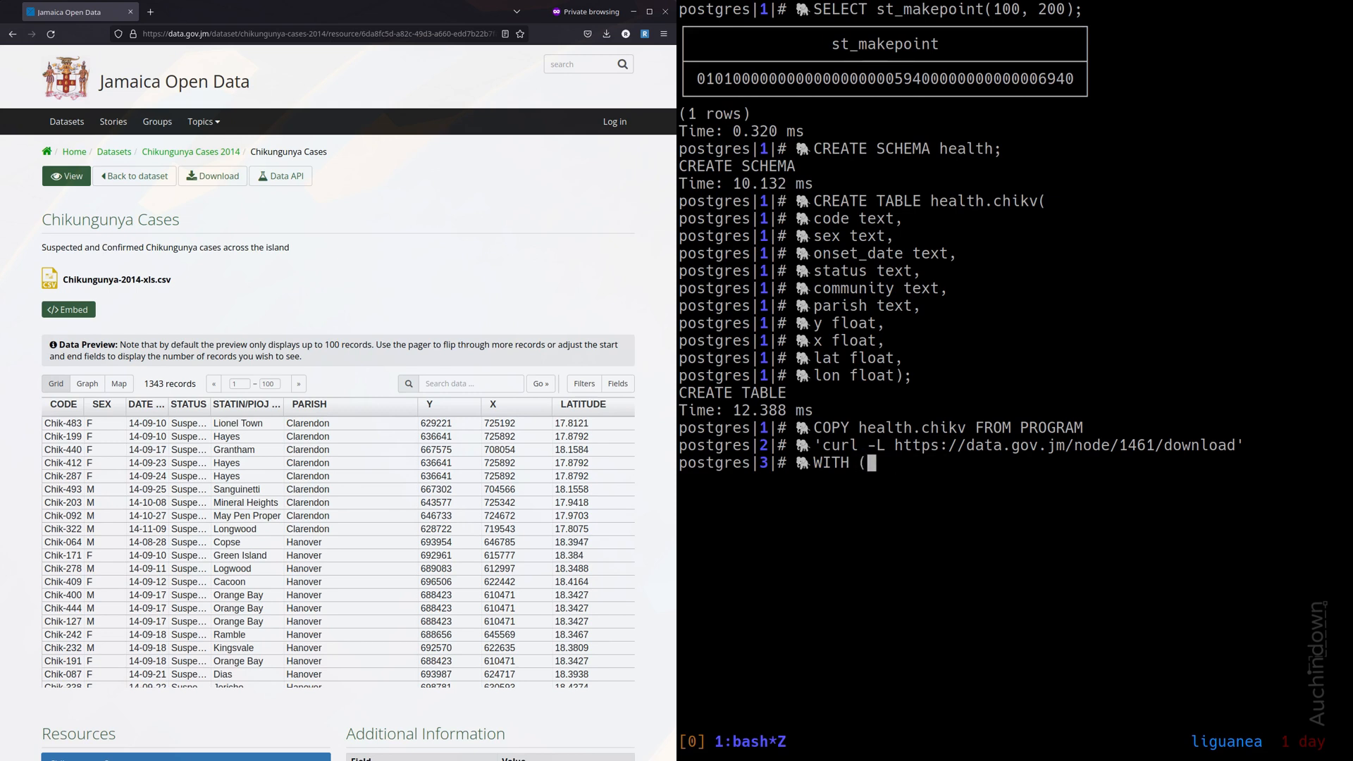
text(FORMA)
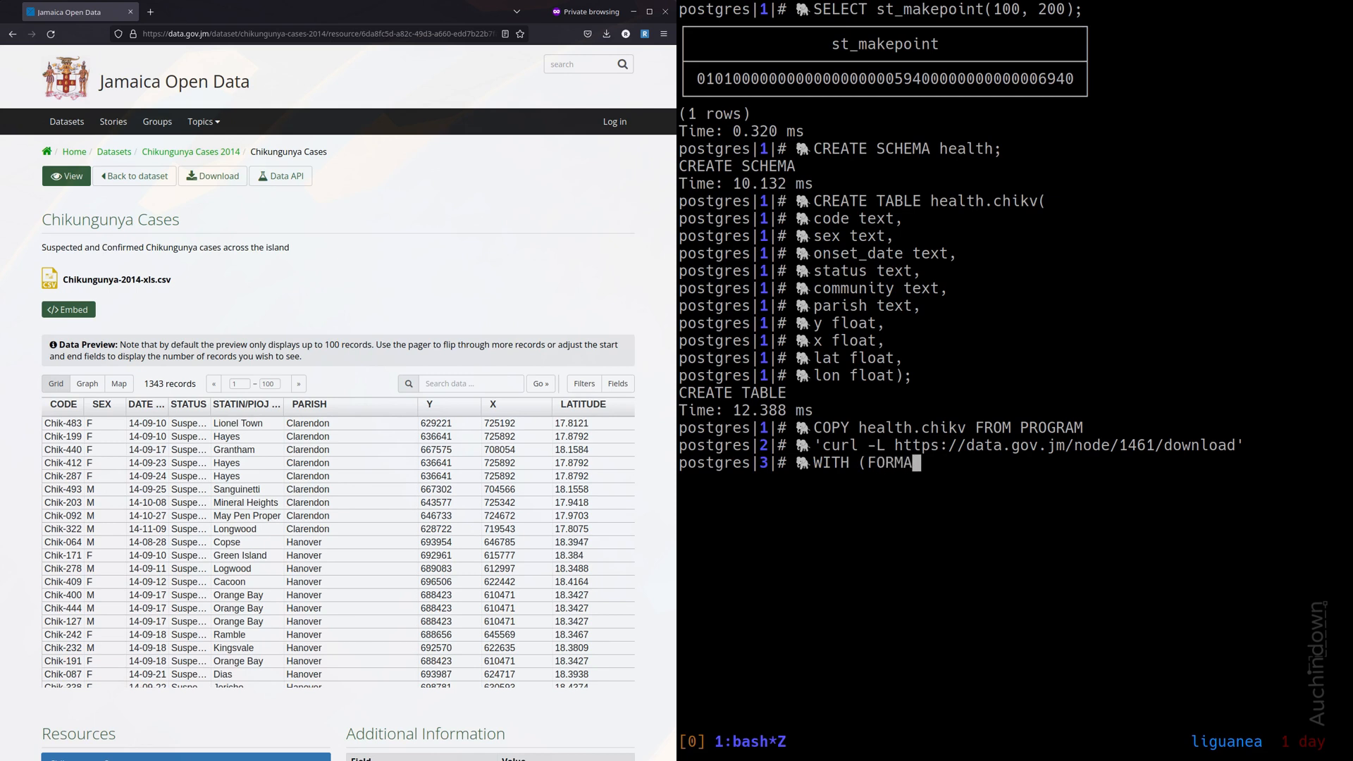
text(CSV)
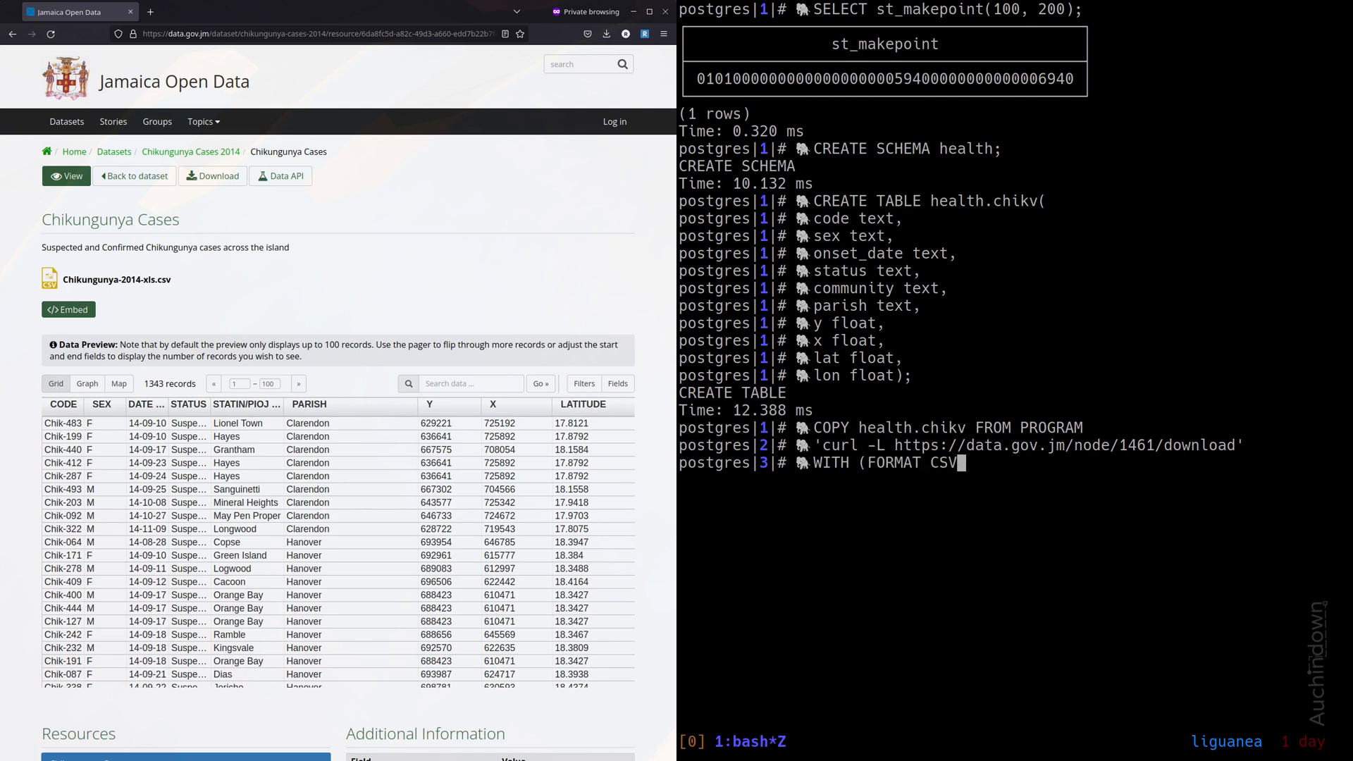
text(, HEDE)
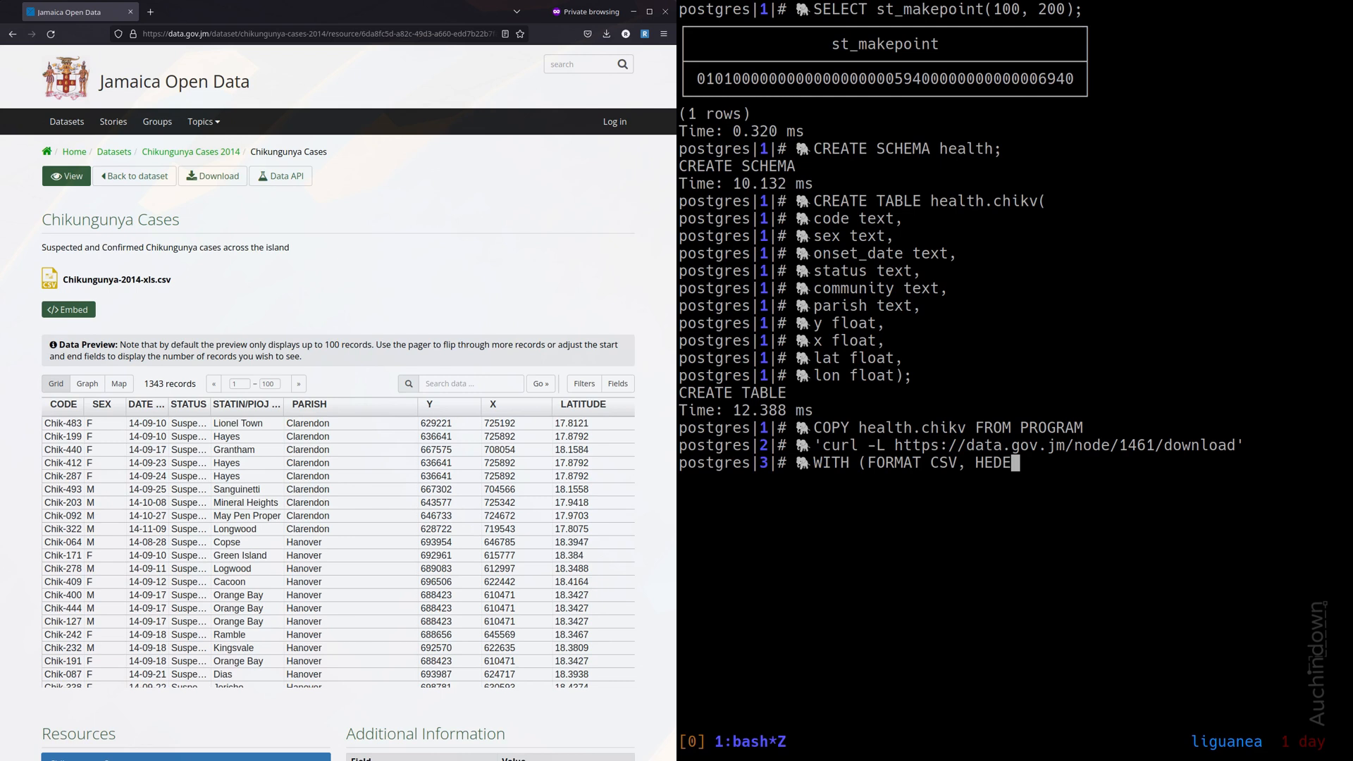
text(R)
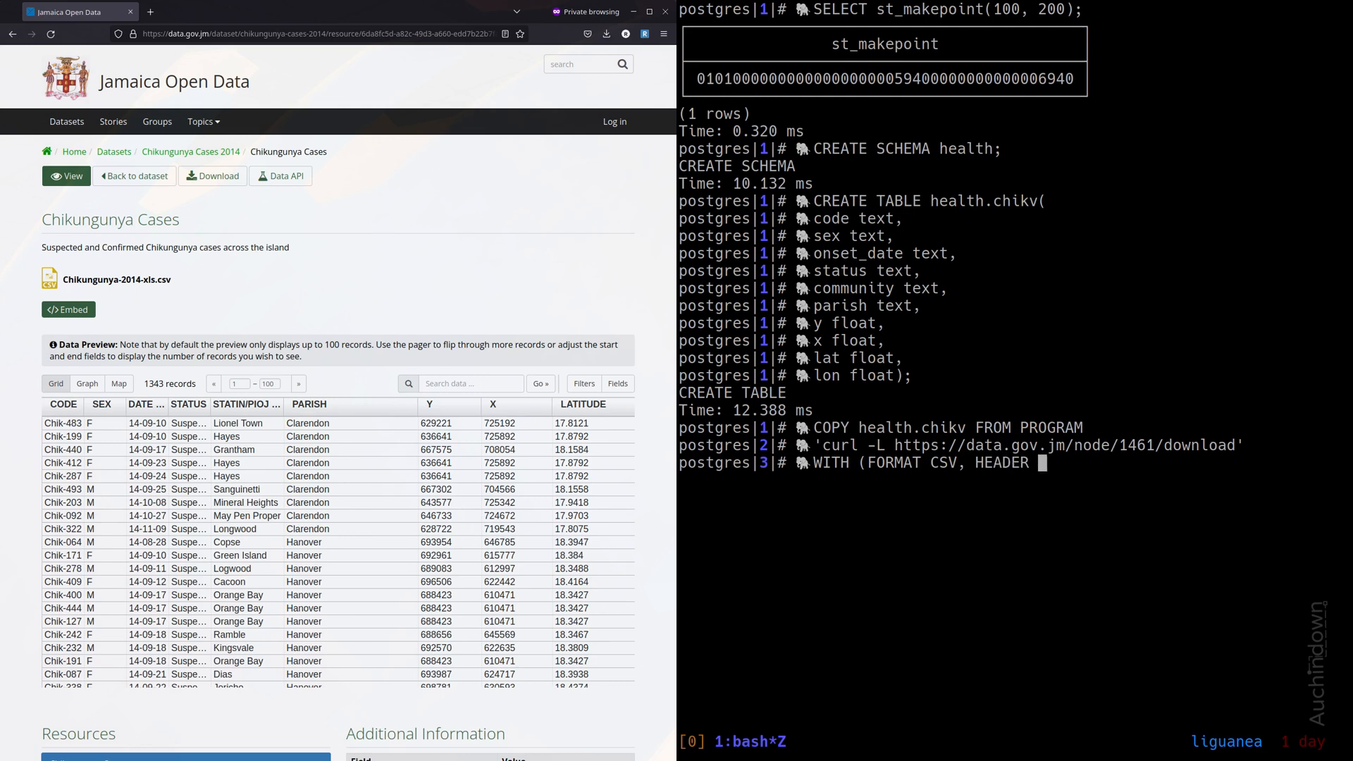
text(TRUE ))
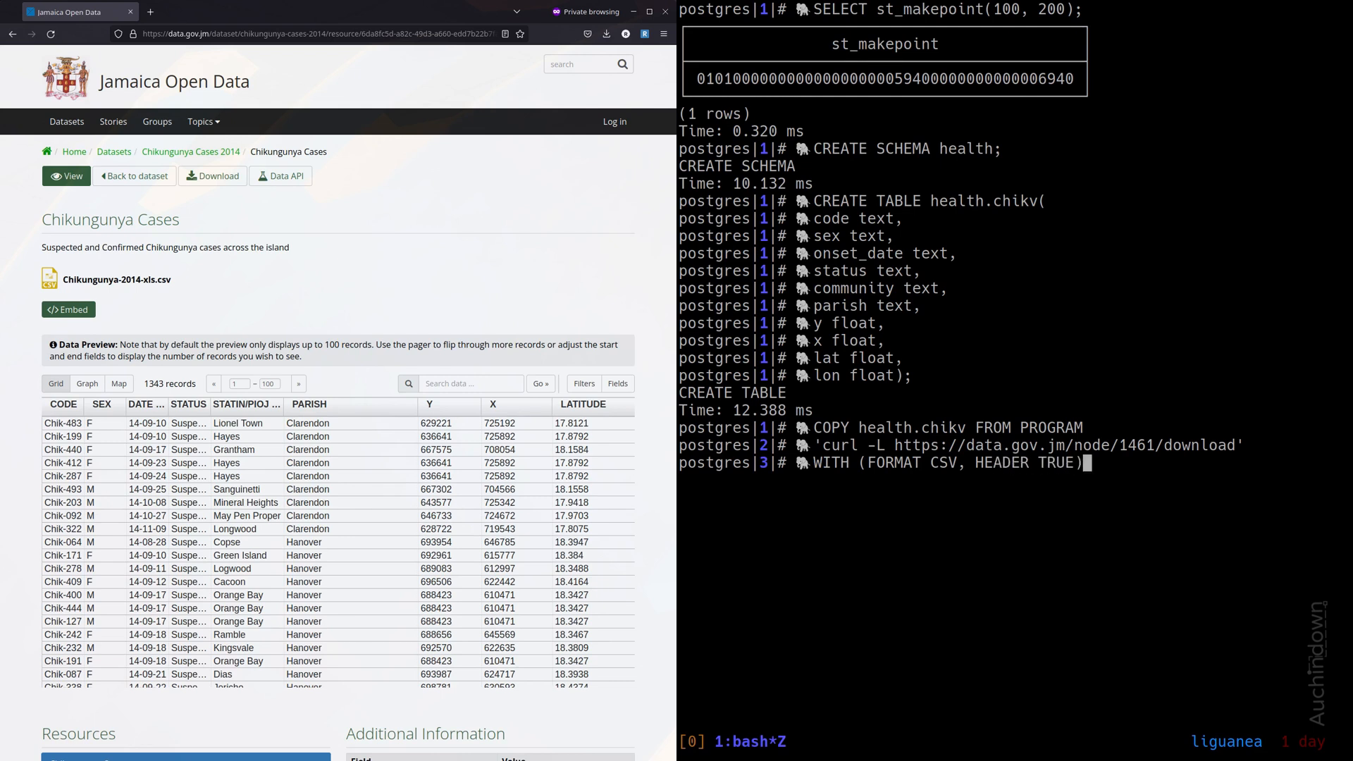
key(Return)
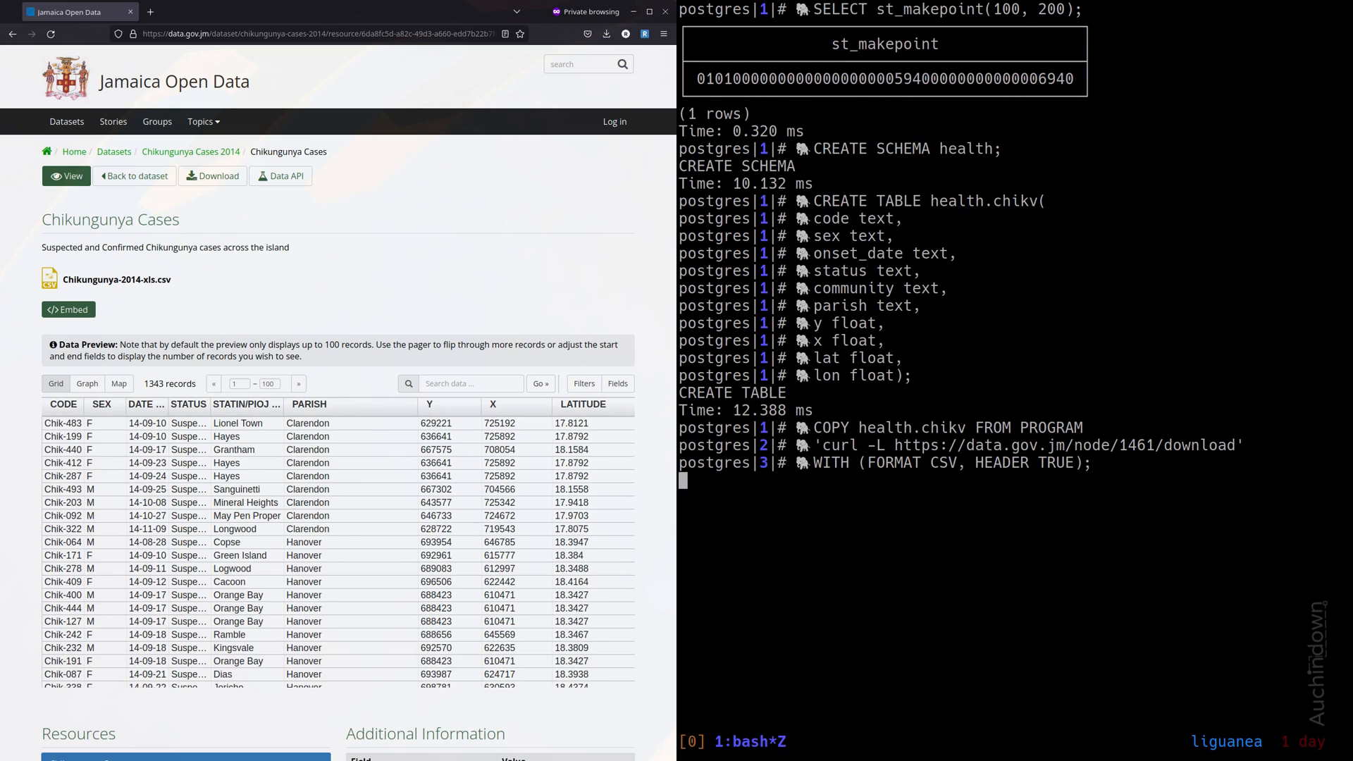
key(Return)
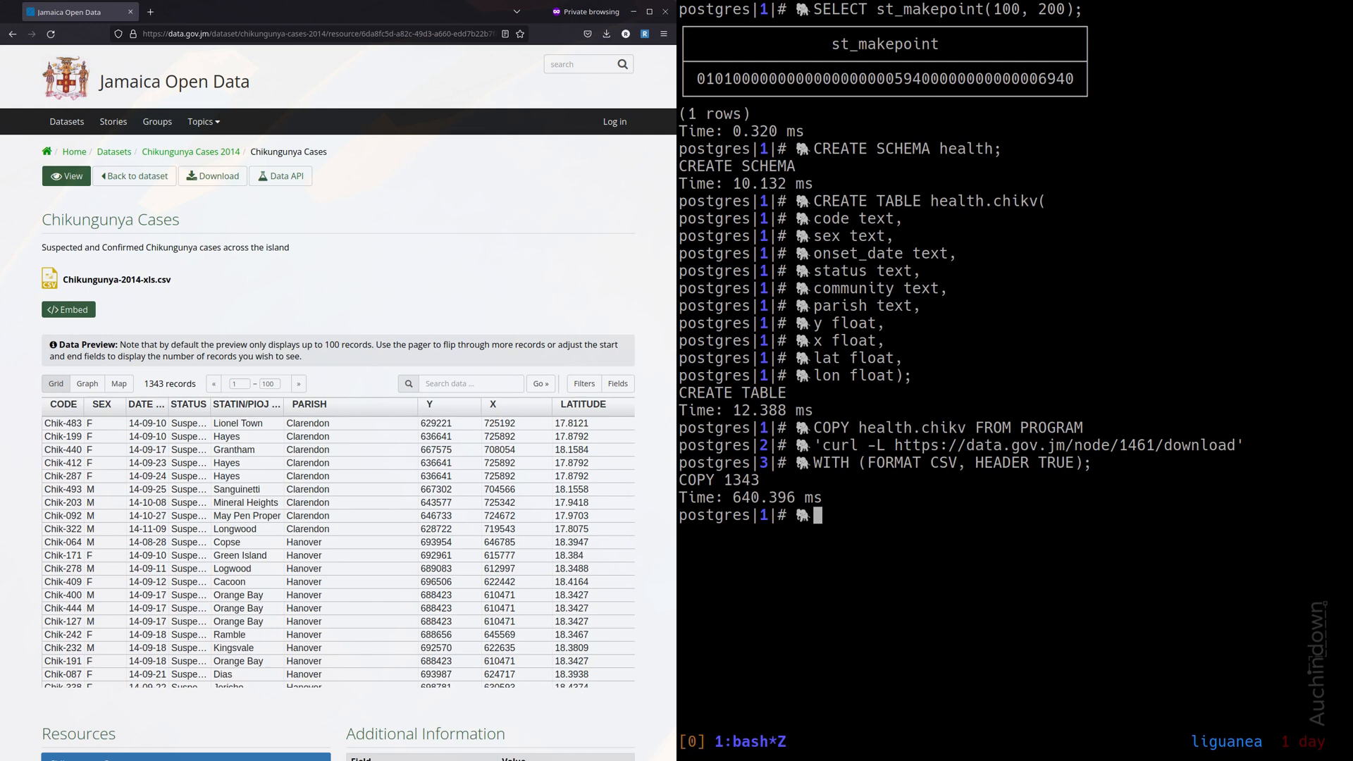
Step: List all rows with TABLE health.chikv ; and browse the loaded cases in the pager
text(TABLE)
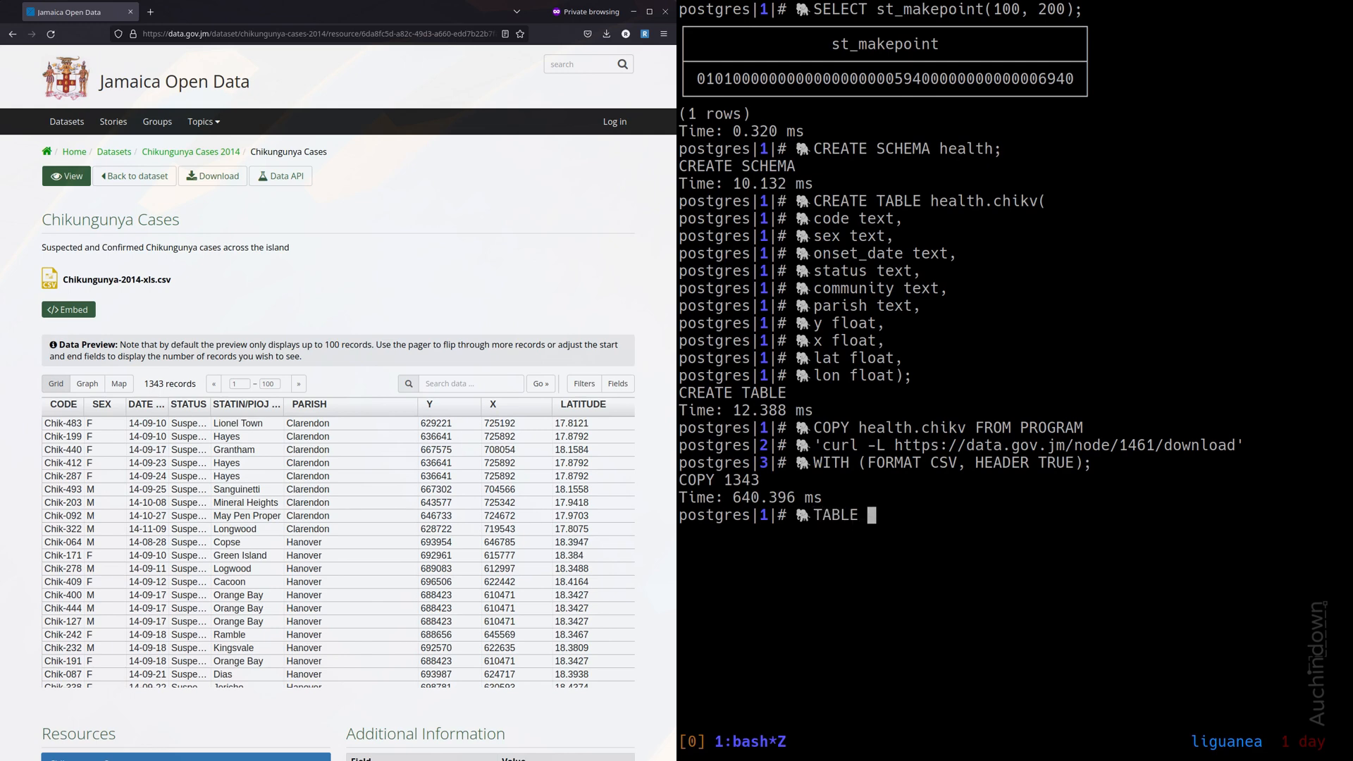
text(health.chikv ;)
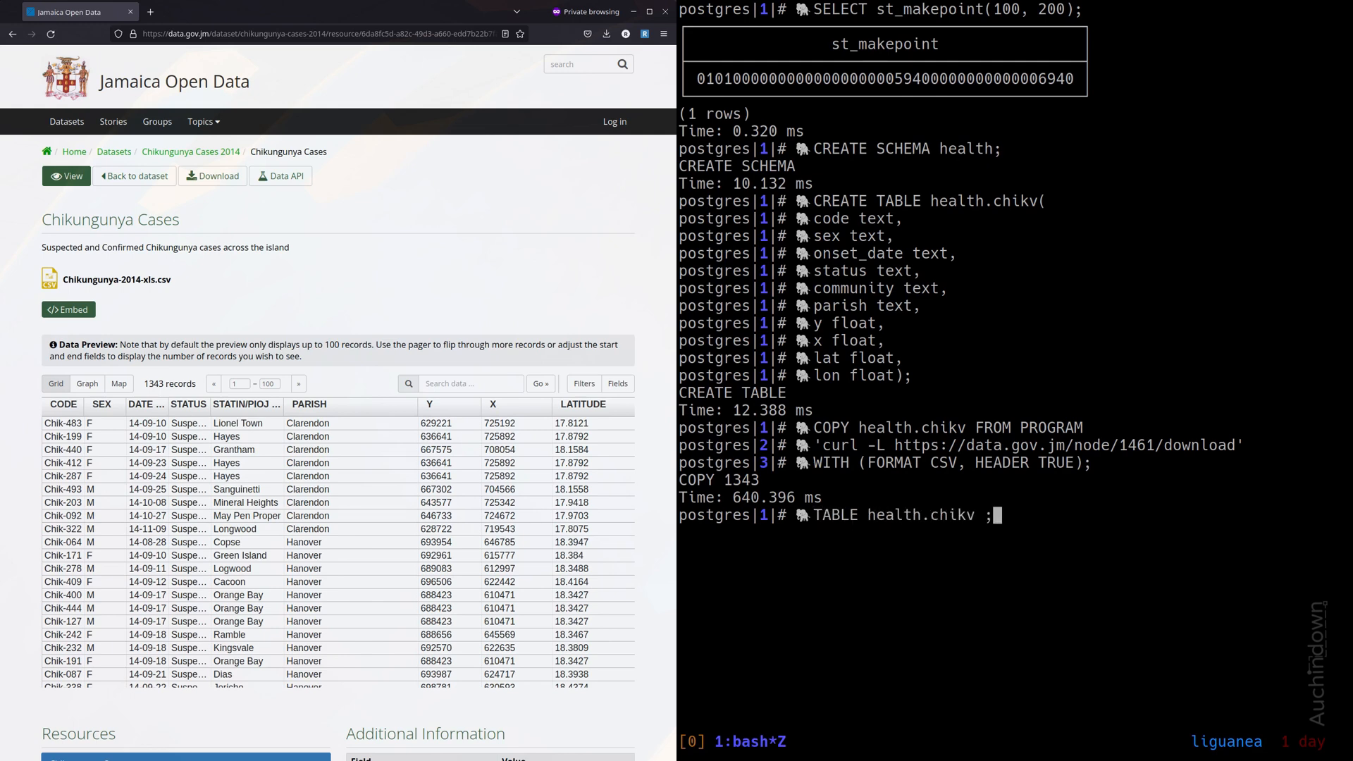
key(Return)
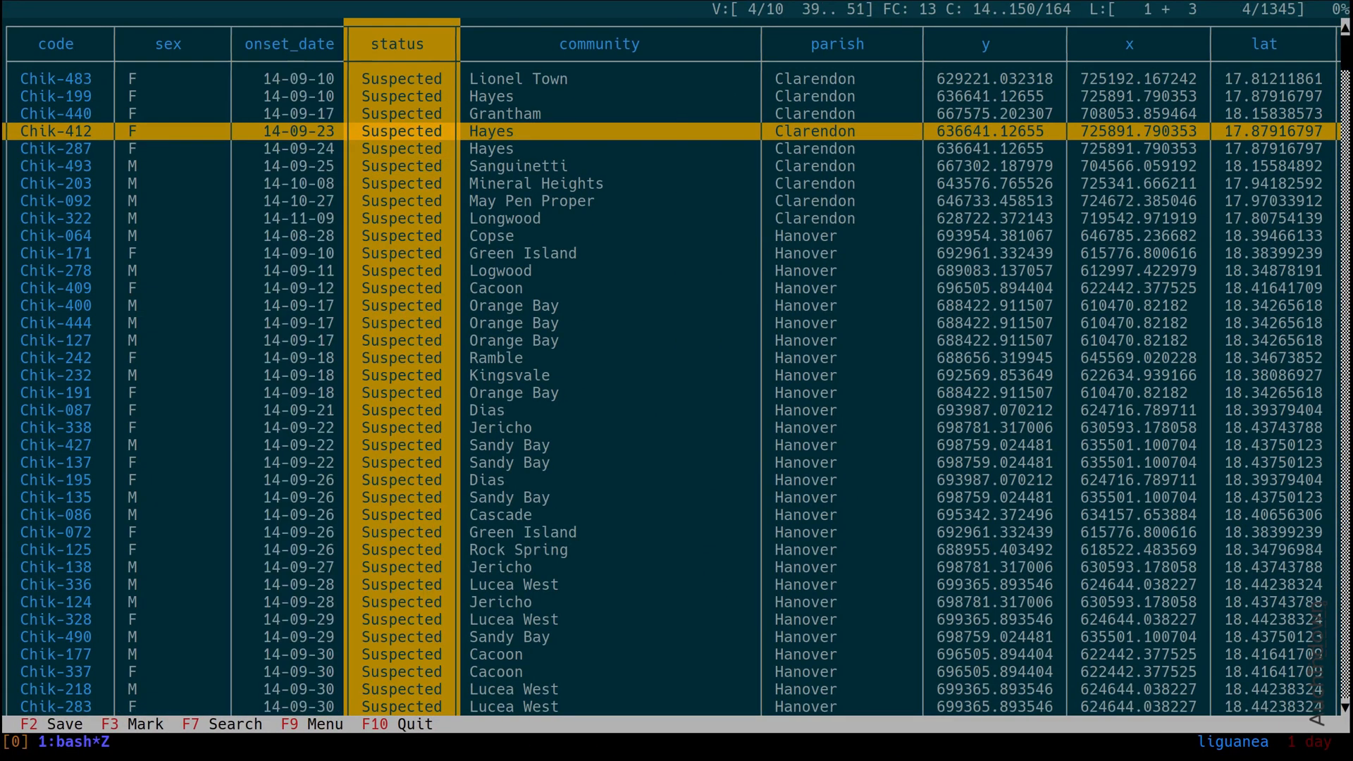
click(56, 44)
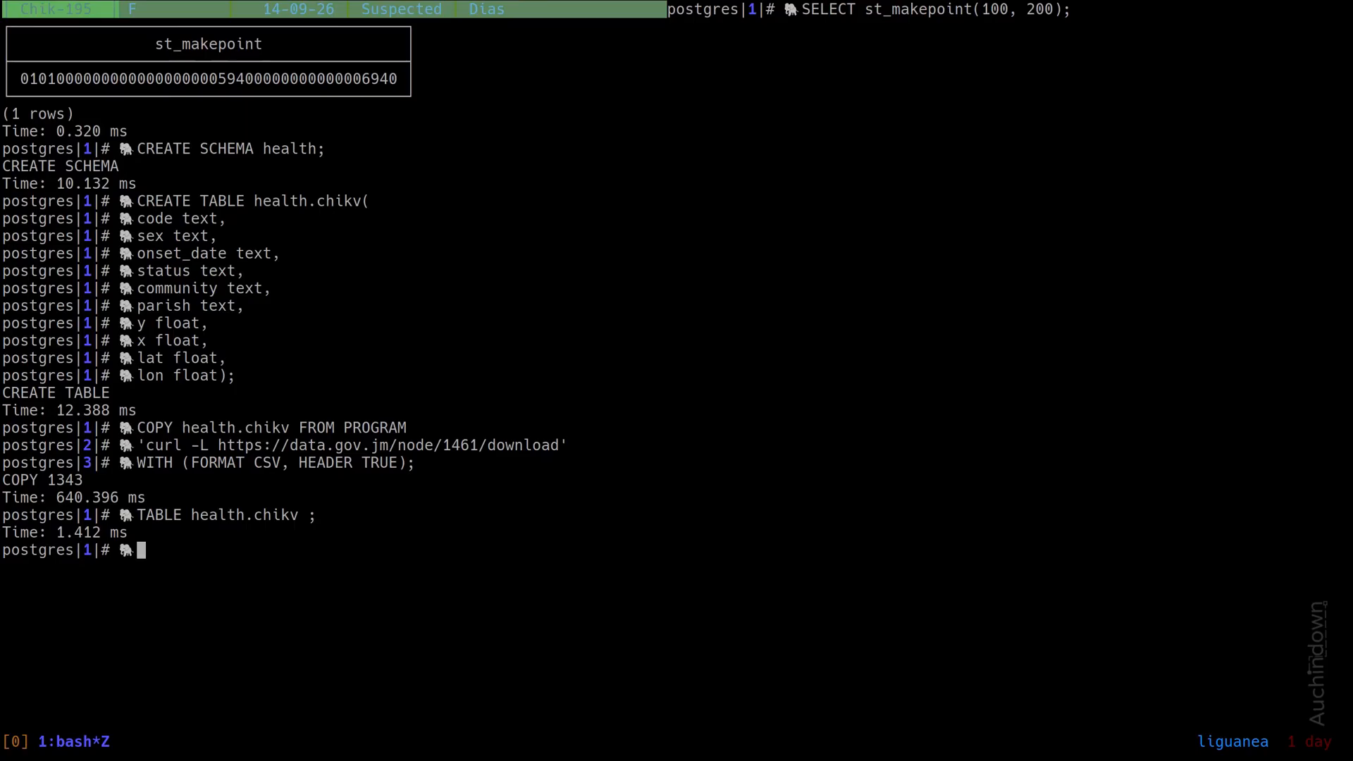
Step: Attempt ALTER TABLE ADD COLUMN g geometry(Point, 3448), hitting an error from the missing table name
text(ALTER)
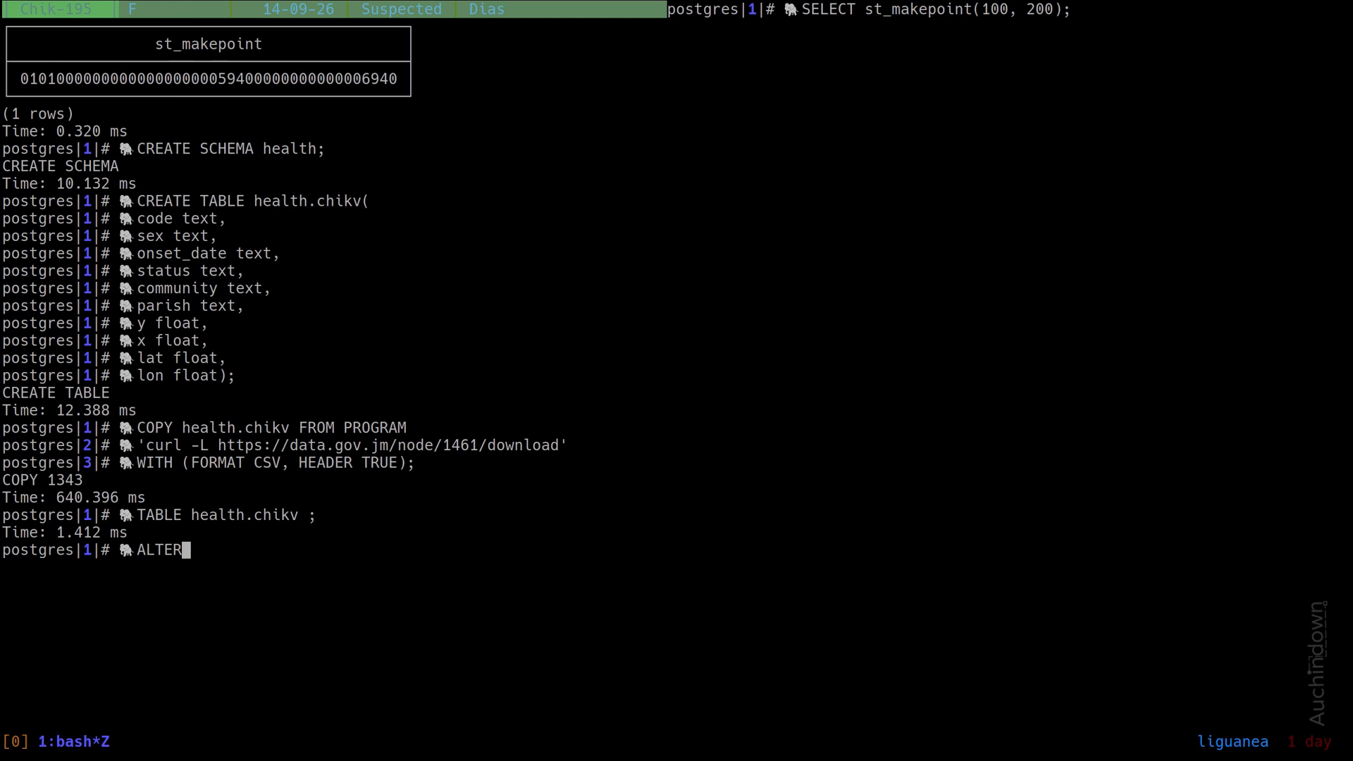
text(TABLE)
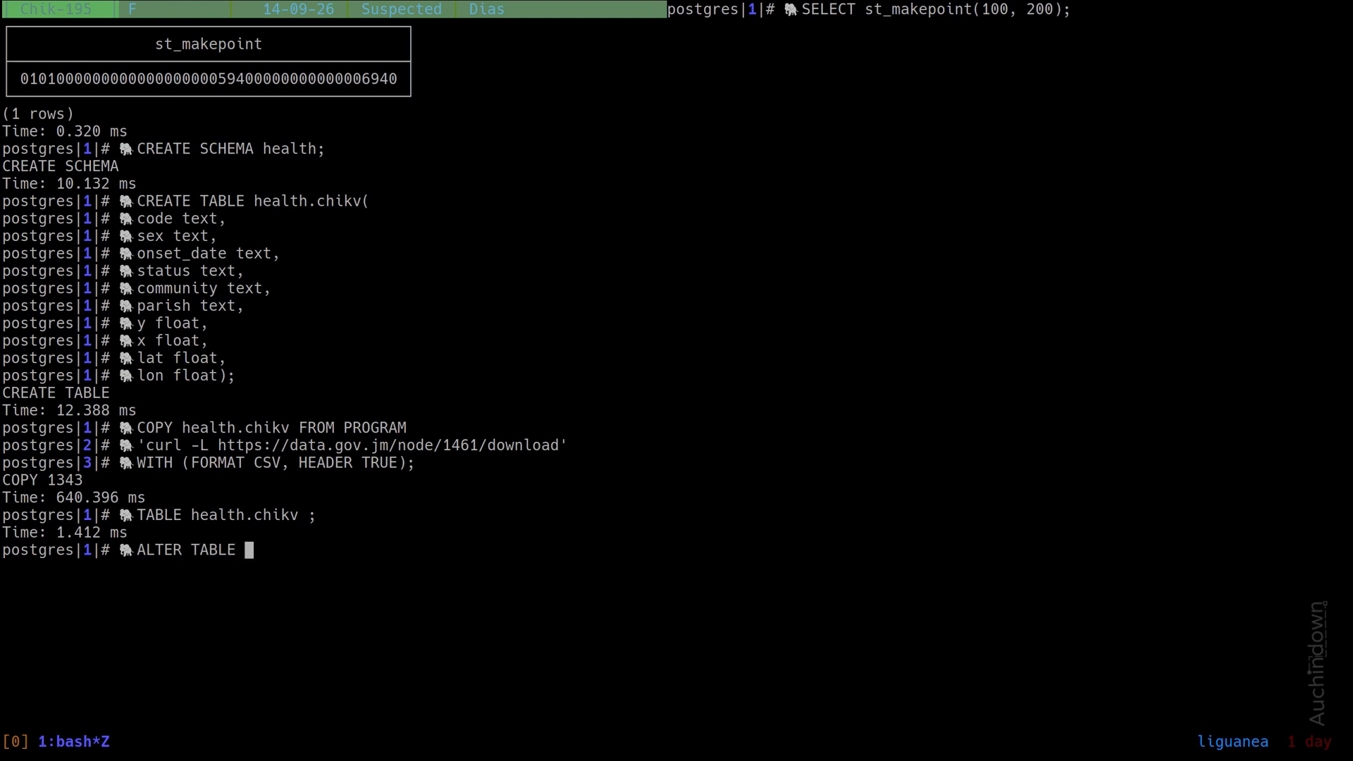
text(ADD COLUMN)
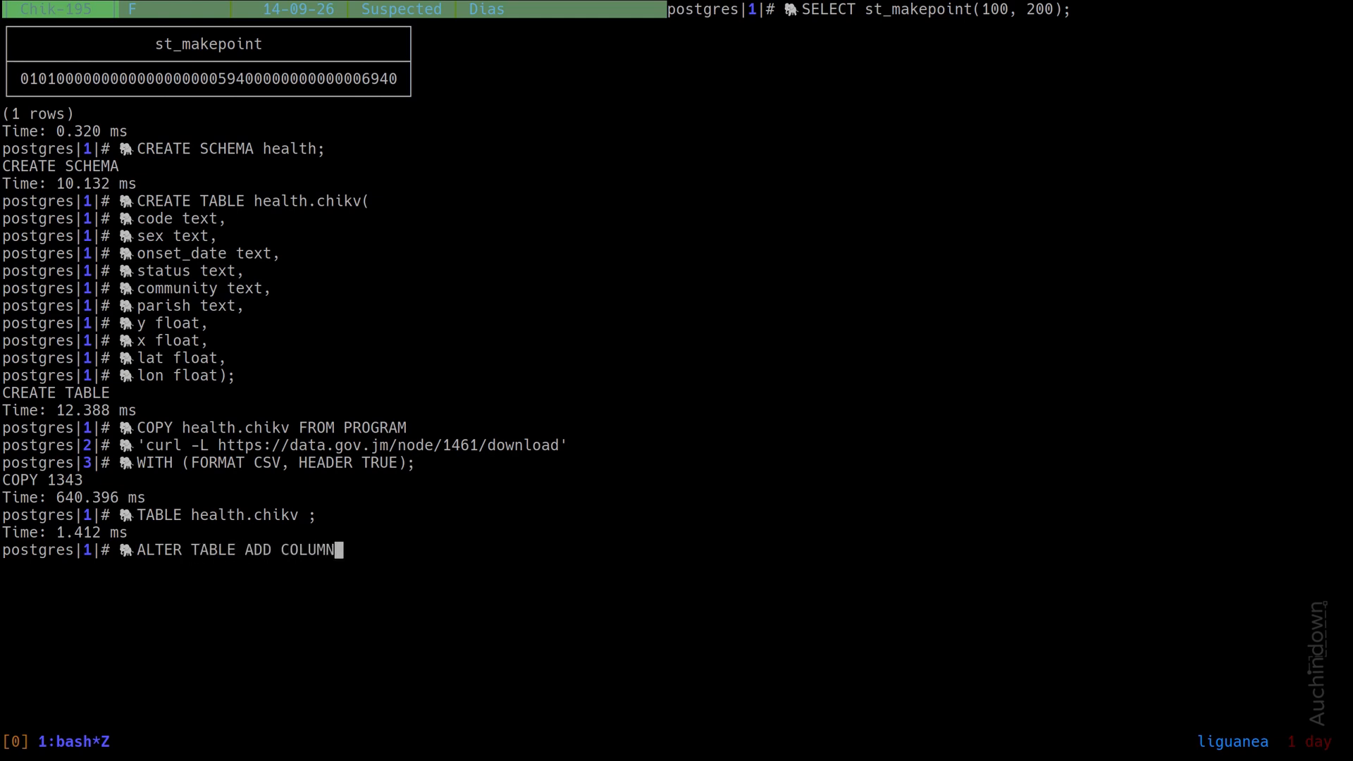
text(g g)
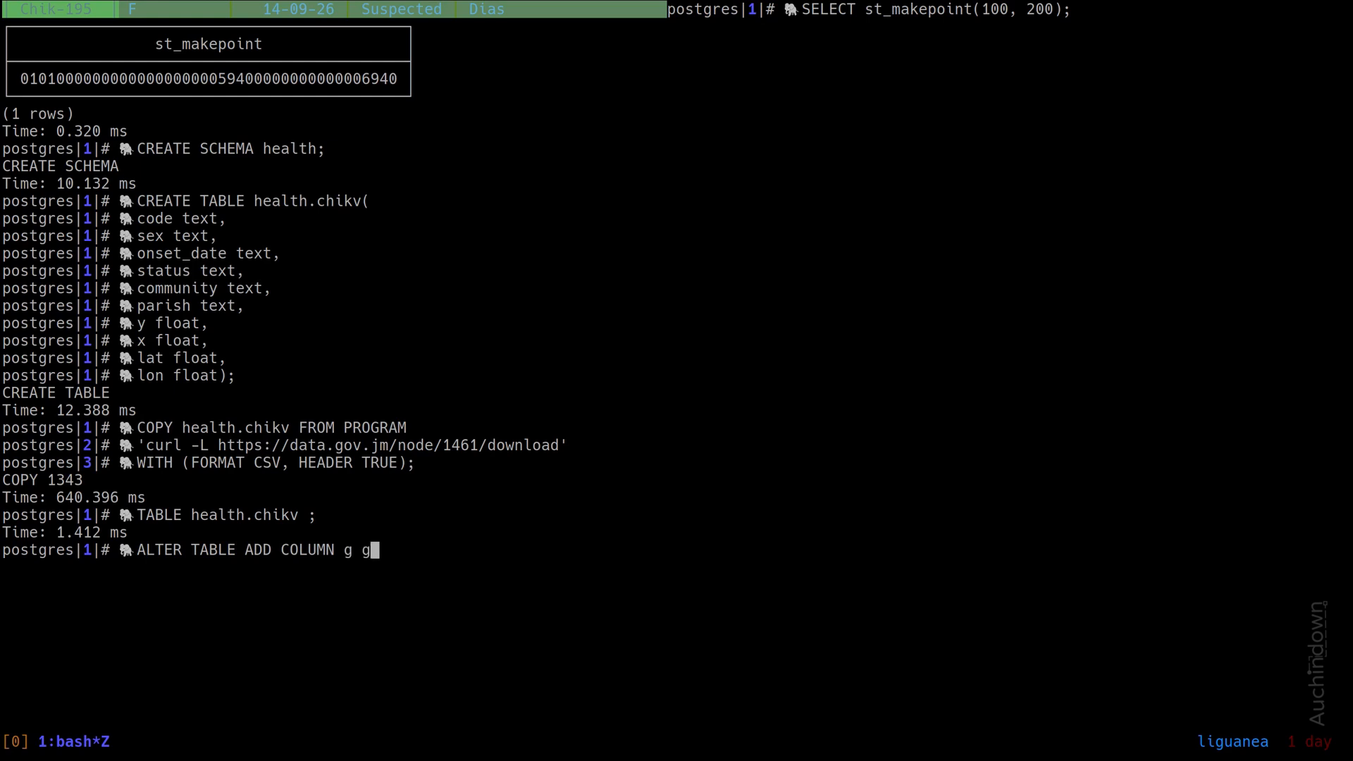
text(eometry)
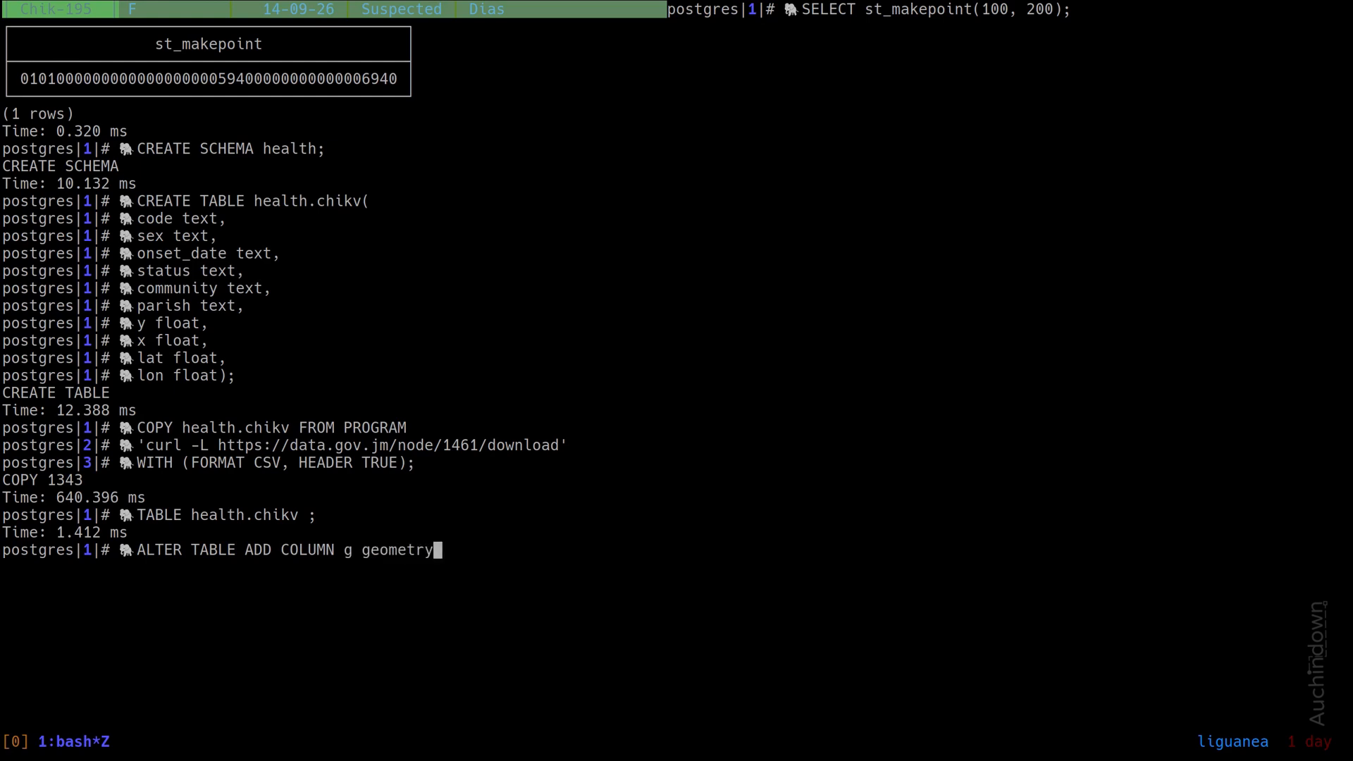
text(()
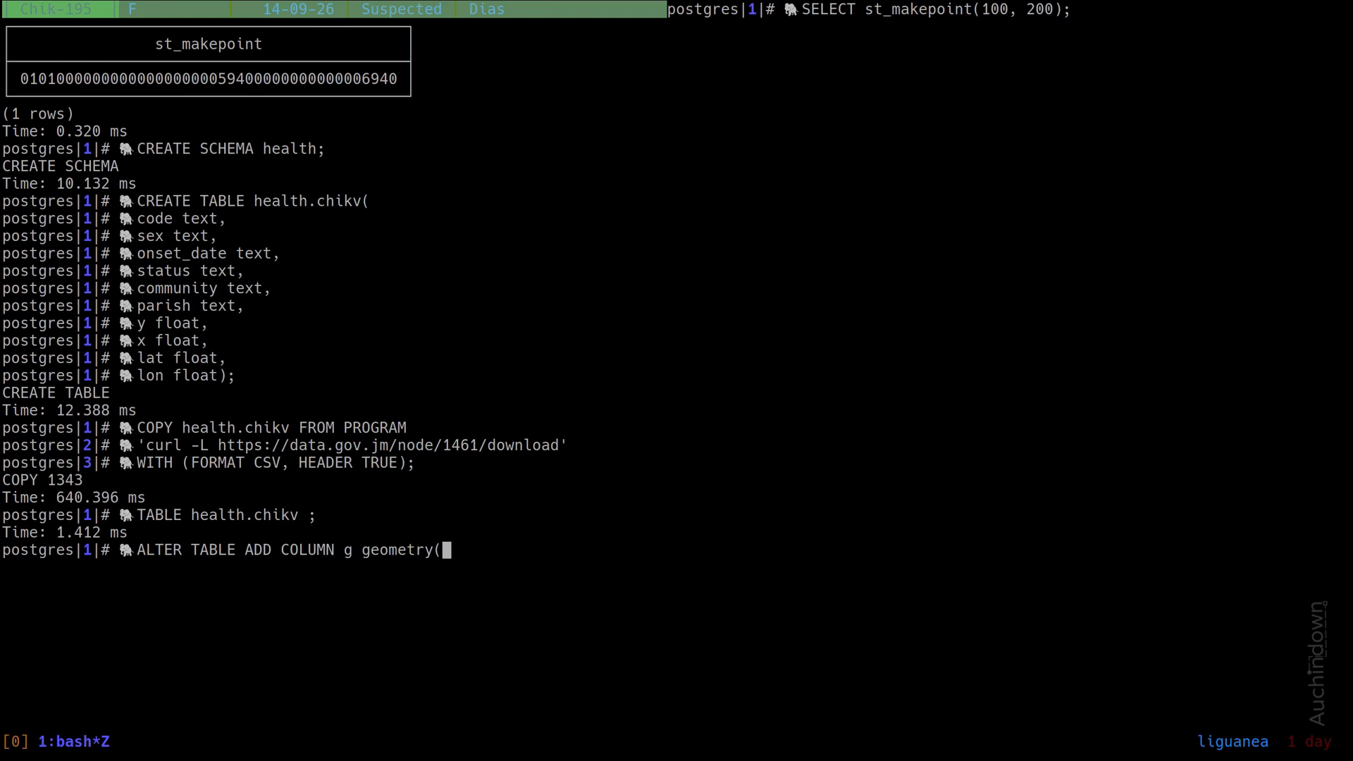
text(Point)
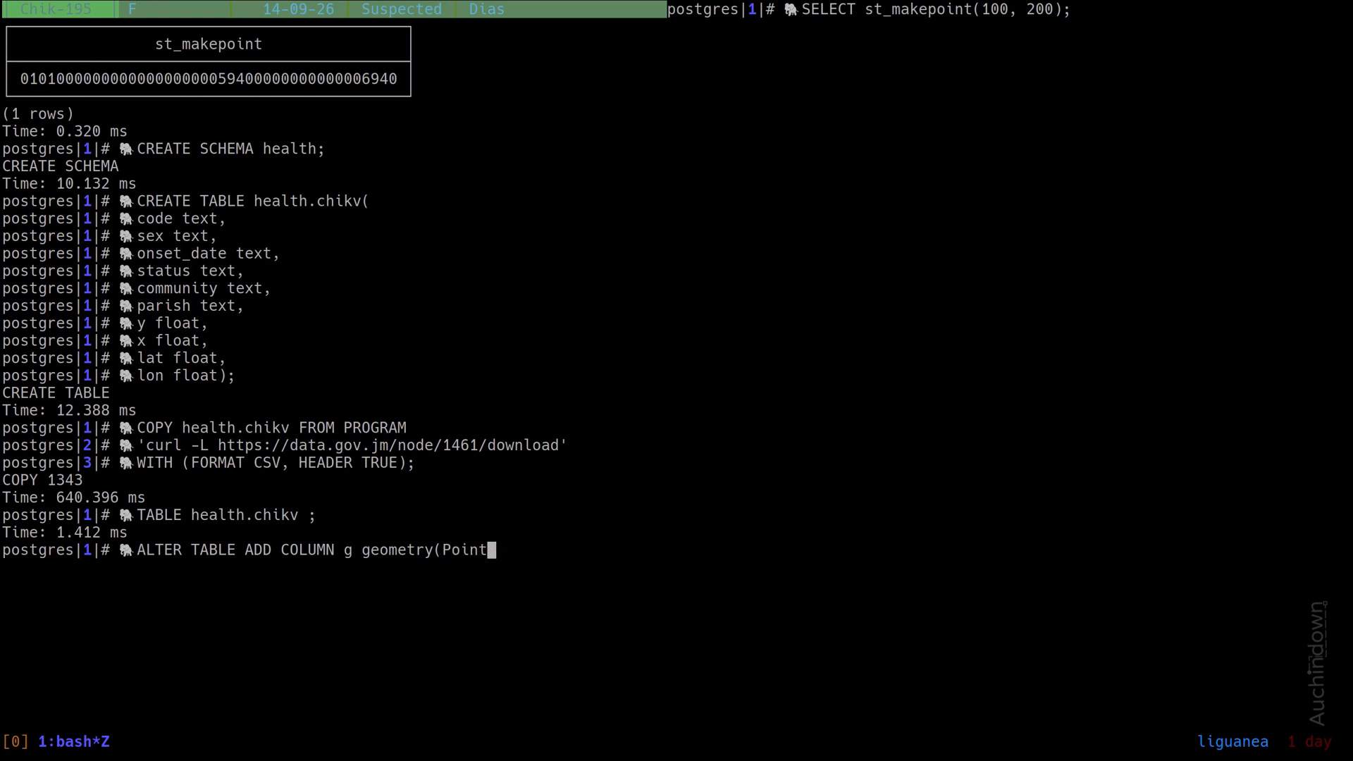
text(", ")
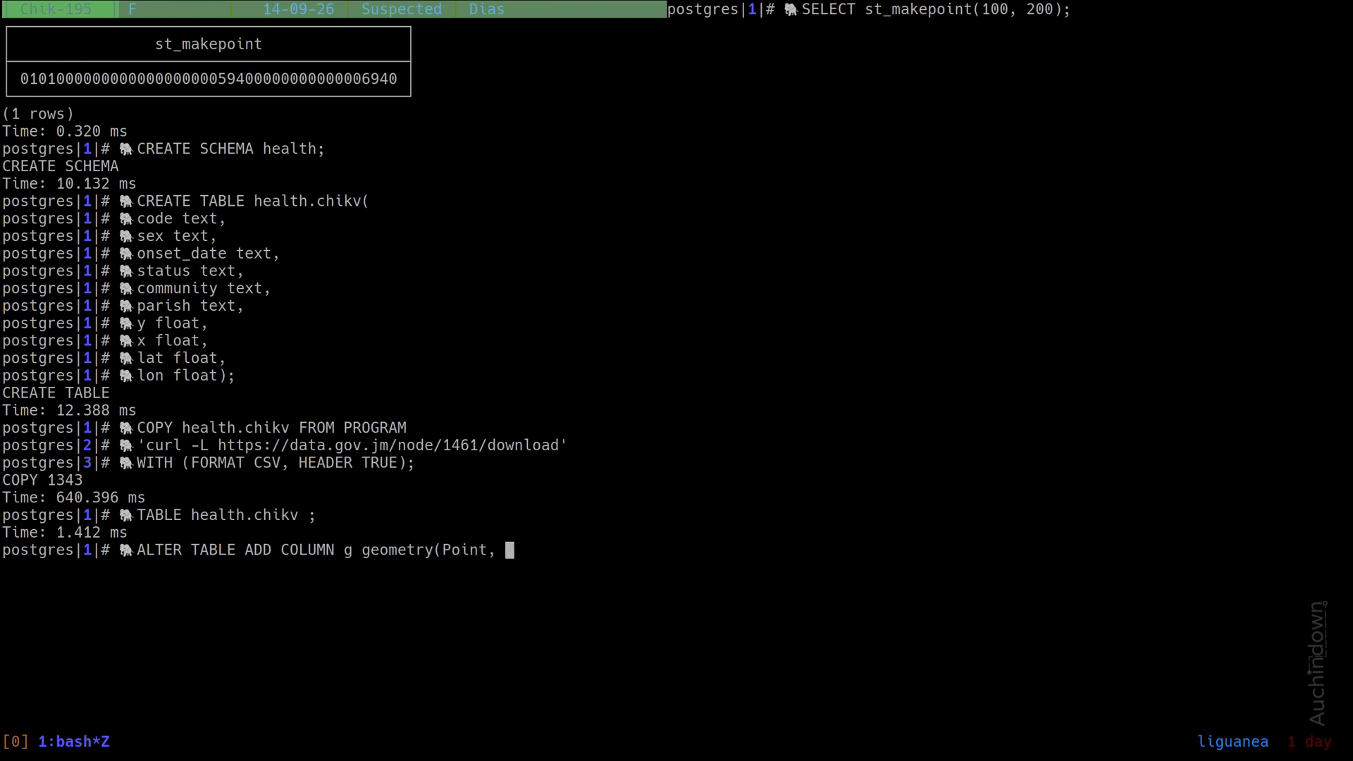
text(344)
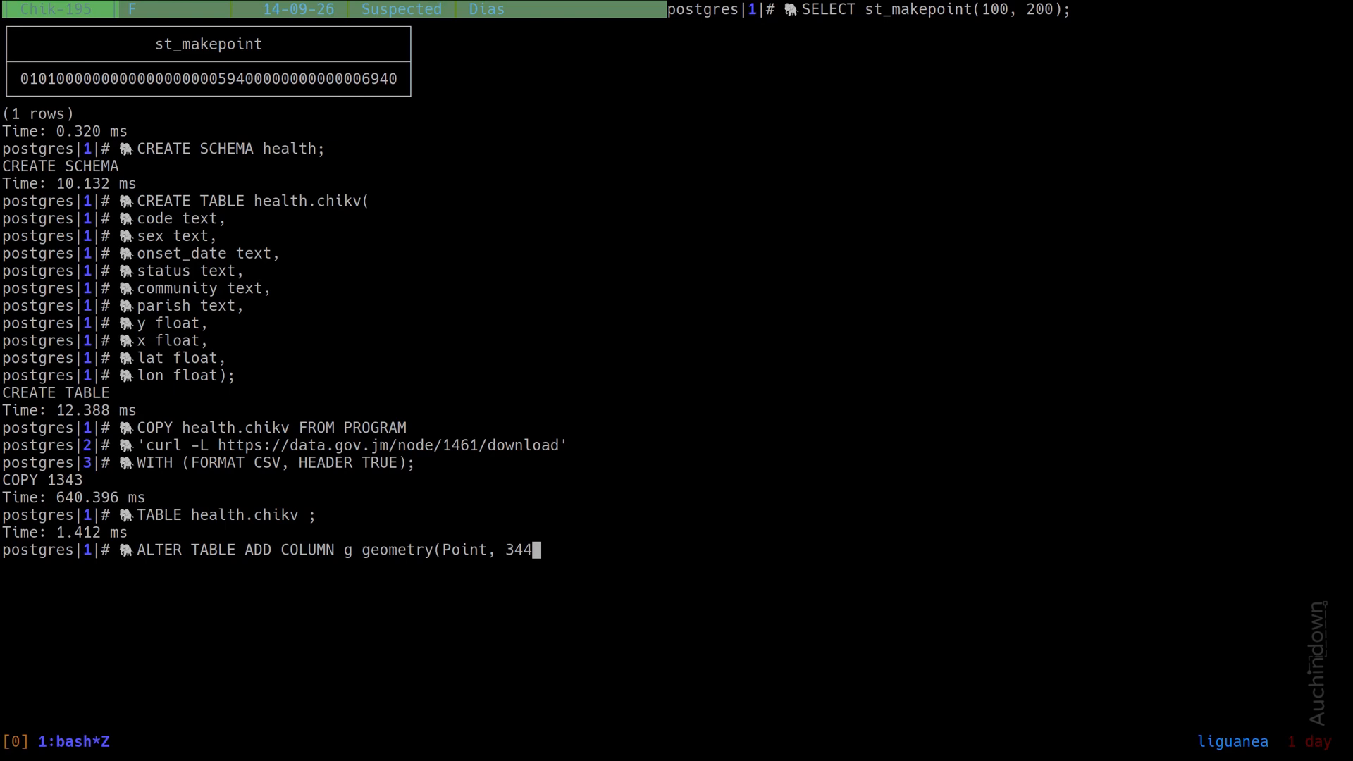
text(8))
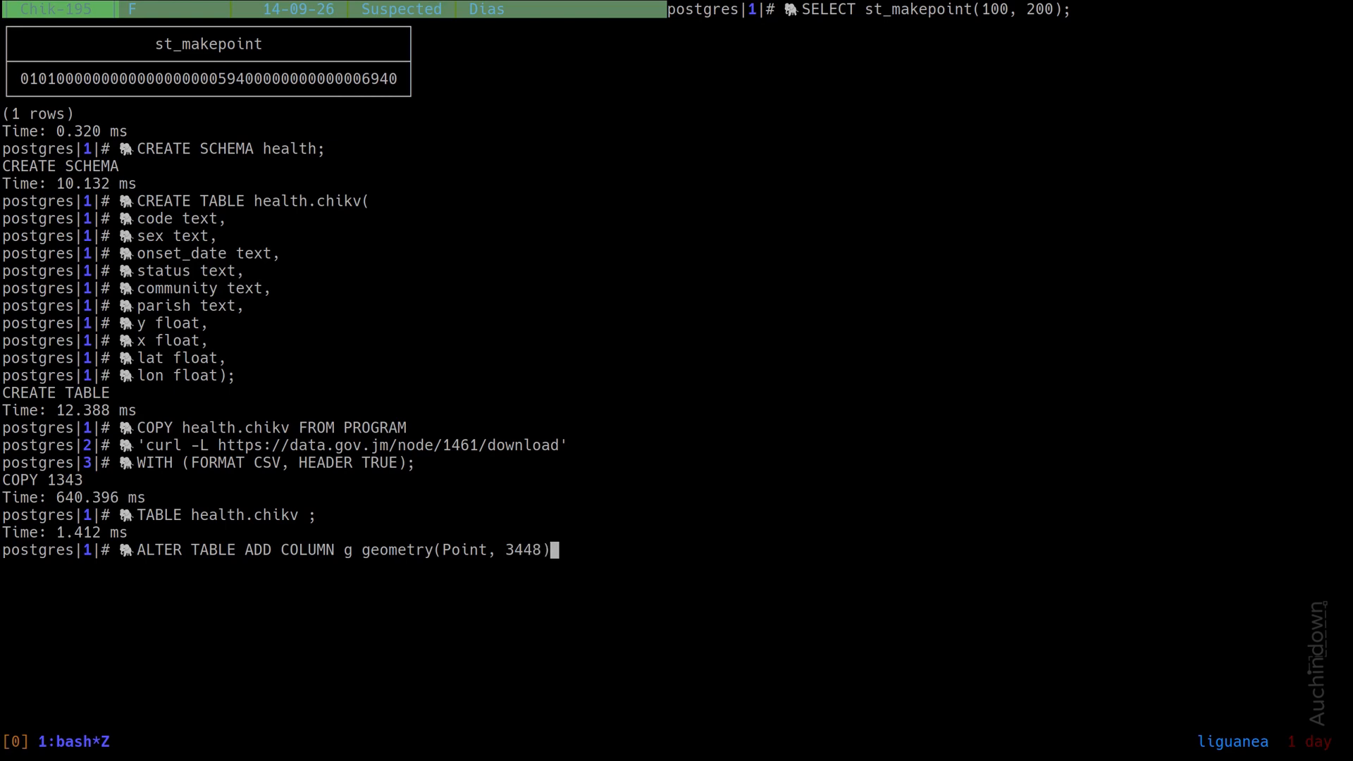
key(Return)
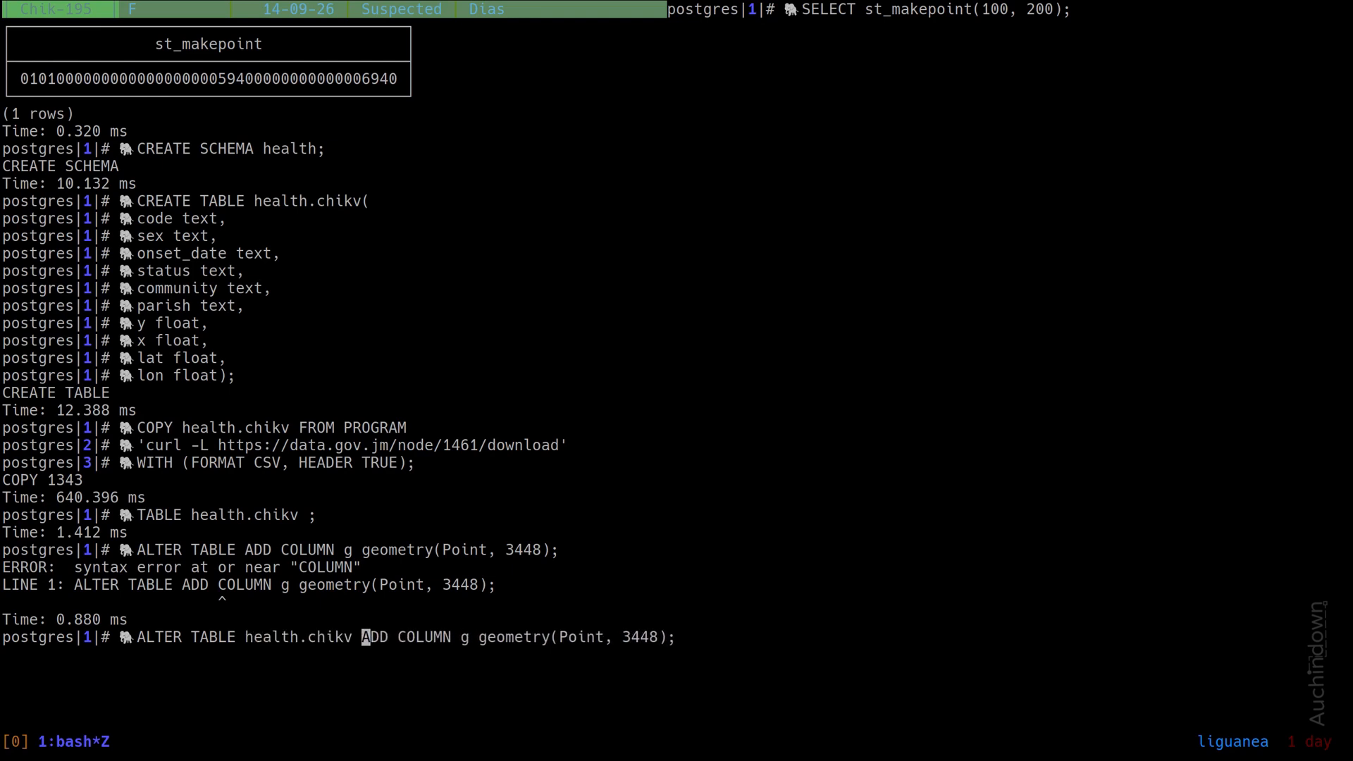
Step: Rerun the corrected ALTER TABLE health.chikv statement adding column g geometry(Point, 3448)
key(Return)
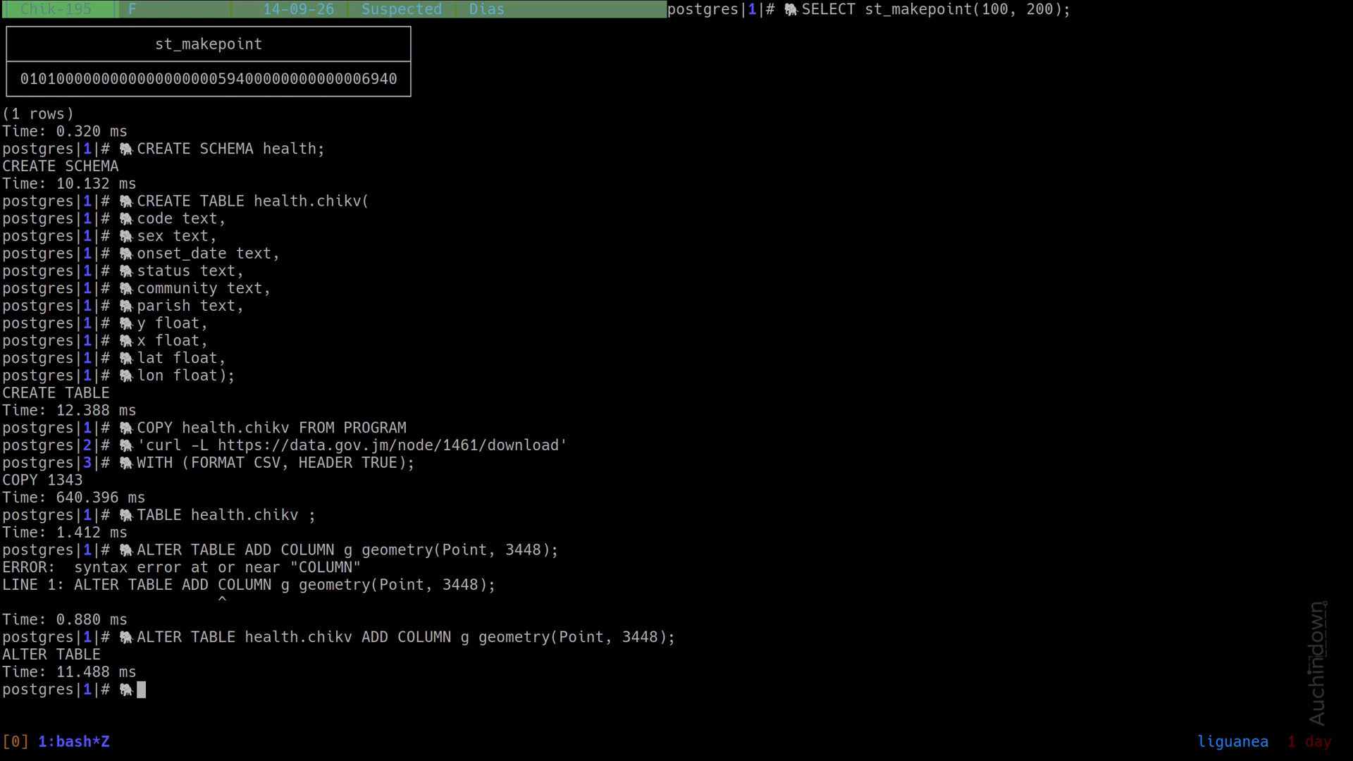
text(TABLE)
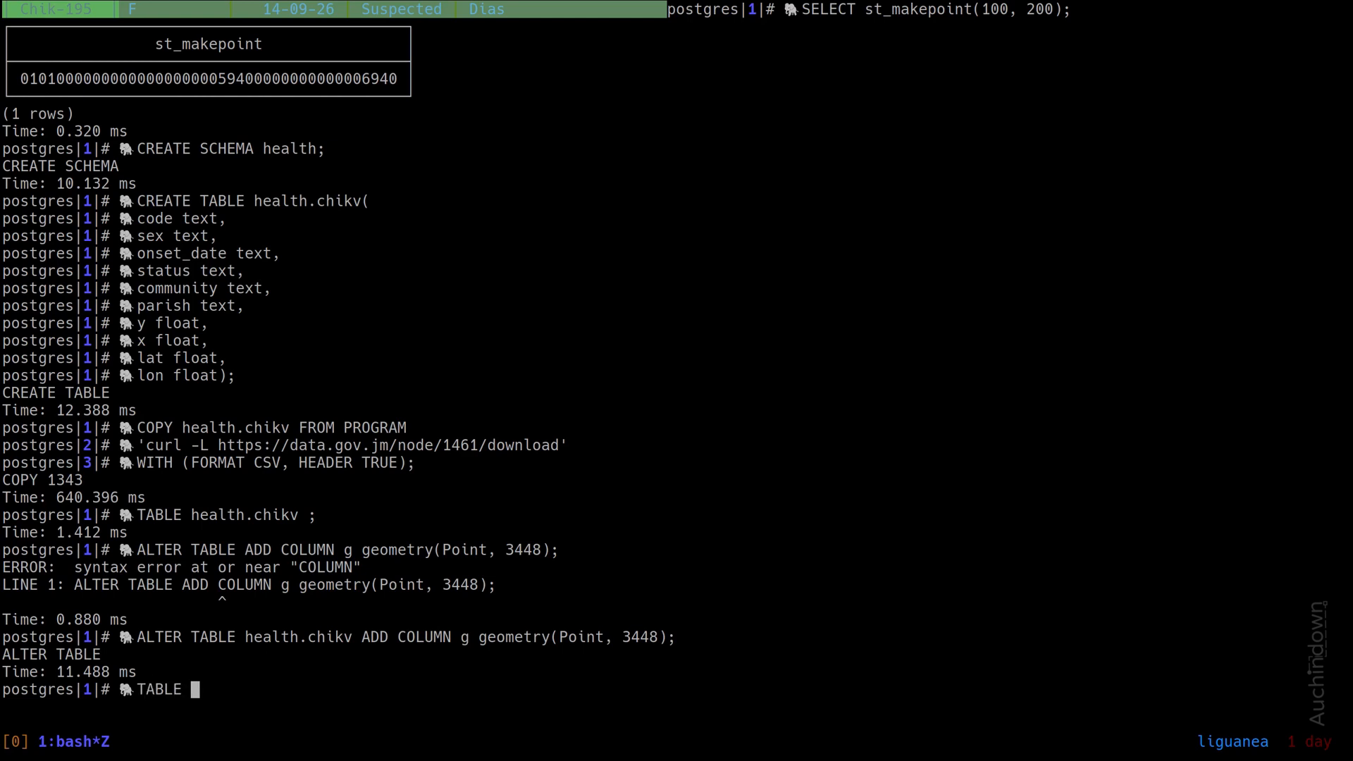
Step: List health.chikv again and scroll right to see the new empty g column
text(health.chikv)
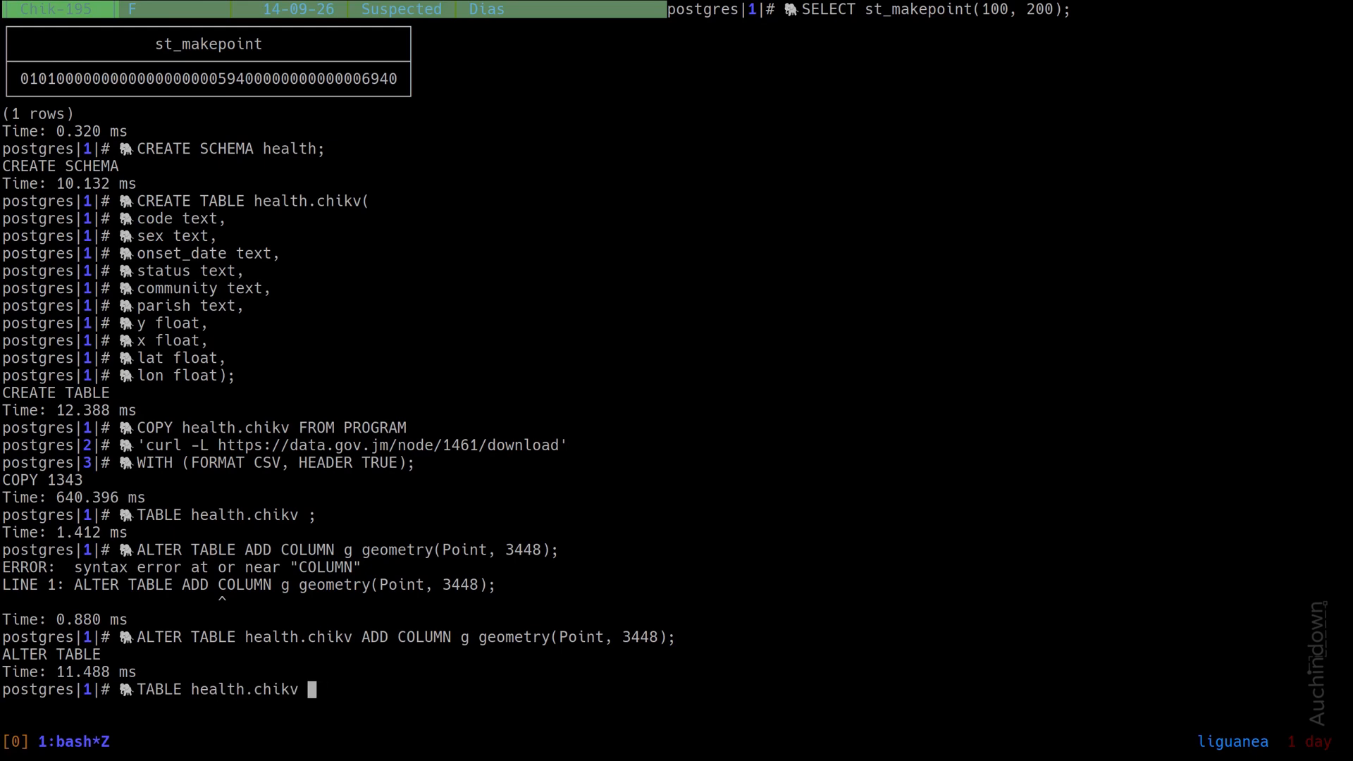
key(Return)
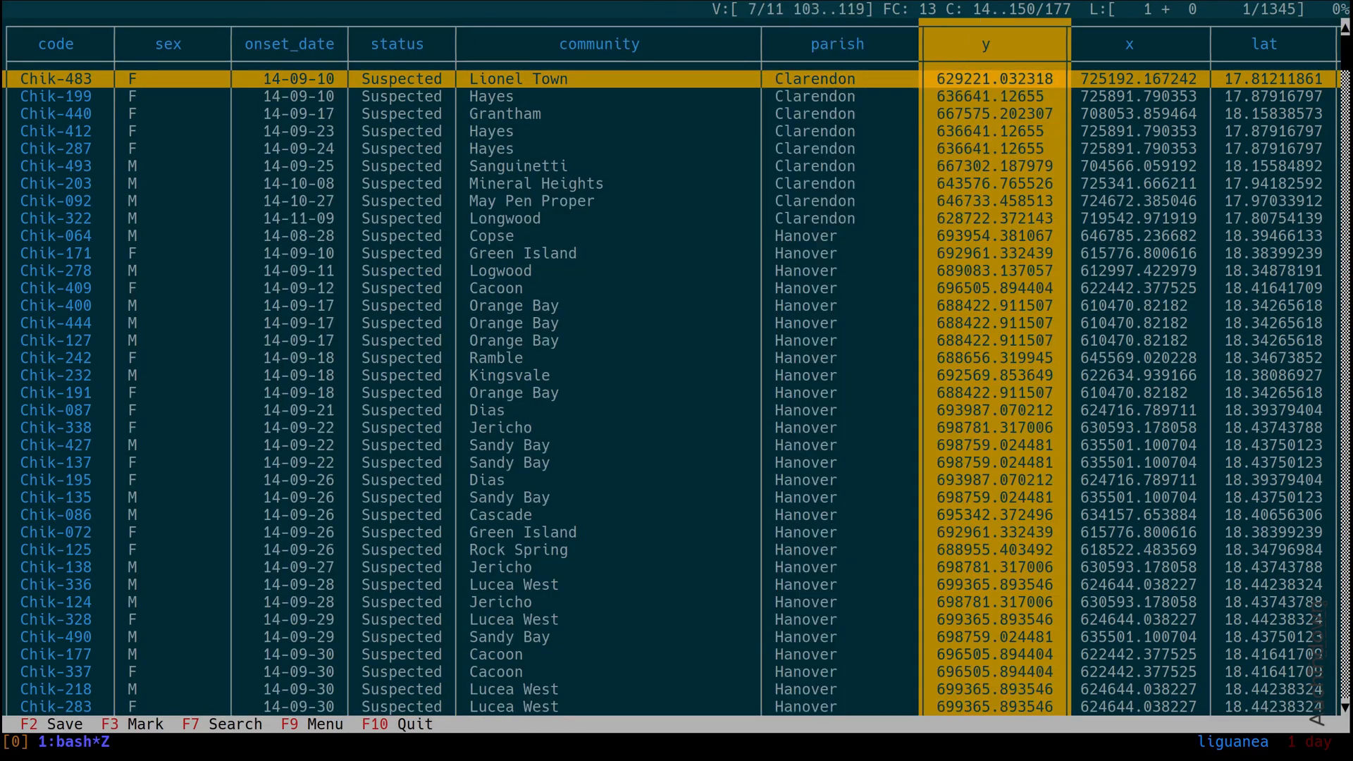
scroll(right, 3)
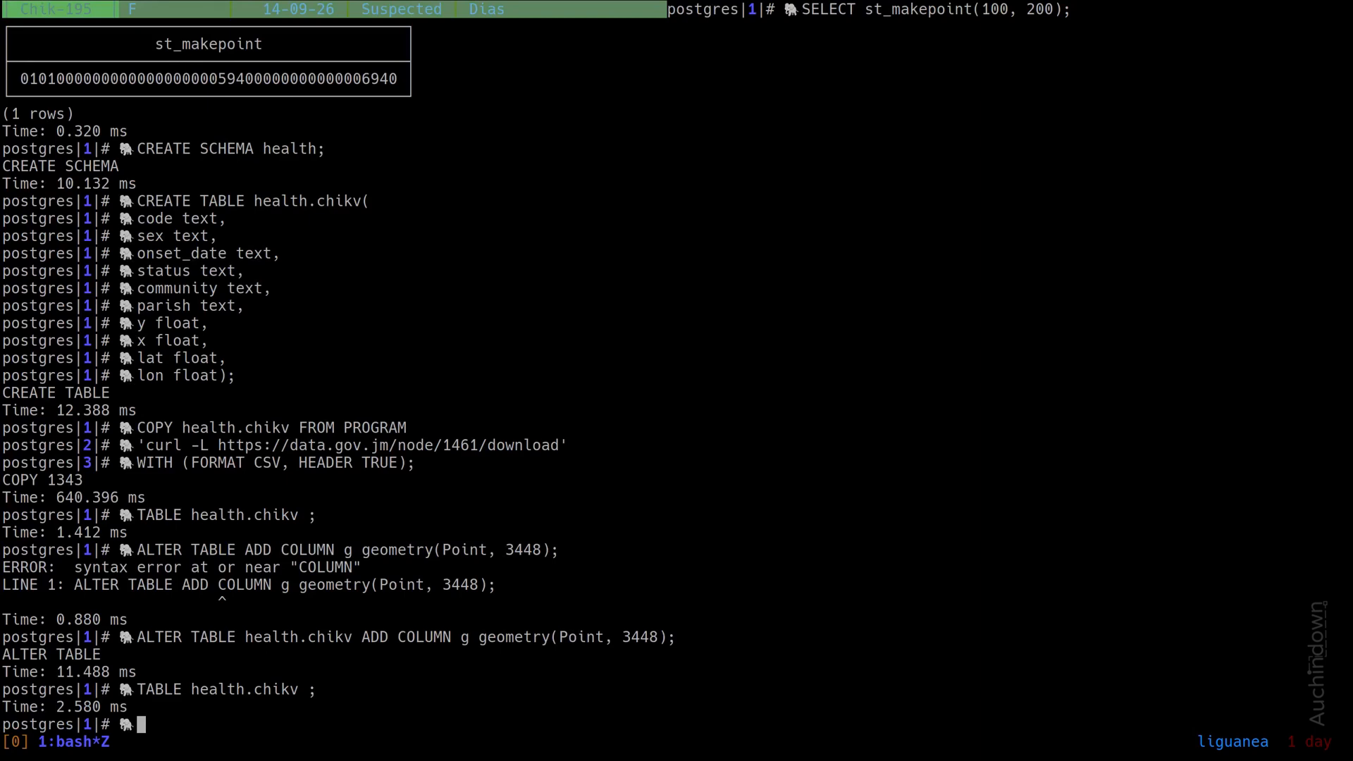
Step: Run UPDATE health.chikv SET g = st_makepoint(x, y); and view the populated g column
text(UPDATE)
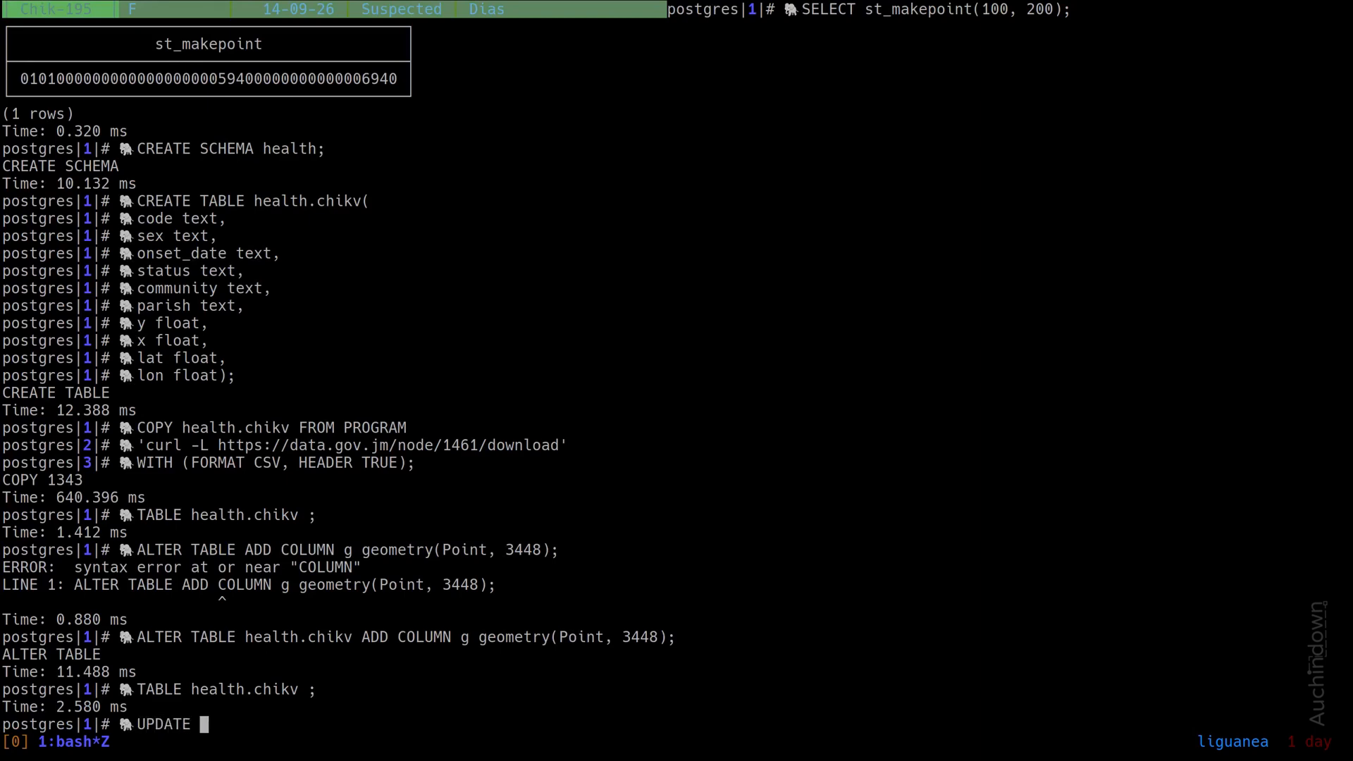
text(health.chikv se)
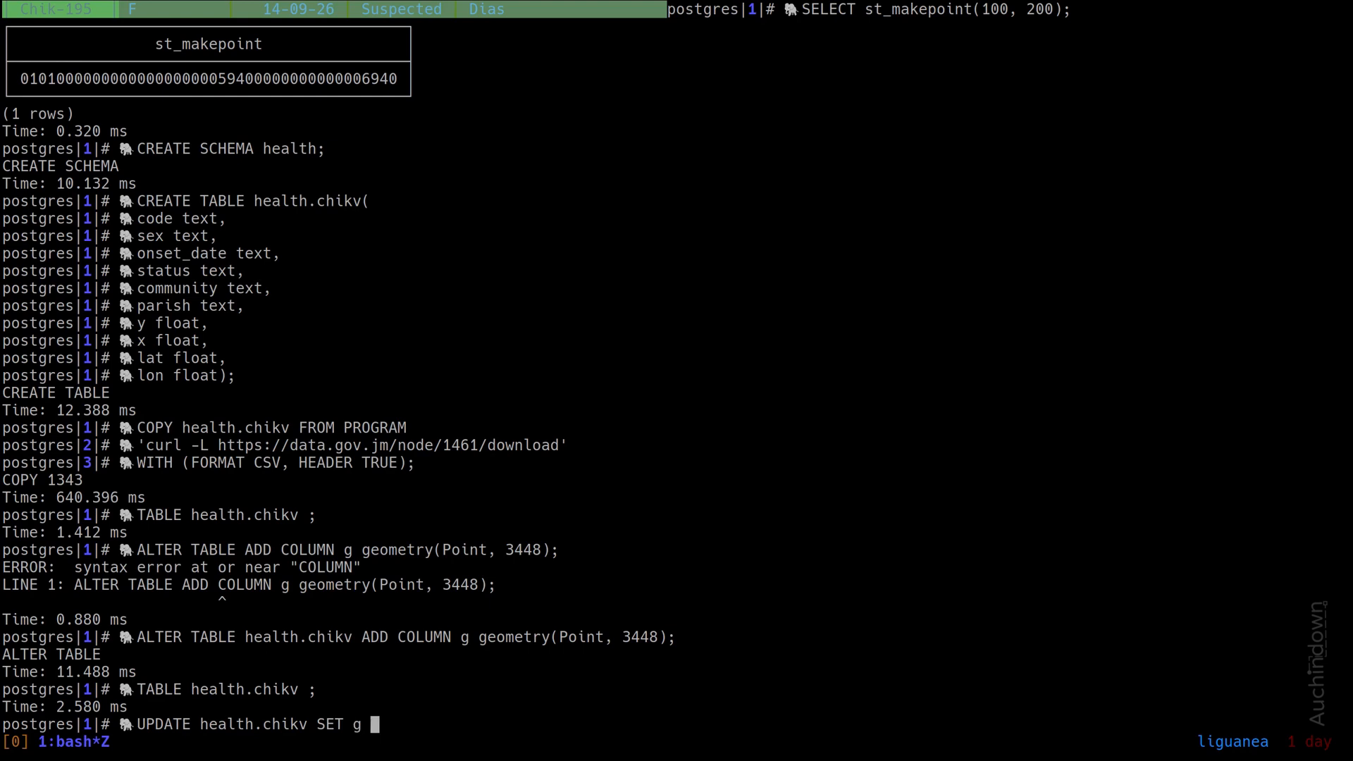
text(= st_ma)
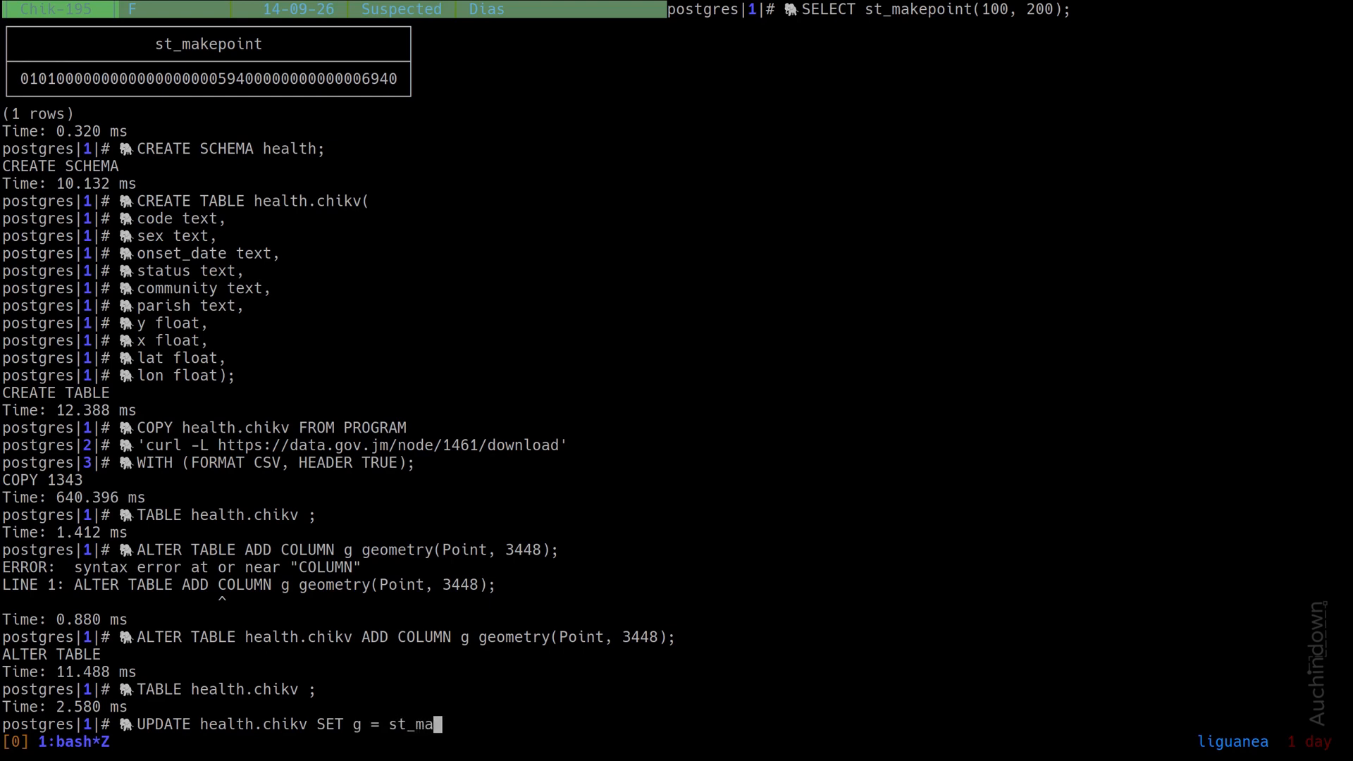
text(kepoint()
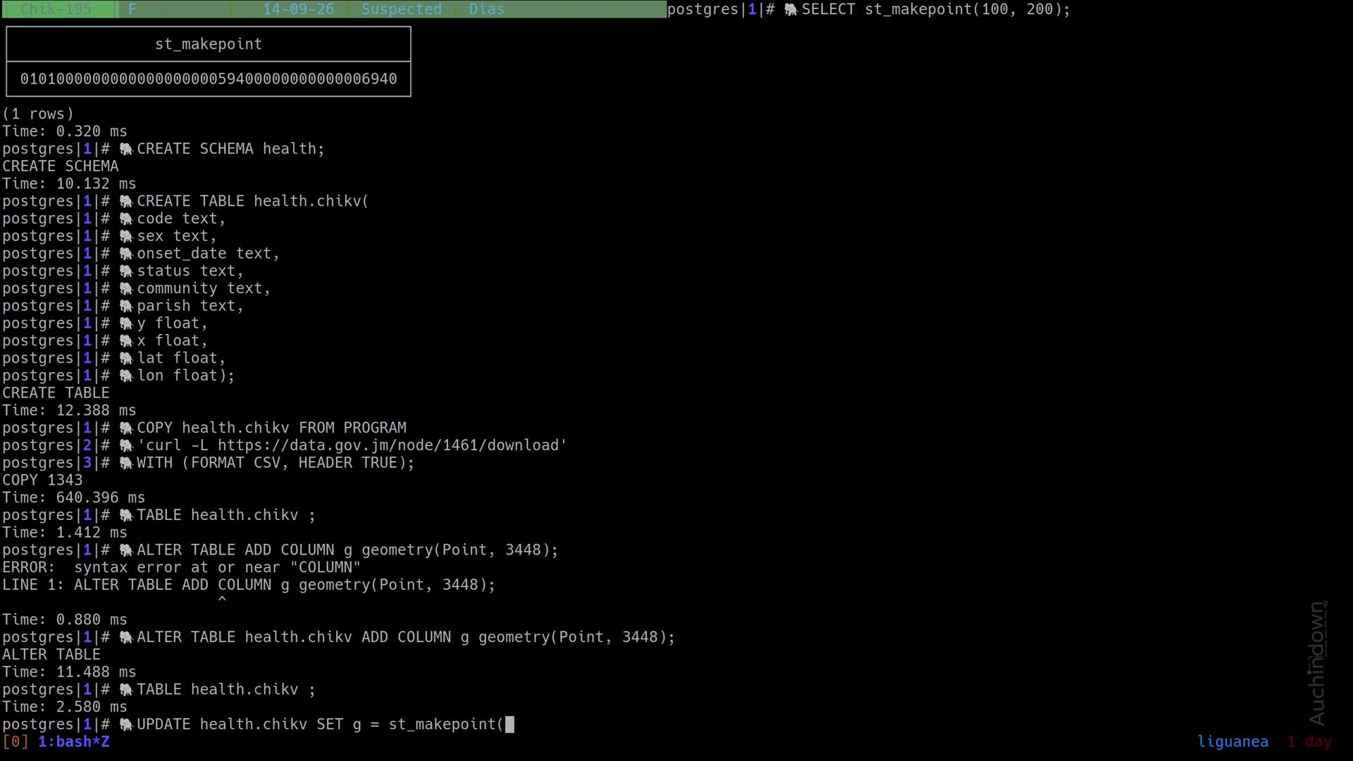
text(x, y);)
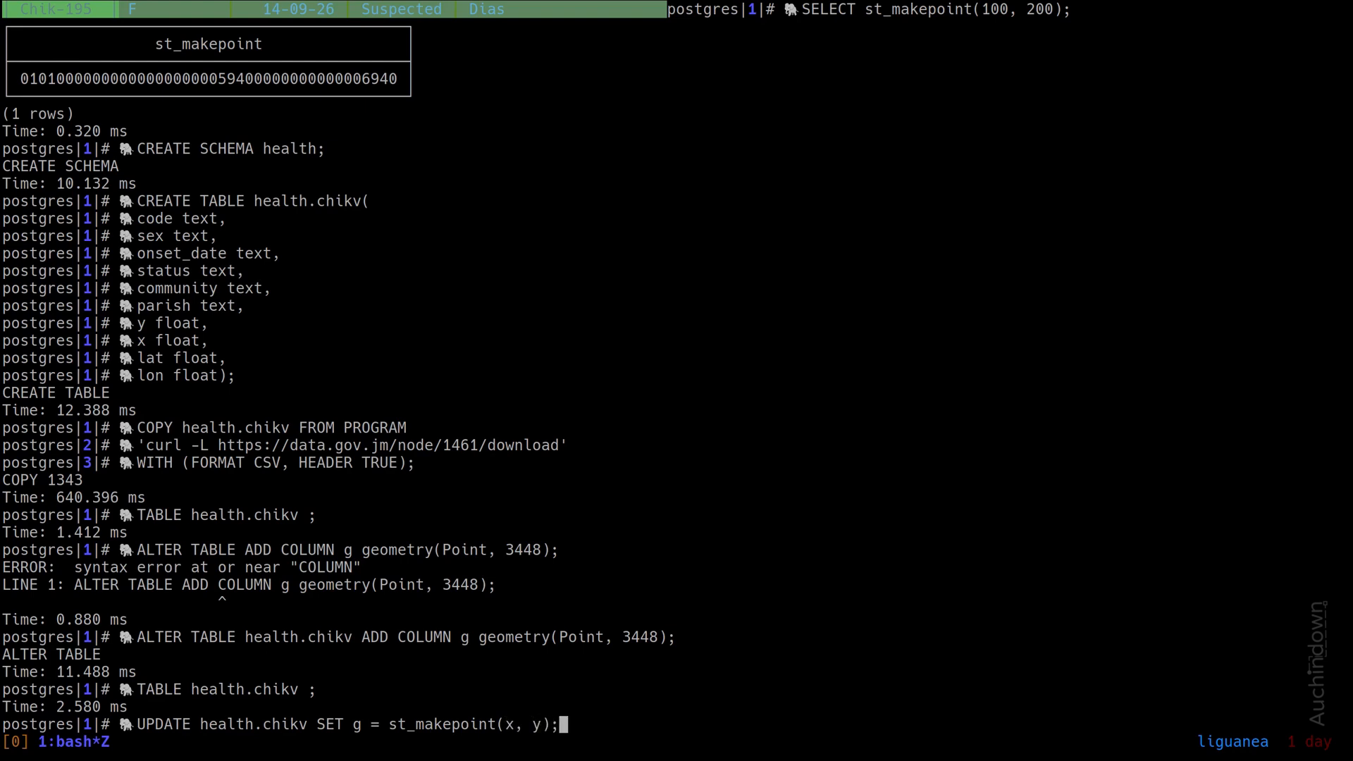
key(Return)
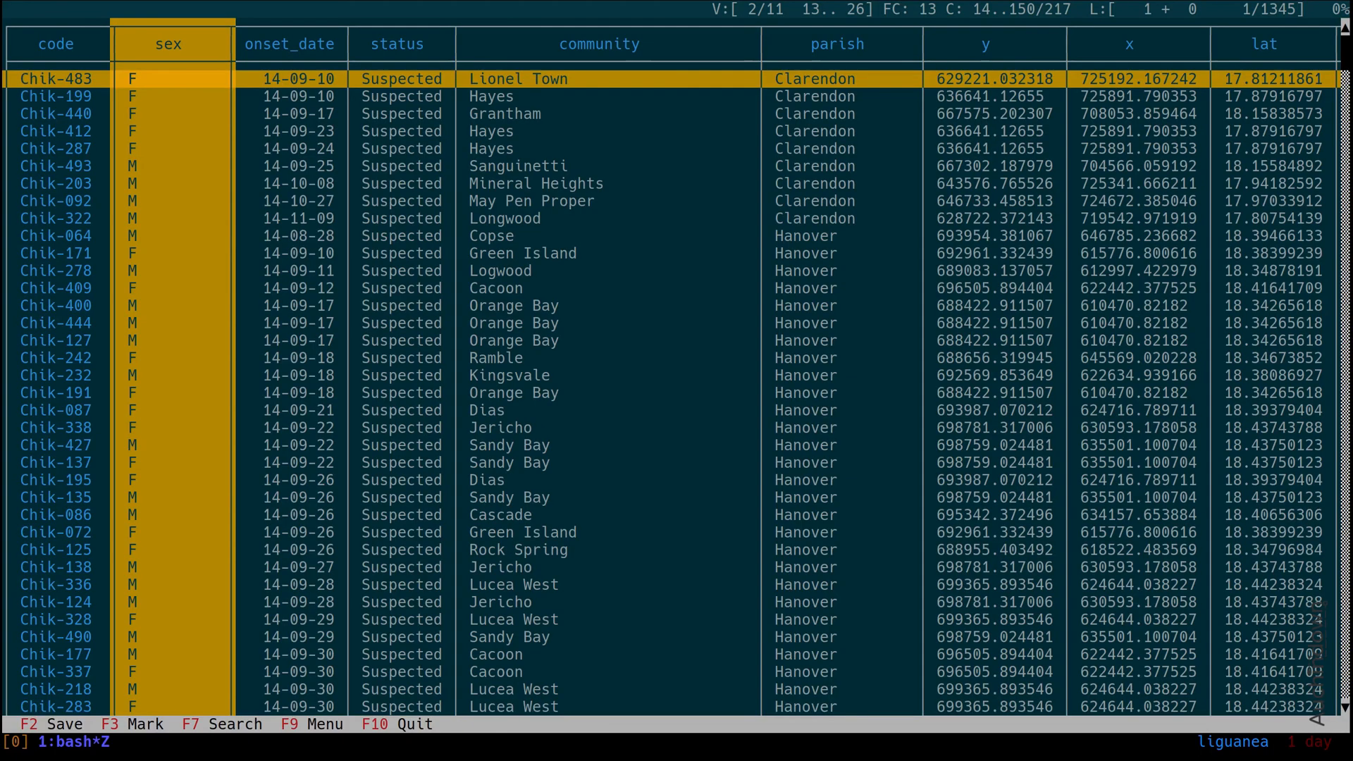
scroll(right, 3)
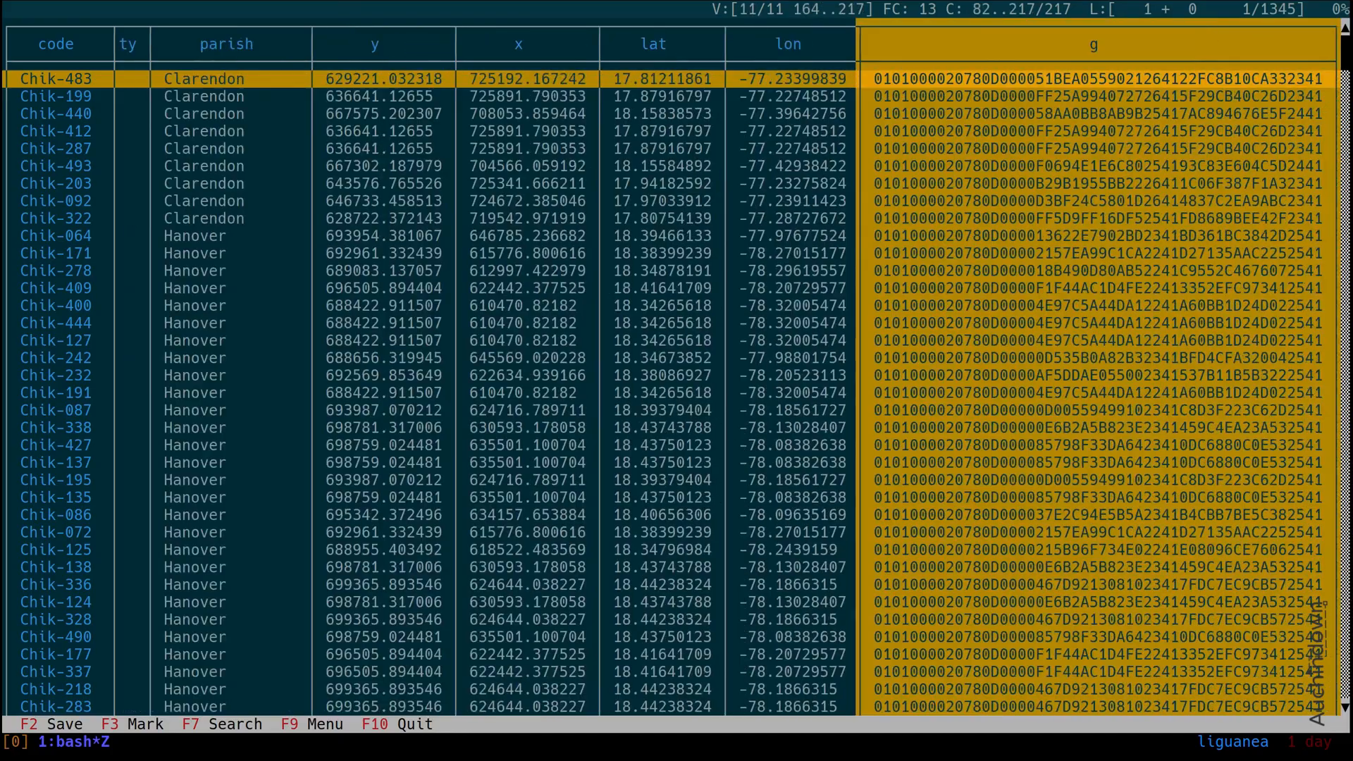